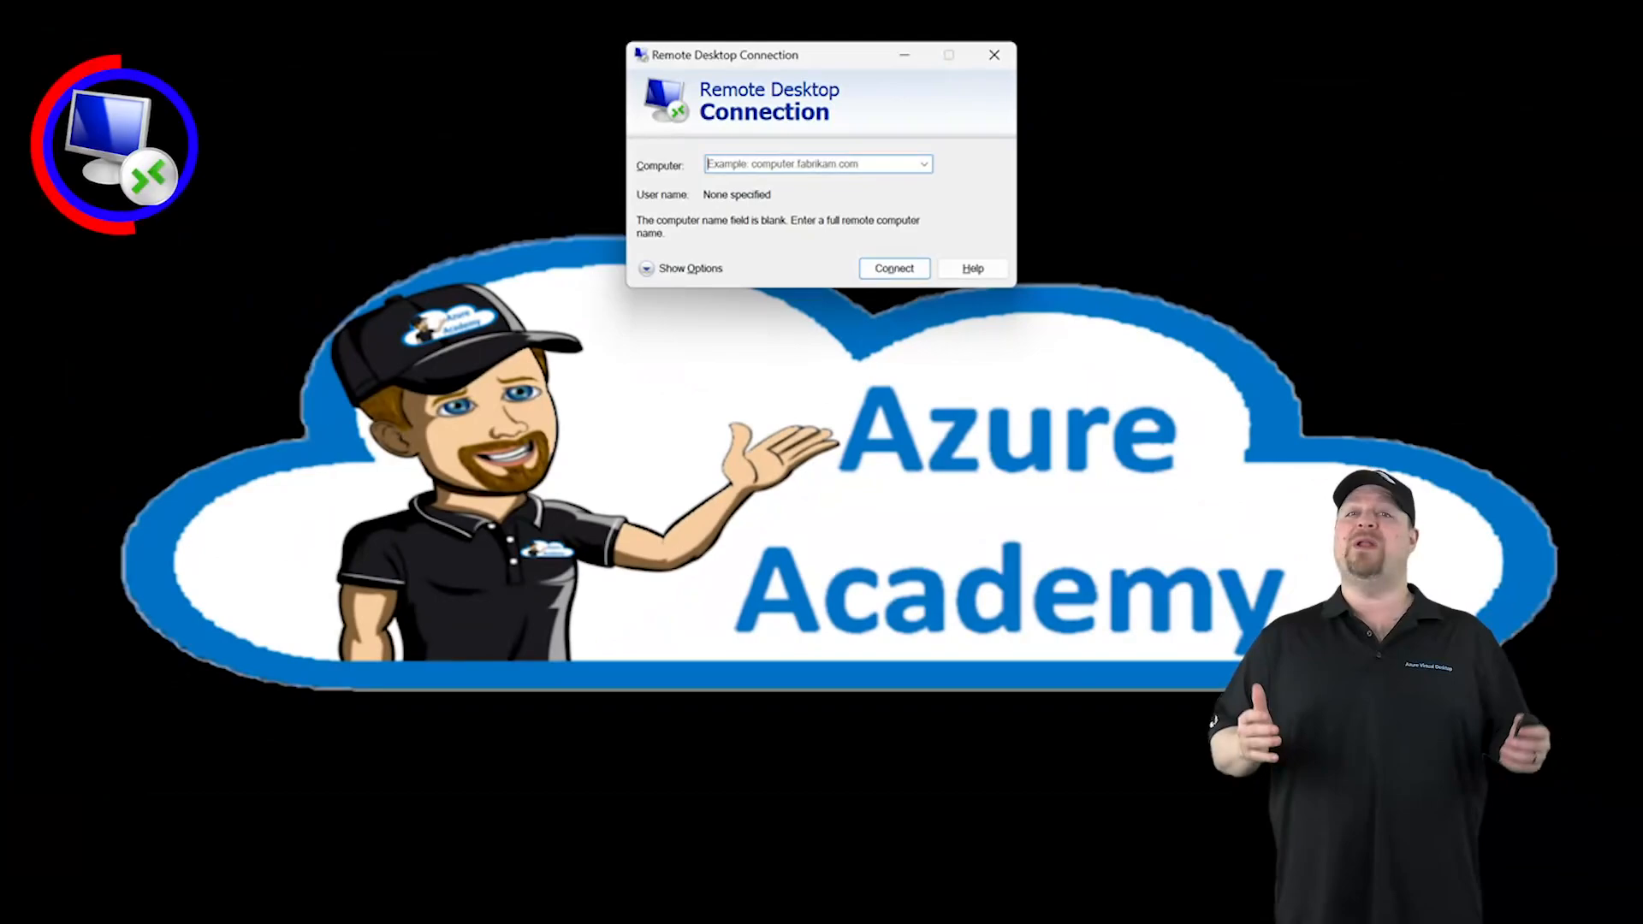
- Connect to MyComputer.FQDN.com and choose an account at the credentials prompt
{"action": "type", "text": "MyComputer.FQDN.com"}
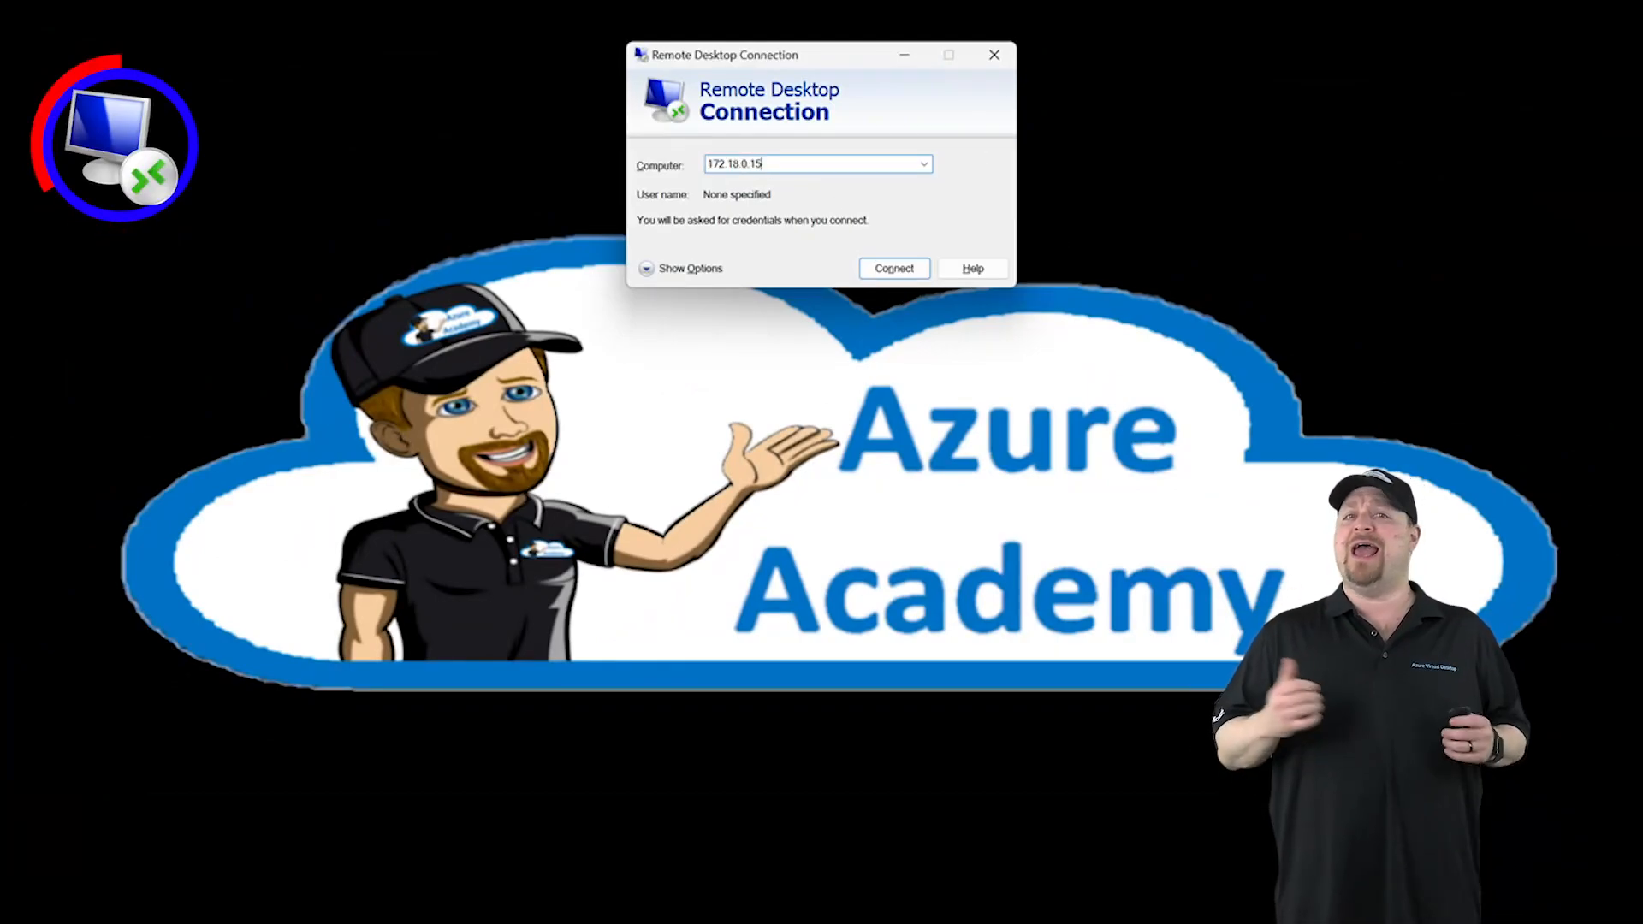
{"action": "left_click", "coordinate": [892, 267]}
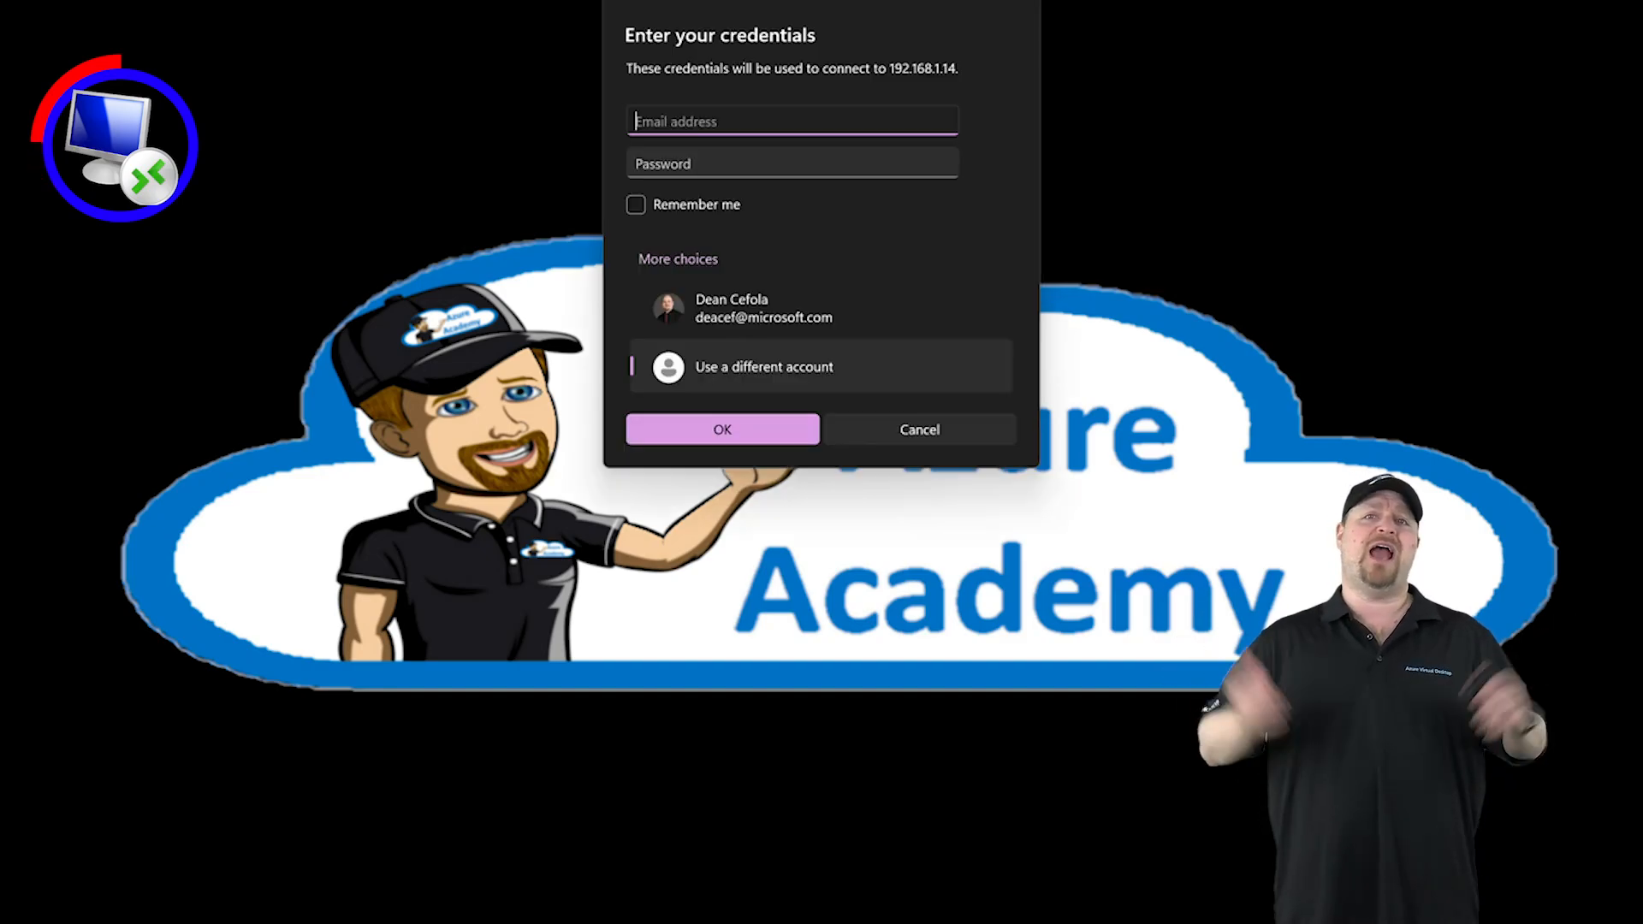
{"action": "left_click", "coordinate": [720, 429]}
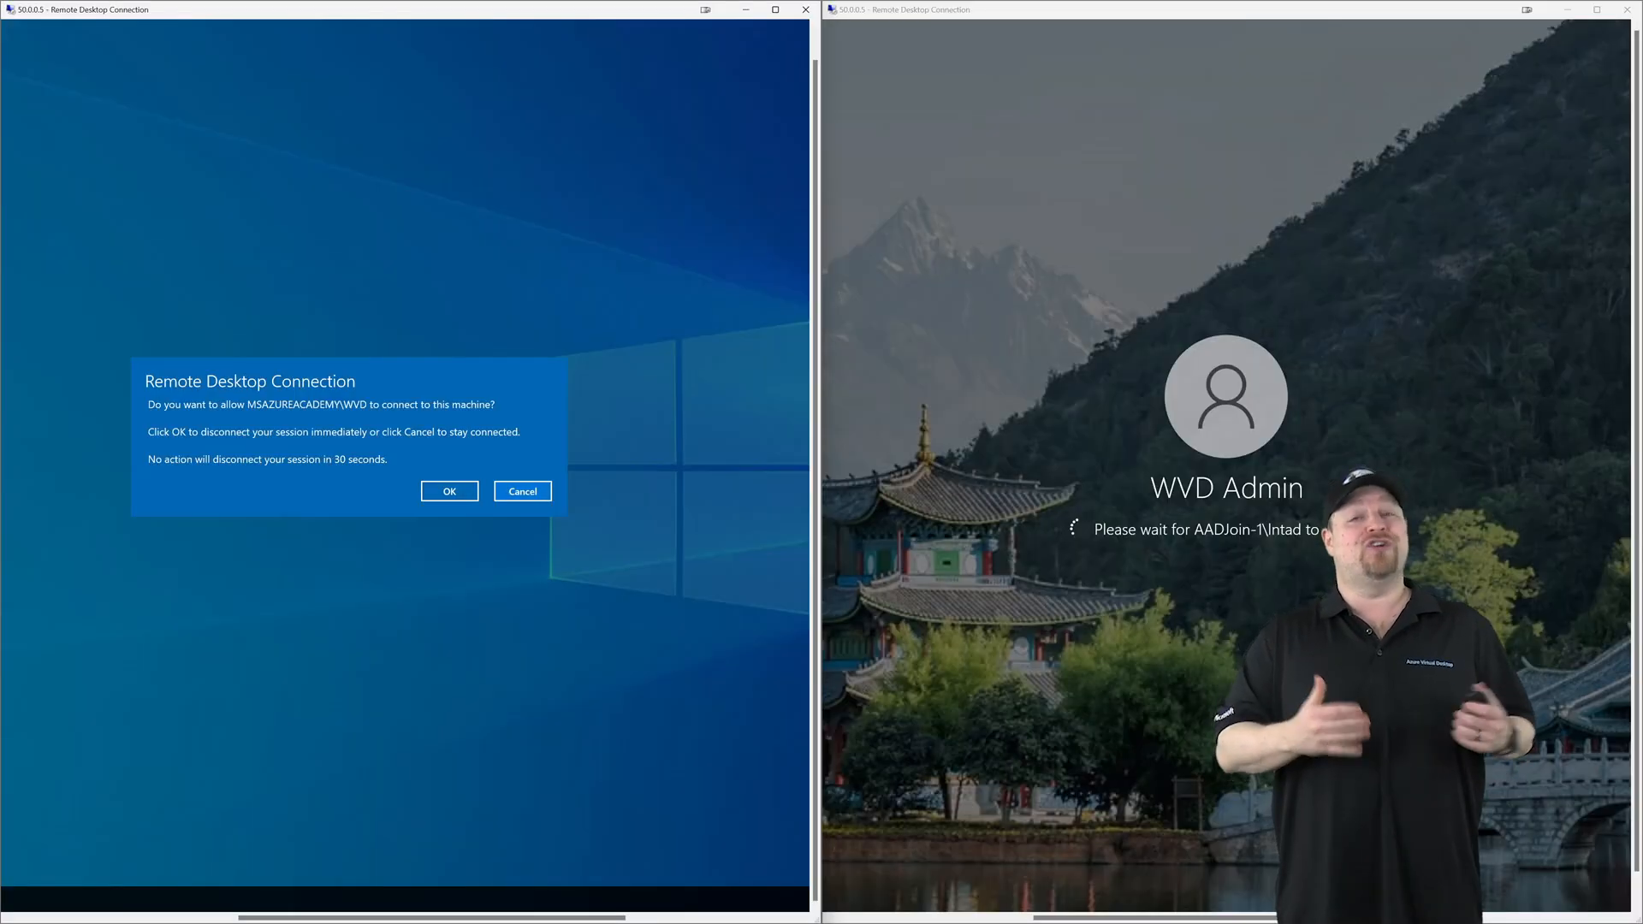
- Confirm OK so the other admin account's connection takes over the existing session
{"action": "left_click", "coordinate": [448, 491]}
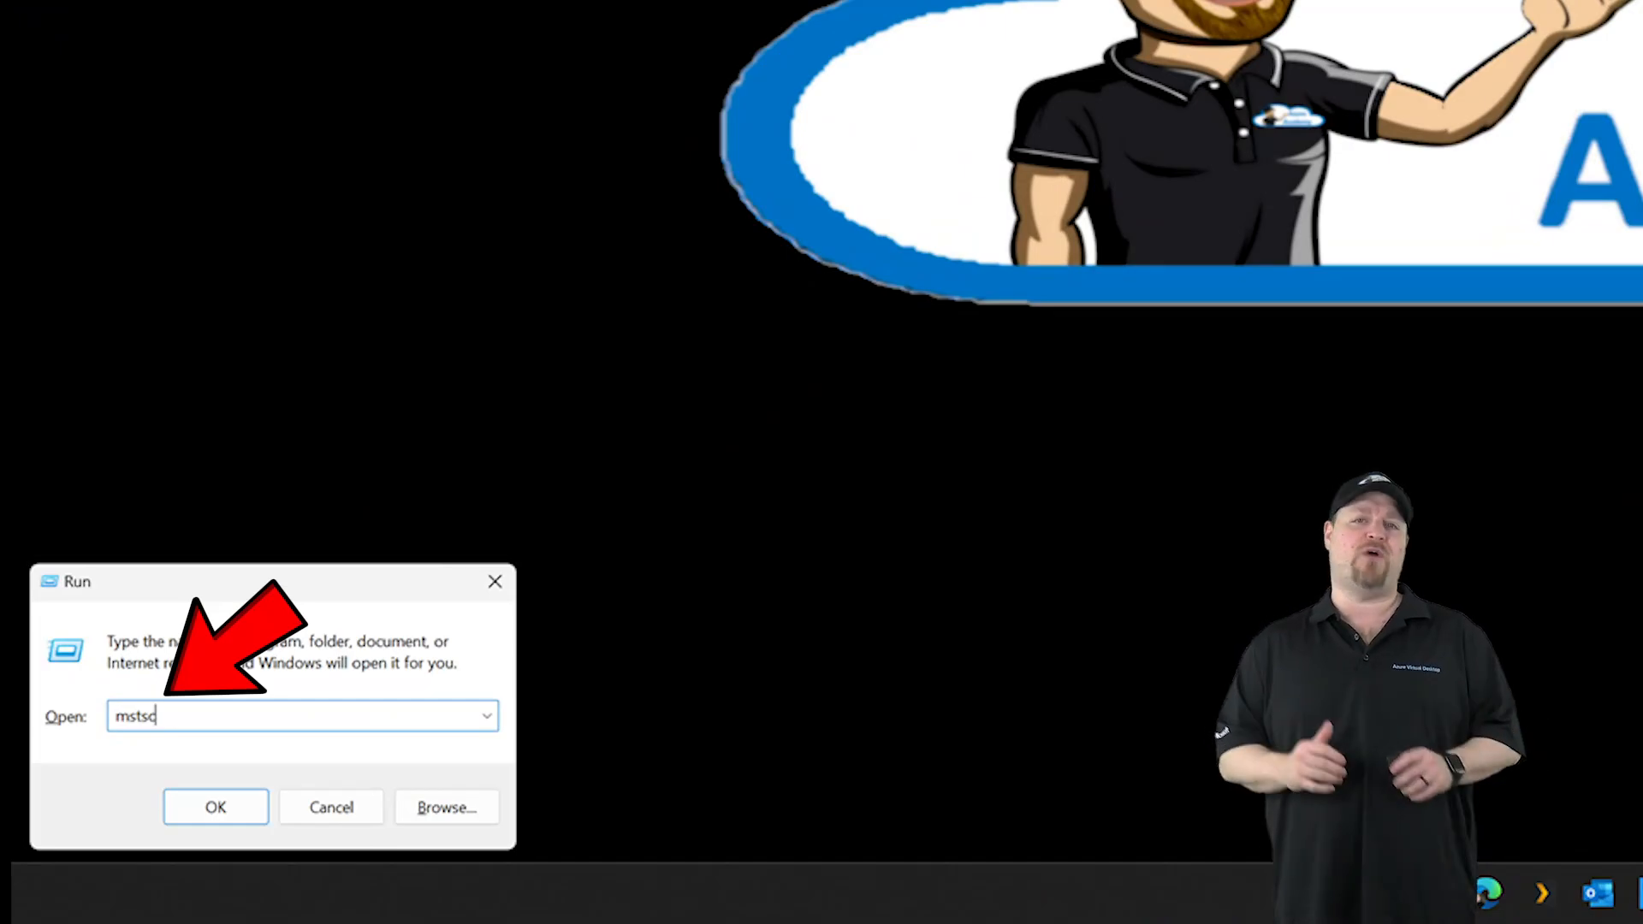
- Launch the Remote Desktop client with mstsc from the Run box
{"action": "left_click", "coordinate": [215, 807]}
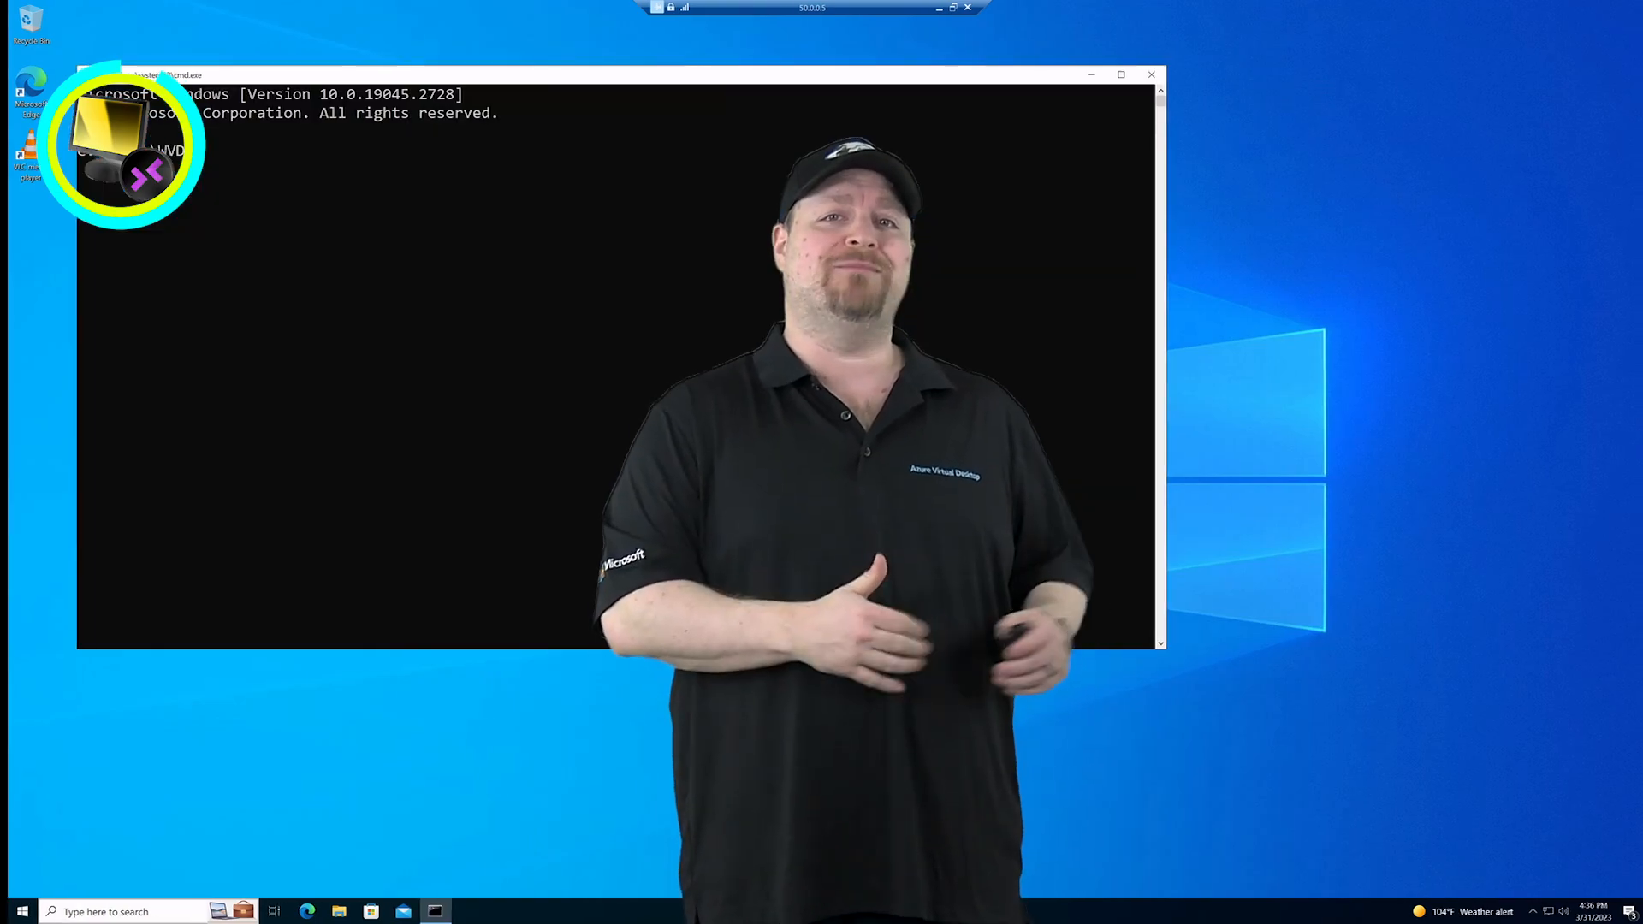
- Run qwinsta in Command Prompt to list user sessions and their IDs
{"action": "type", "text": "qwinsta"}
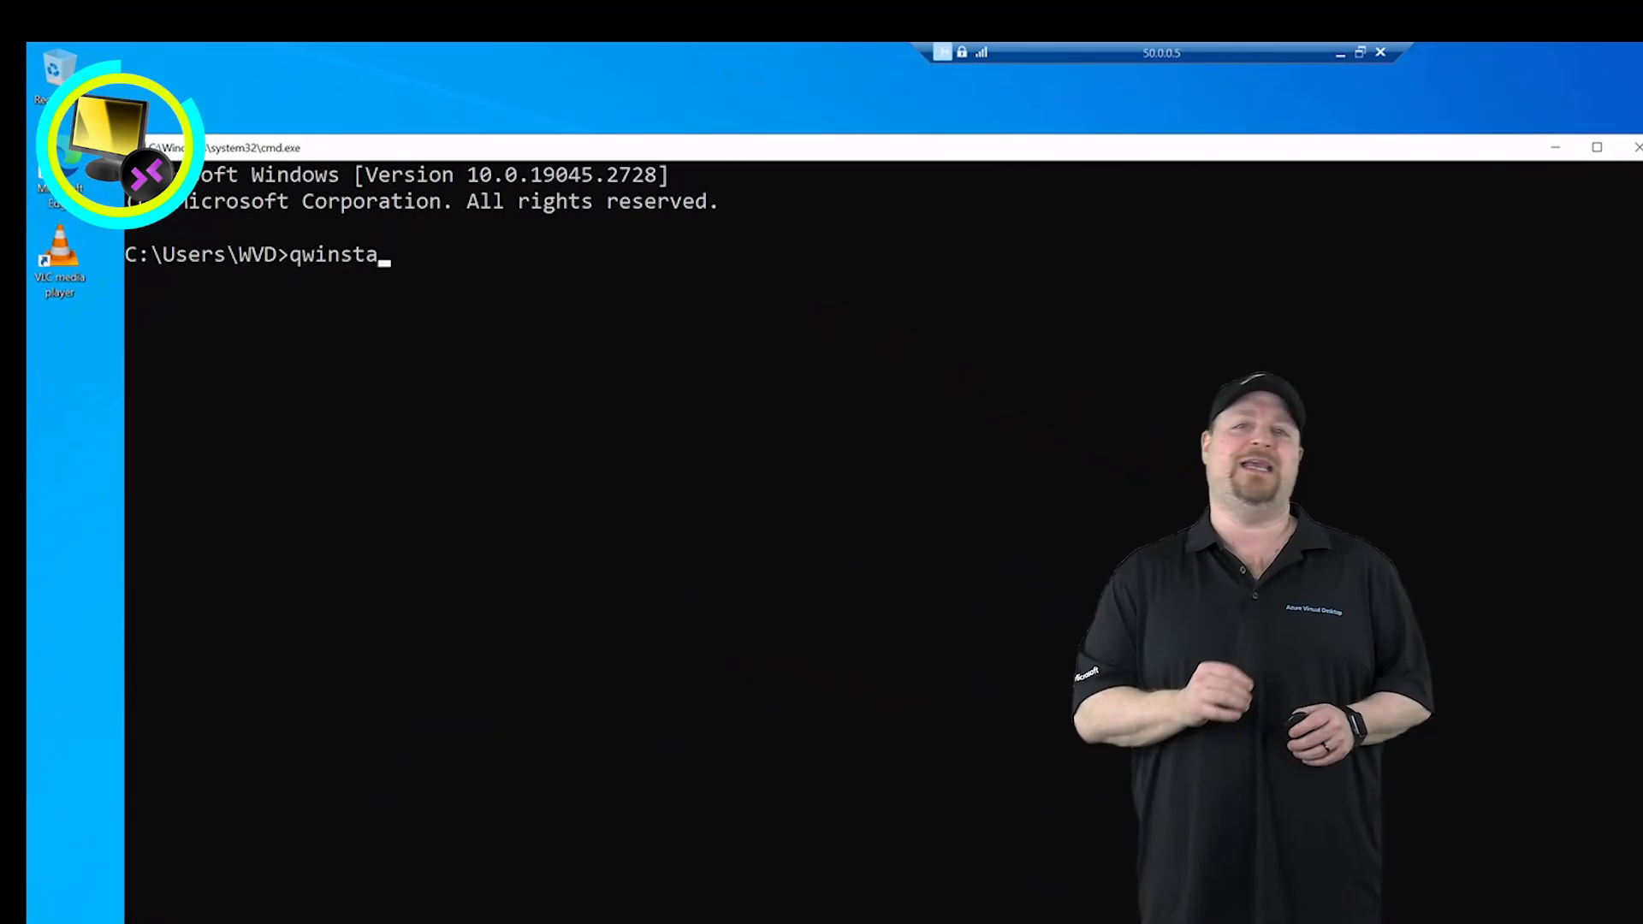
{"action": "key", "text": "Return"}
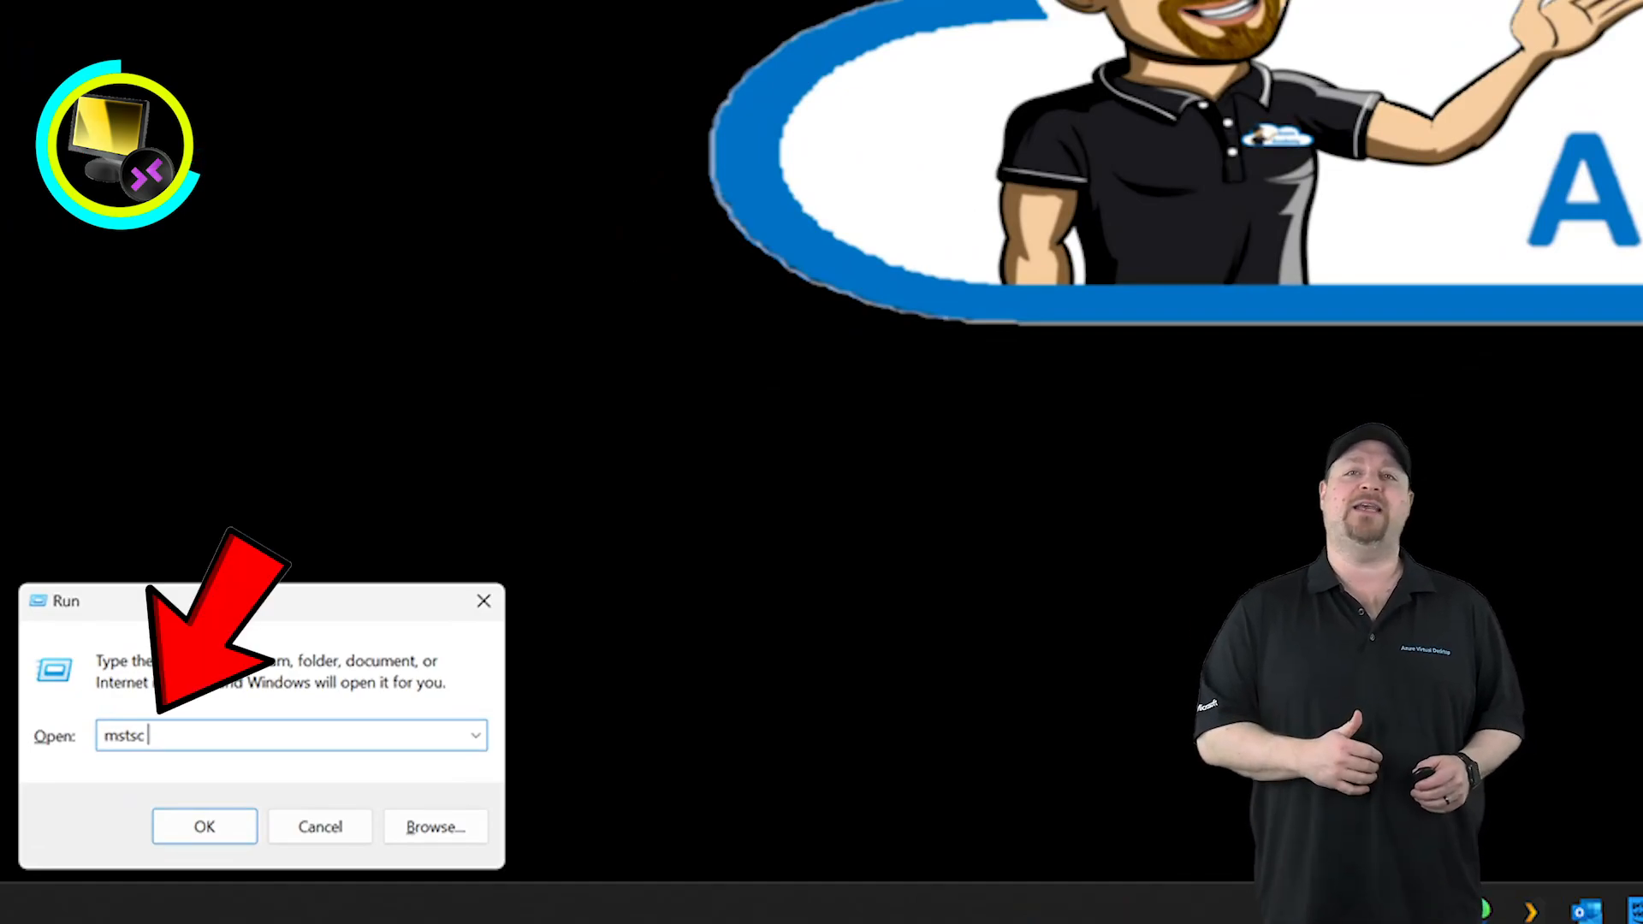
- Run mstsc /v:50.0.0.5 /shadow:5 /control to shadow and control session 5
{"action": "type", "text": "/v:"}
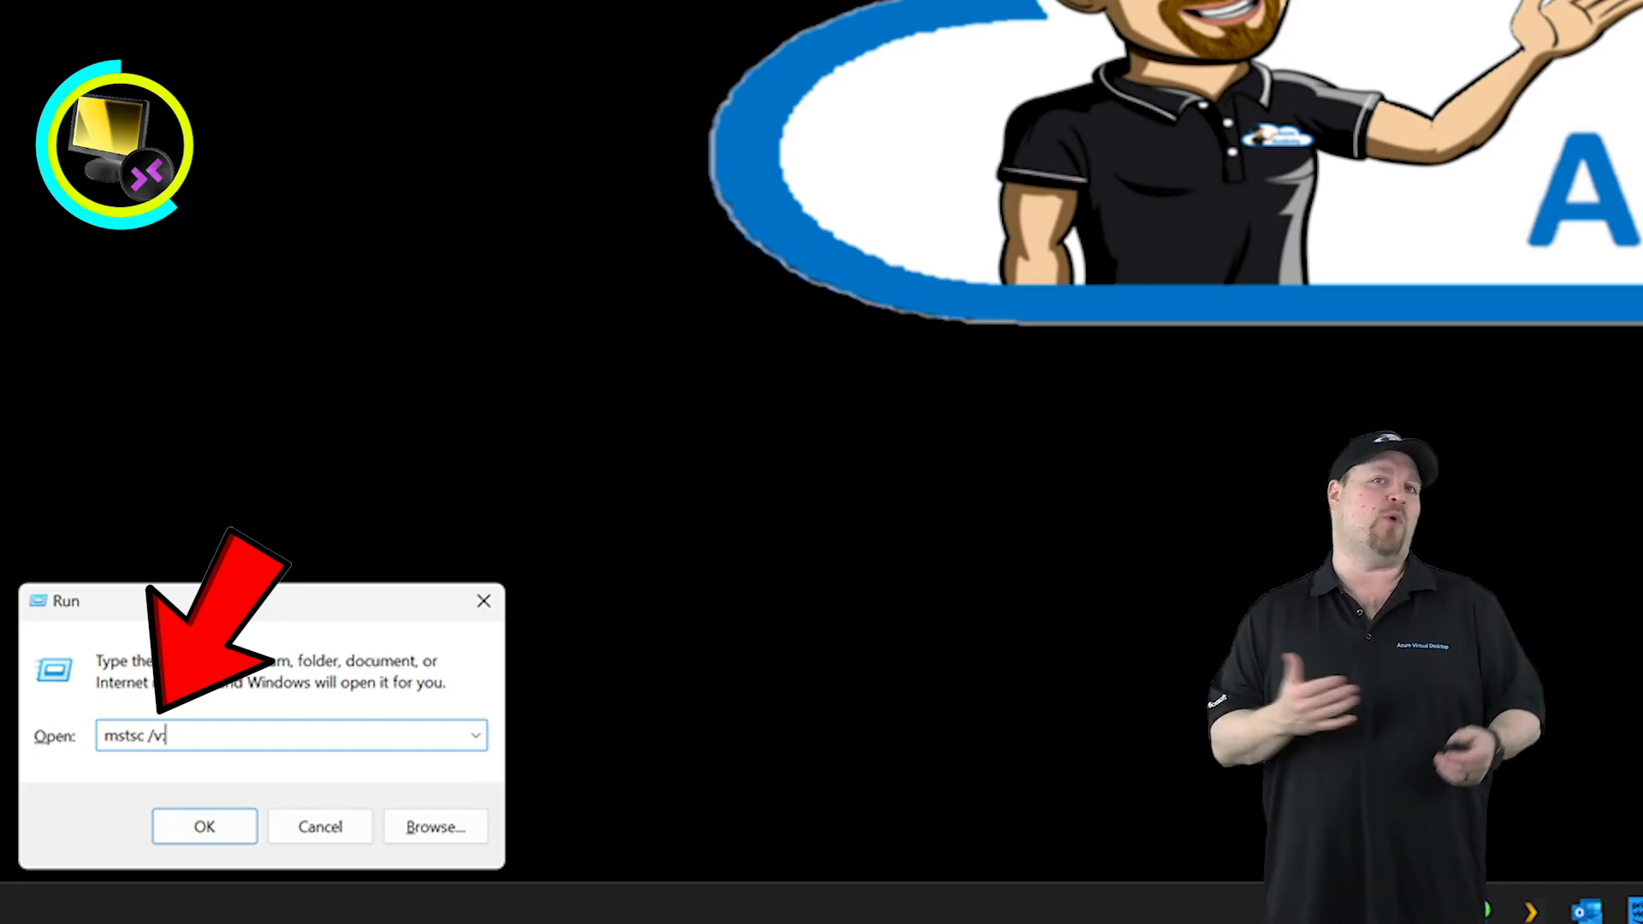
{"action": "type", "text": "50.0.0.5 /shadow:"}
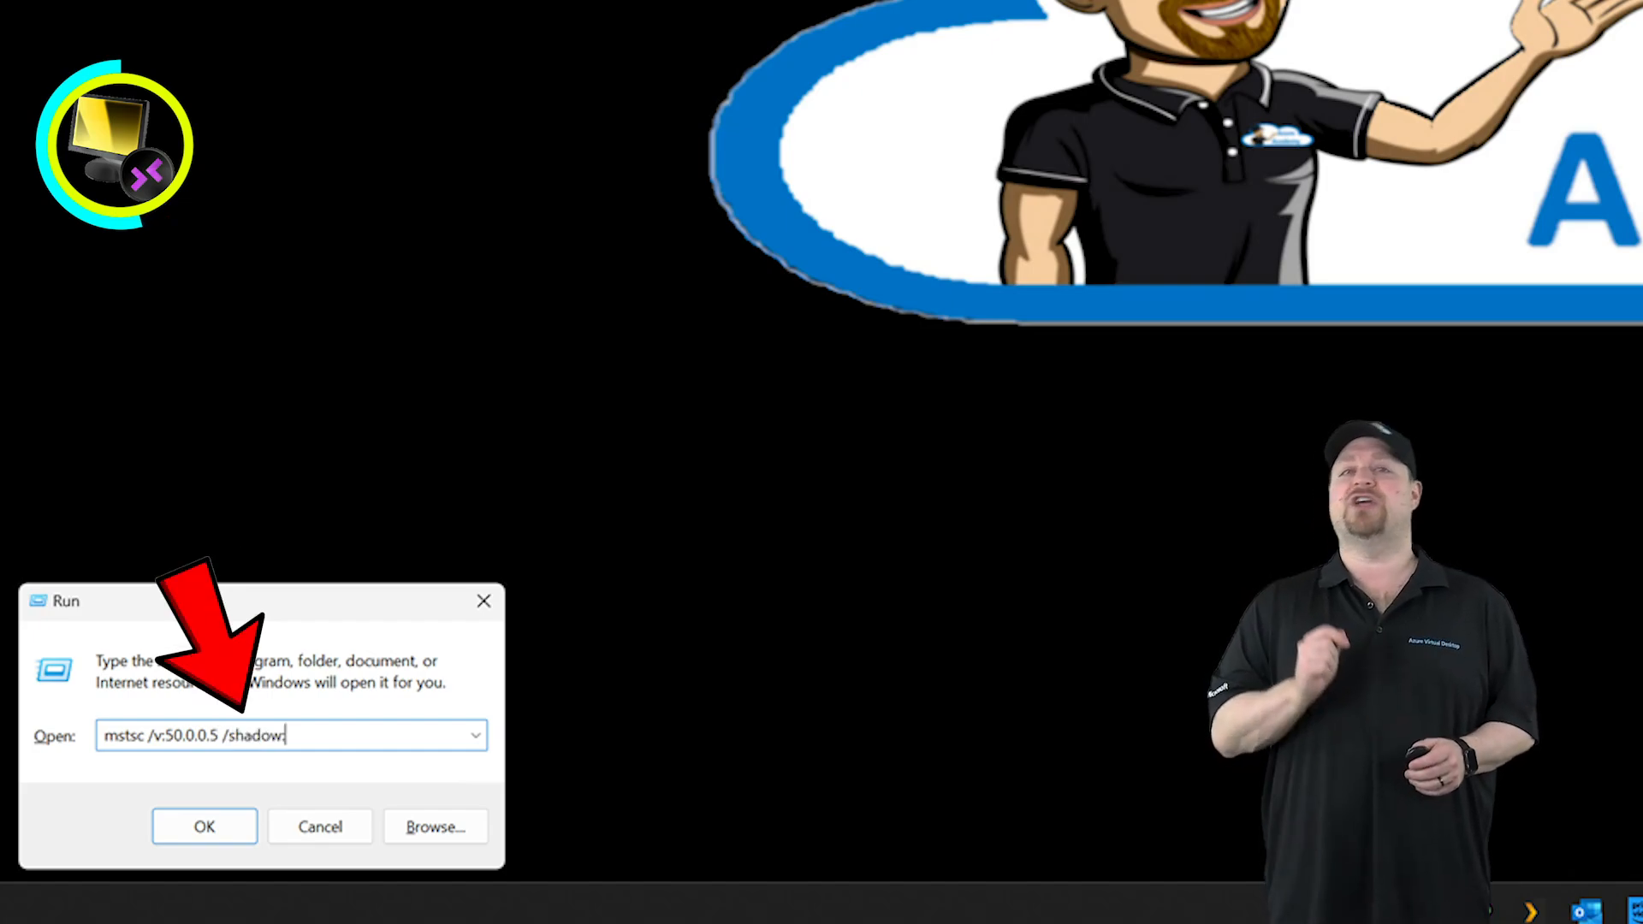
{"action": "type", "text": "5"}
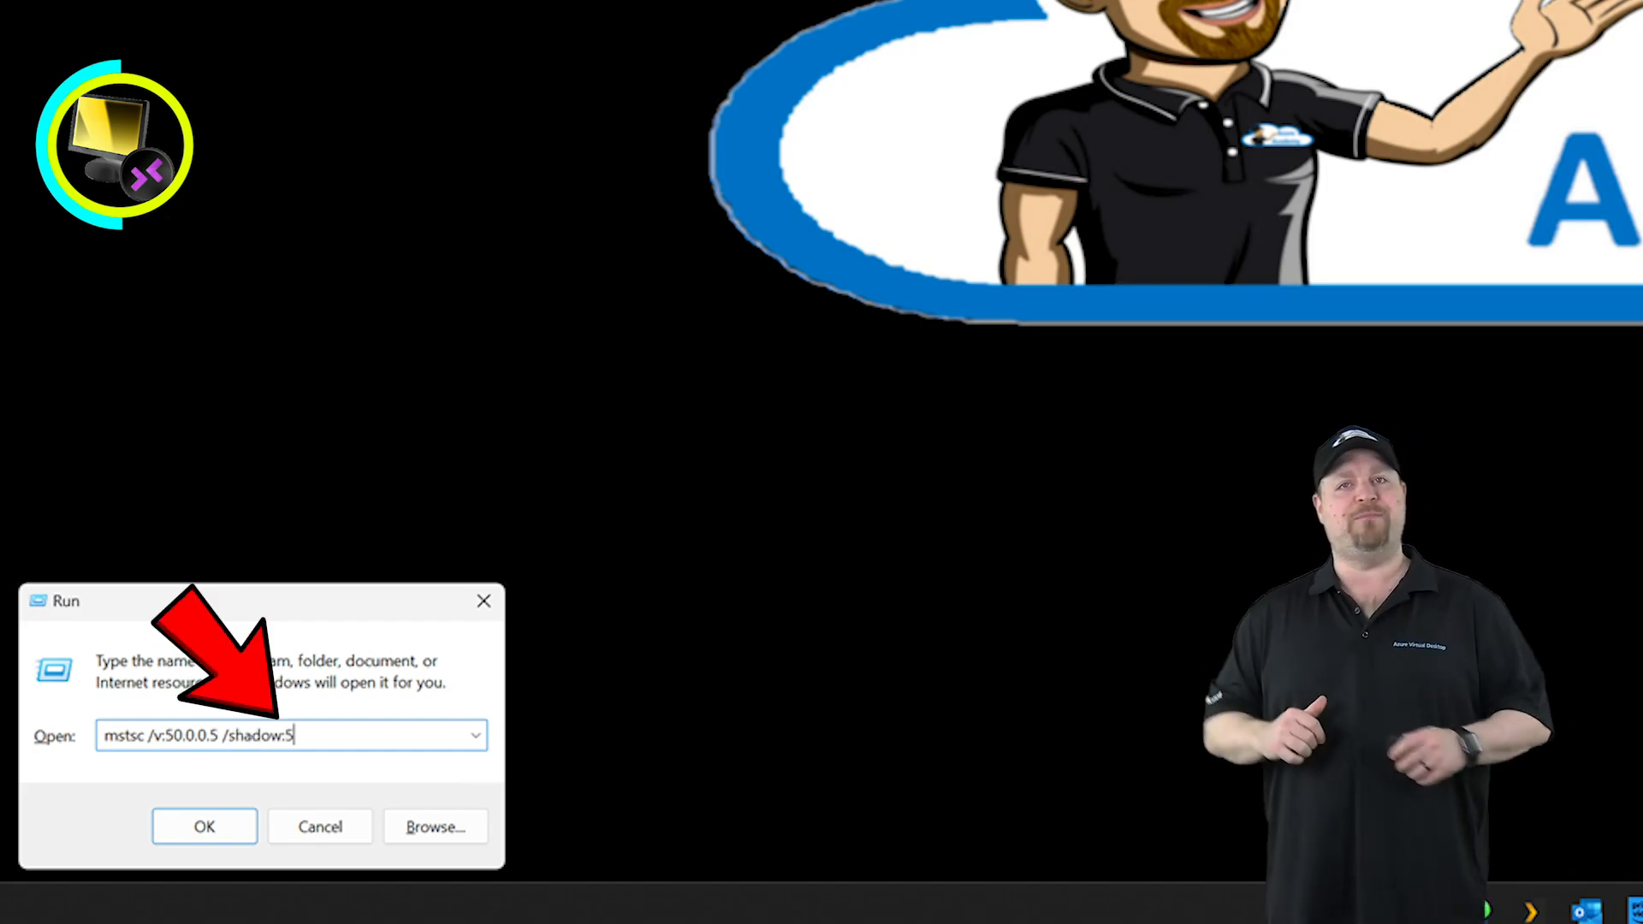
{"action": "left_click", "coordinate": [204, 826]}
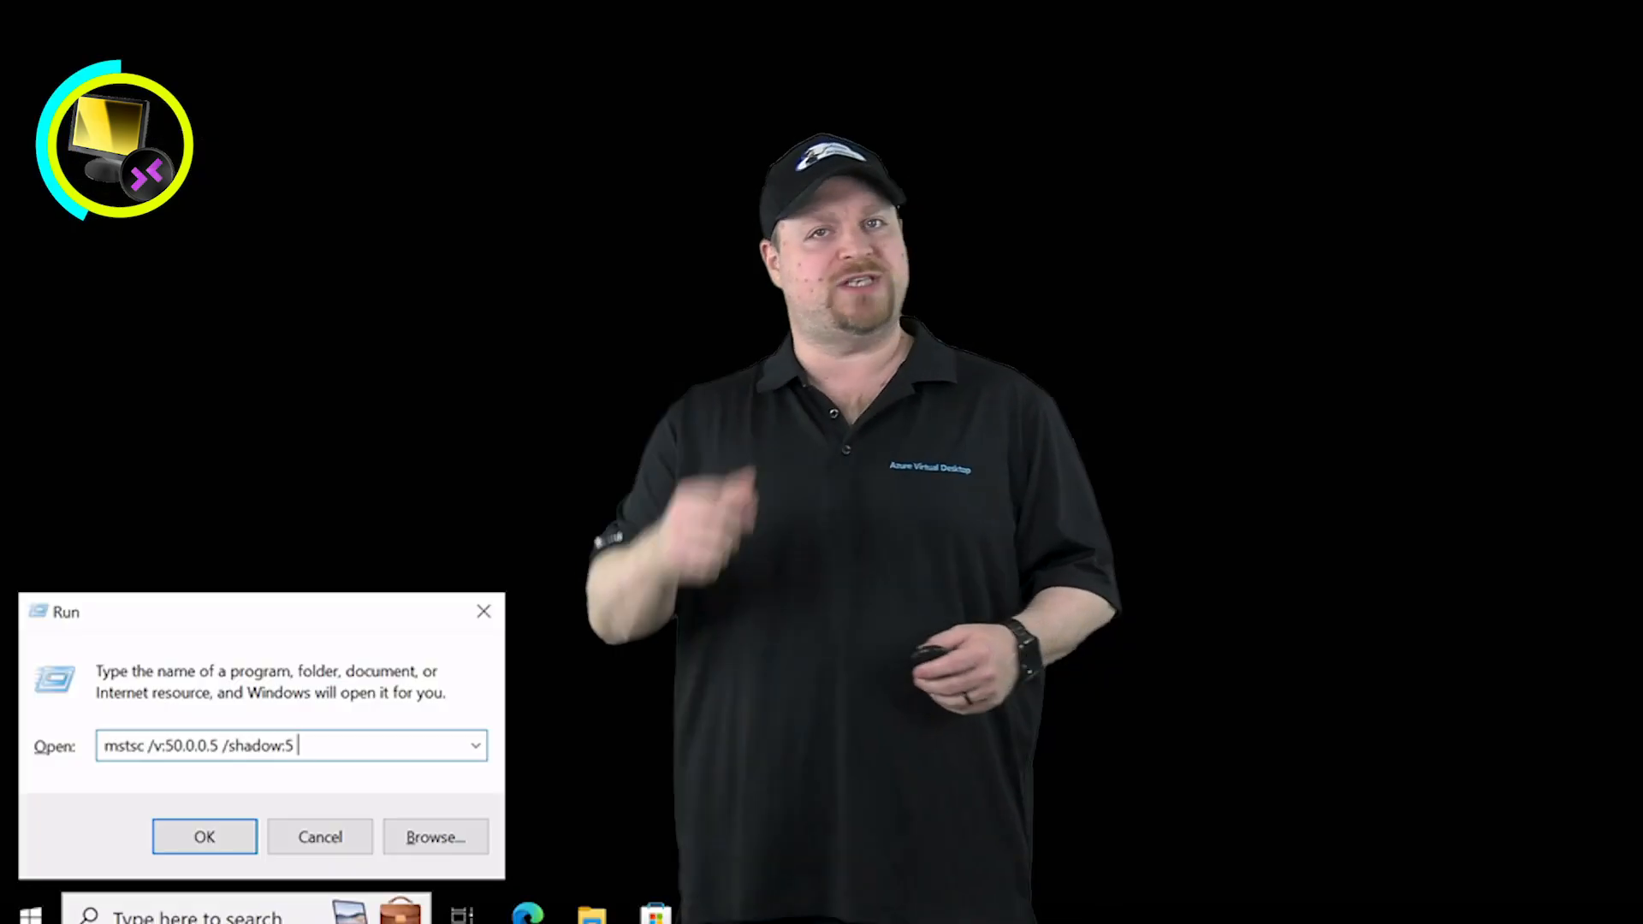
{"action": "type", "text": "/control"}
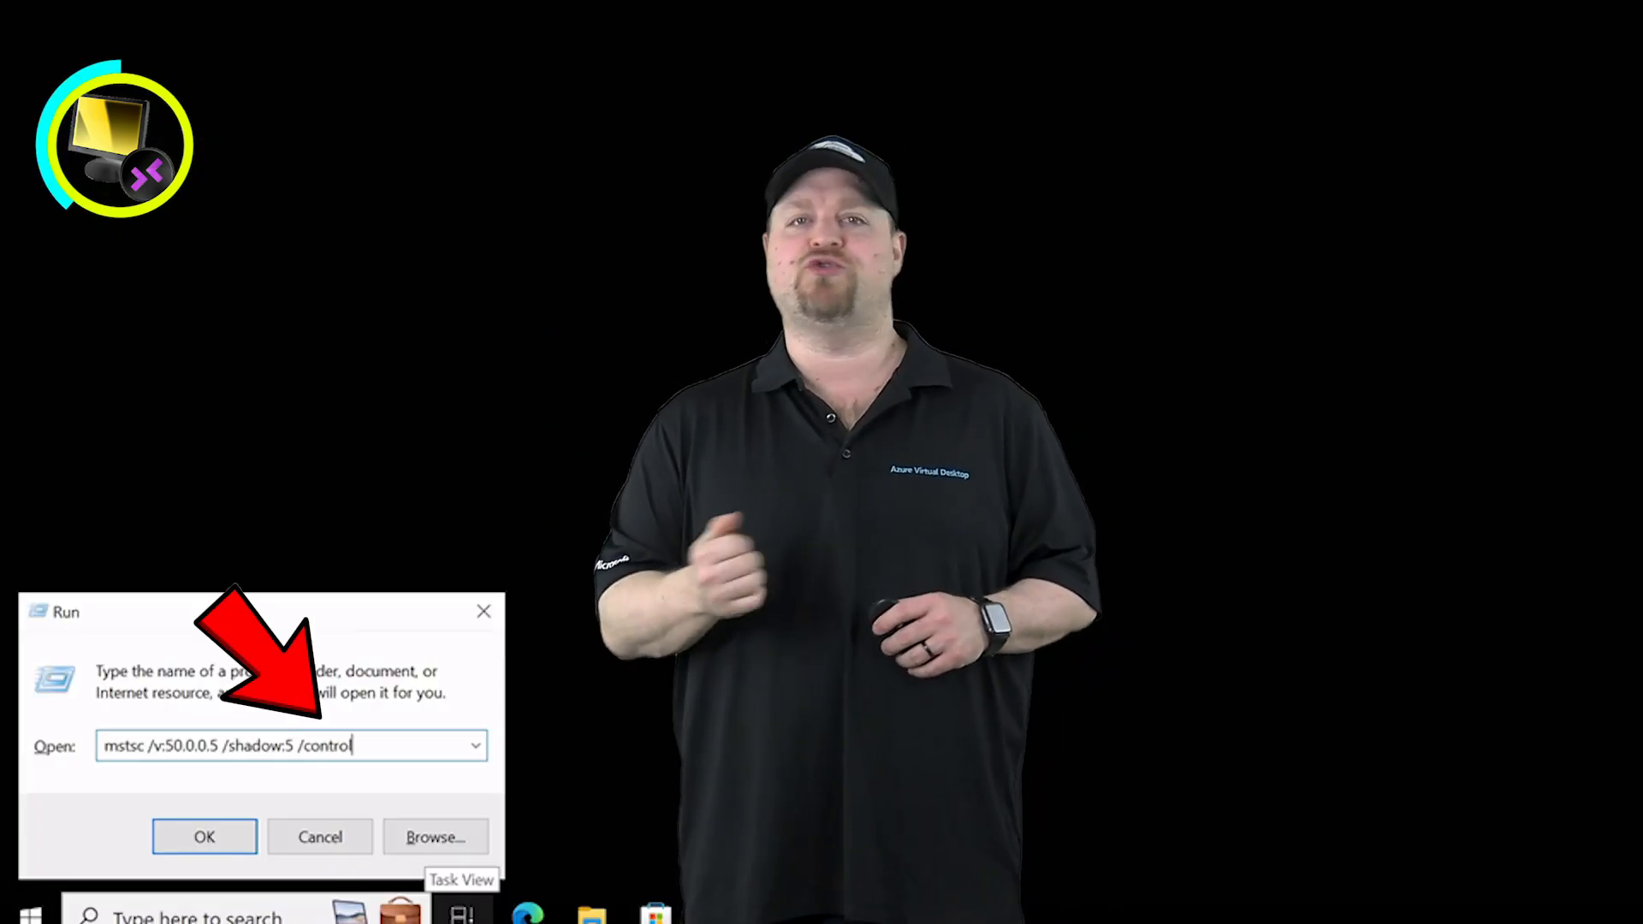
{"action": "left_click", "coordinate": [203, 836]}
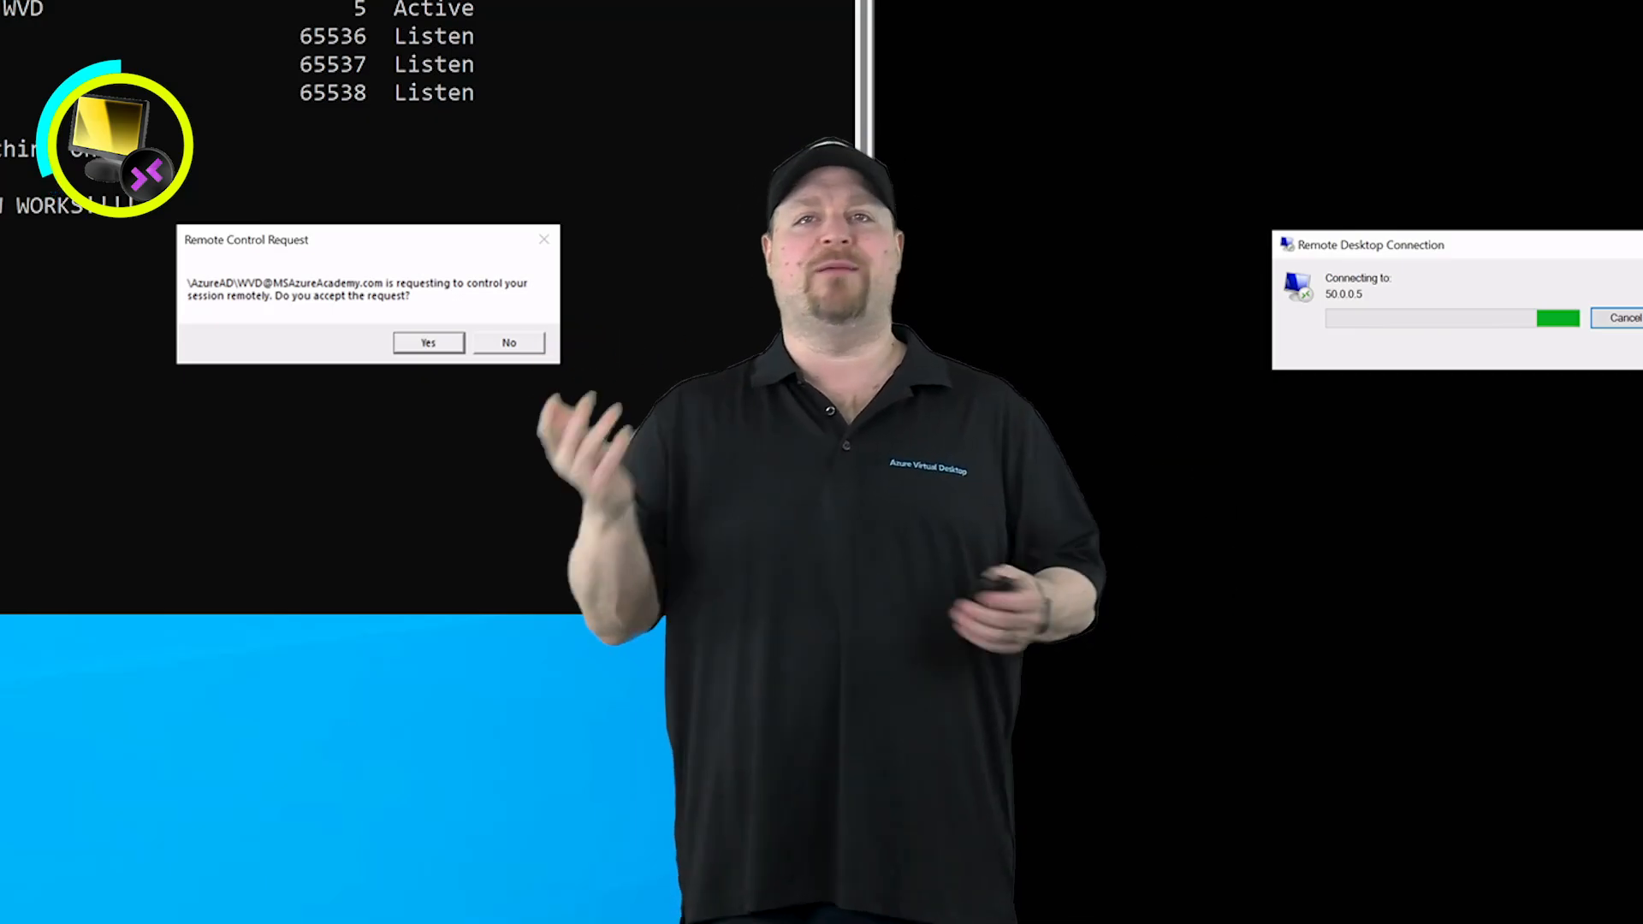
- Accept the Remote Control Request and dismiss the mstsc command-line options help
{"action": "left_click", "coordinate": [428, 342]}
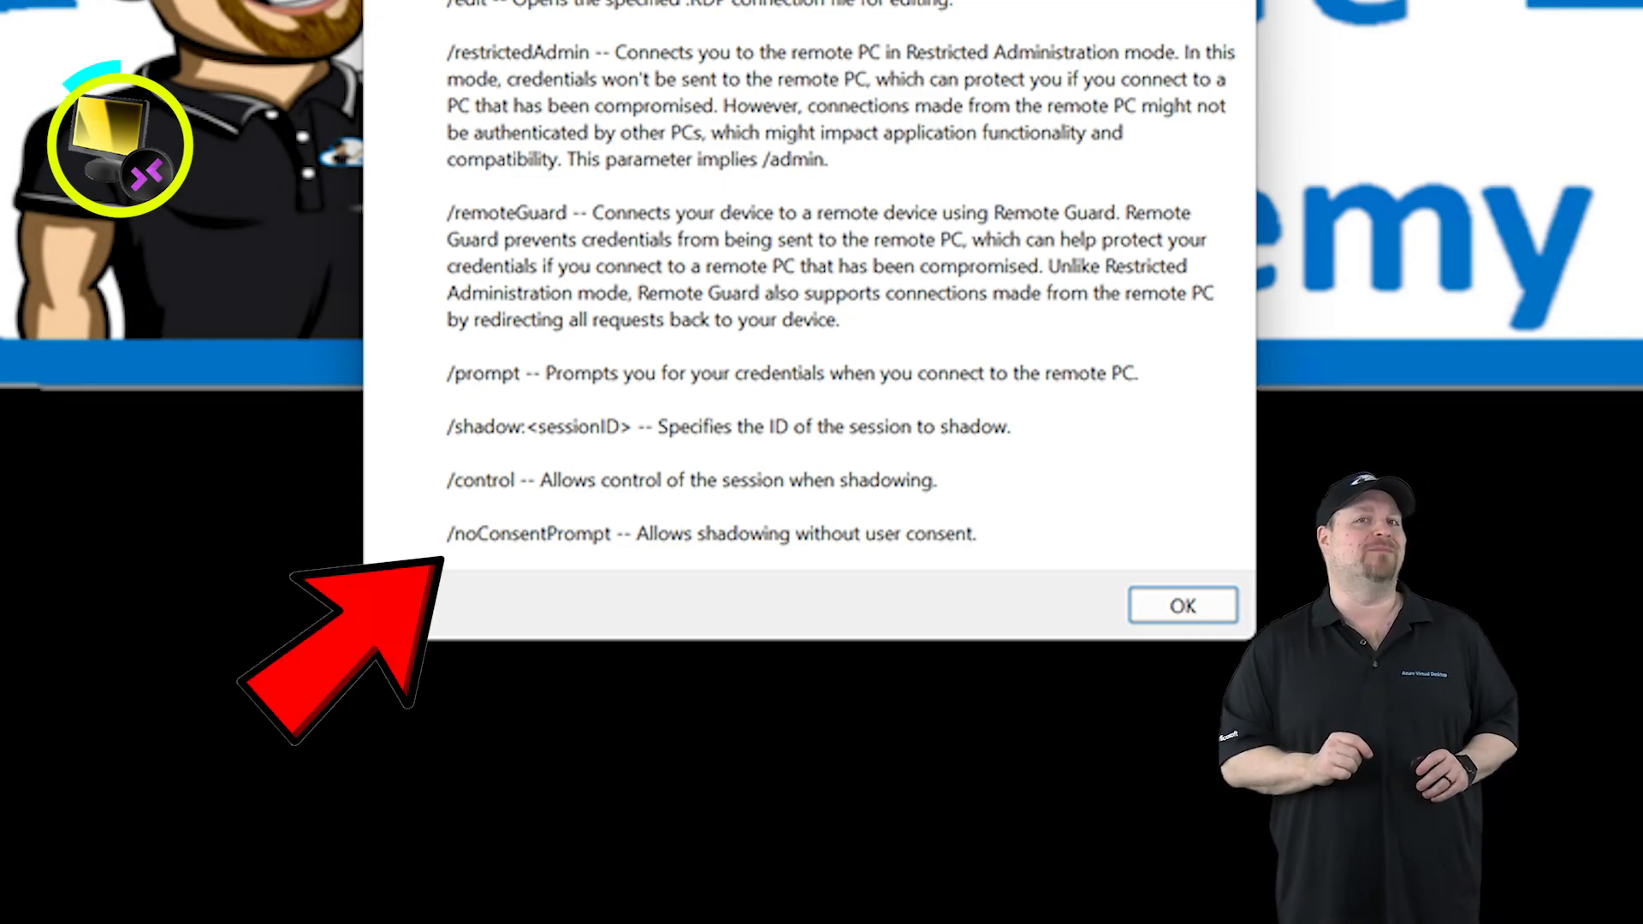
{"action": "left_click", "coordinate": [1182, 606]}
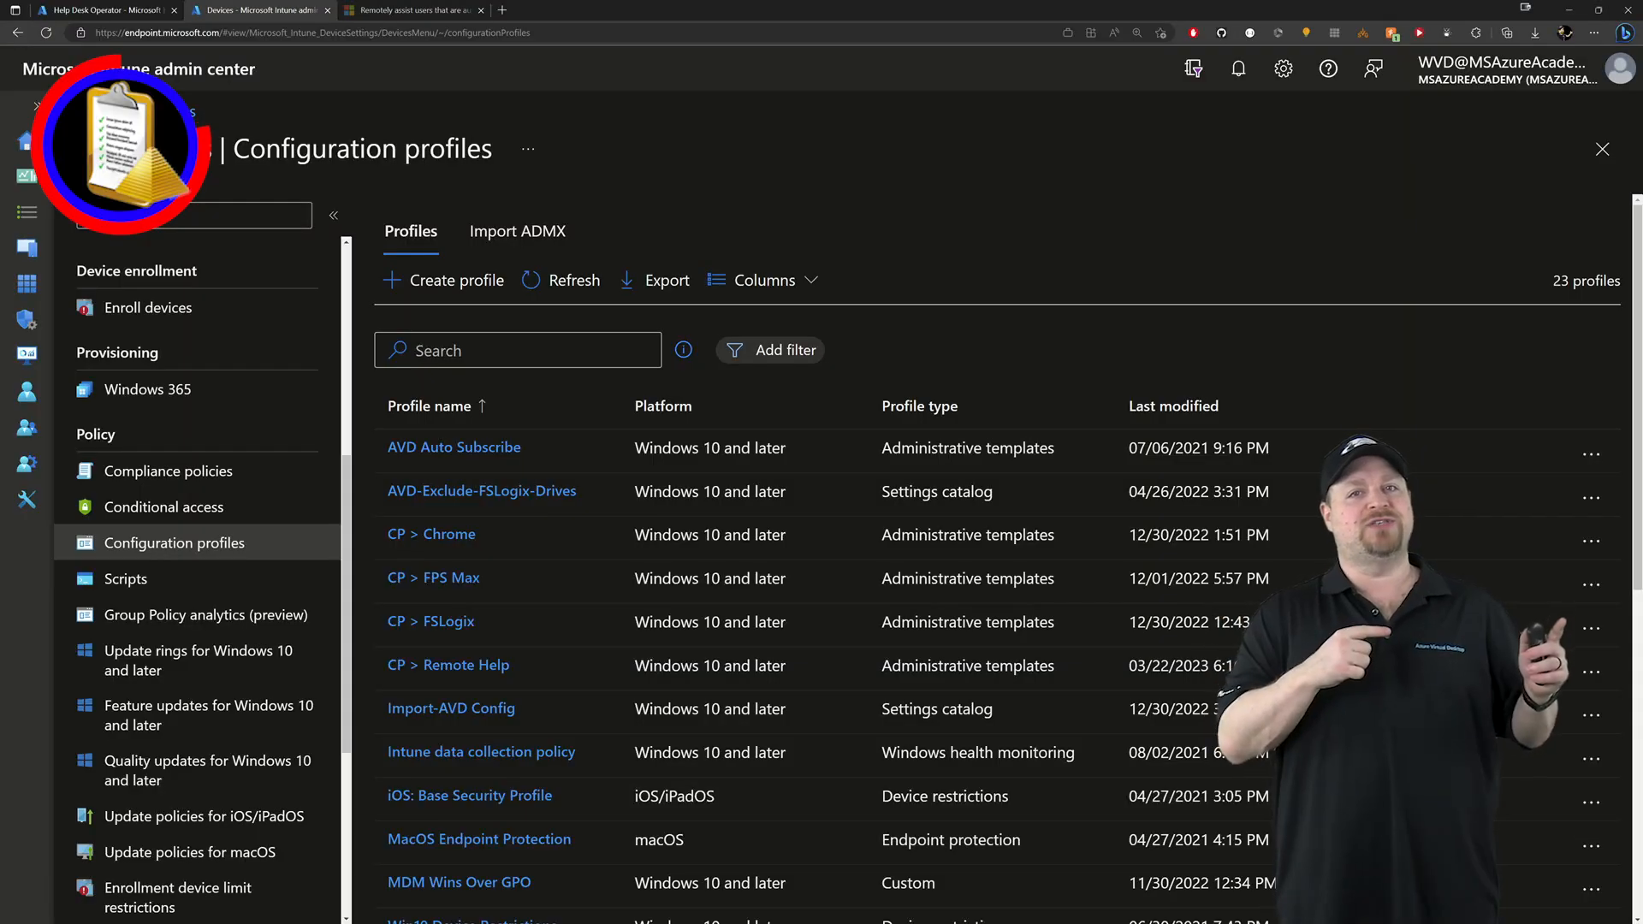
- Create a Windows 10 Administrative templates profile 'CP > Remtoe Help' and search settings for 'Set Rules'
{"action": "left_click", "coordinate": [454, 280]}
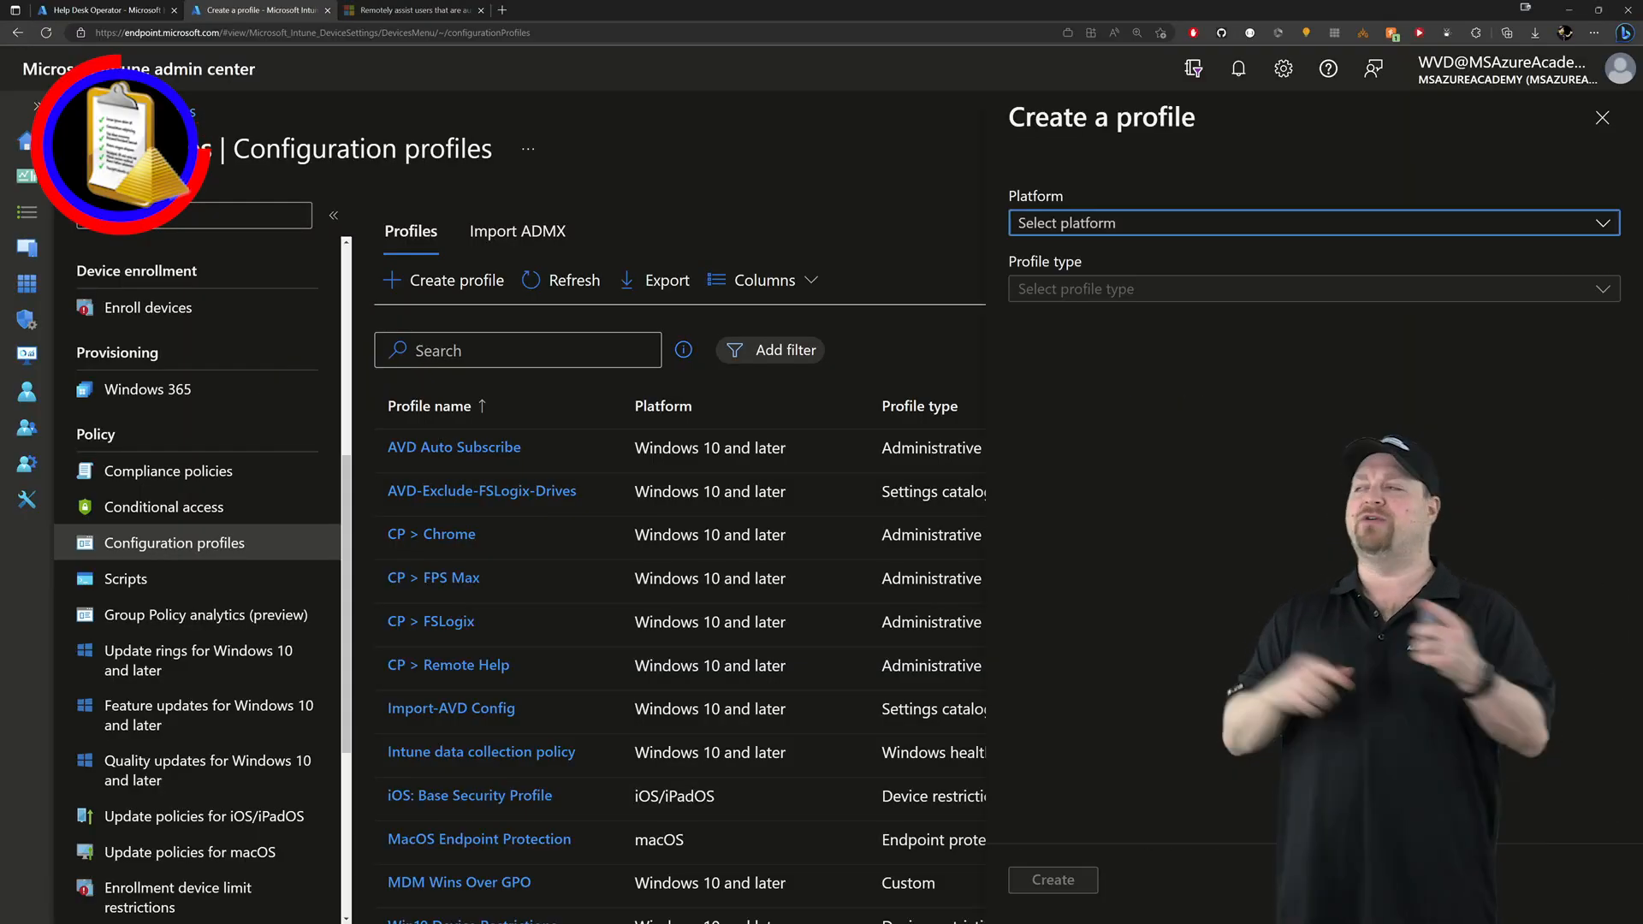
{"action": "left_click", "coordinate": [1310, 222]}
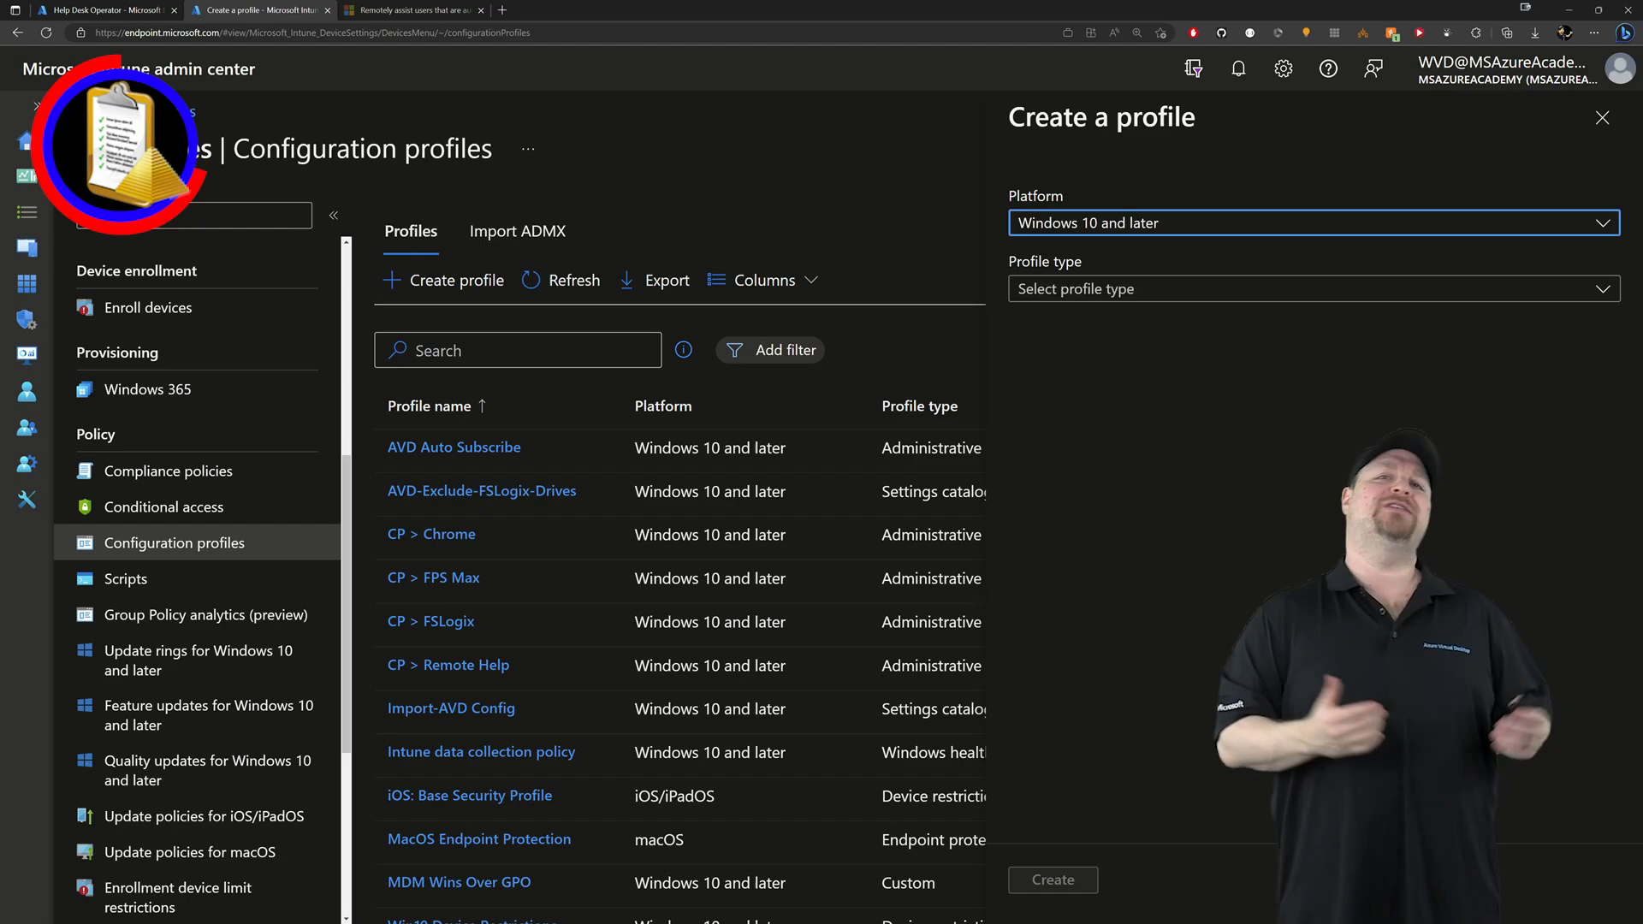
{"action": "left_click", "coordinate": [1308, 289]}
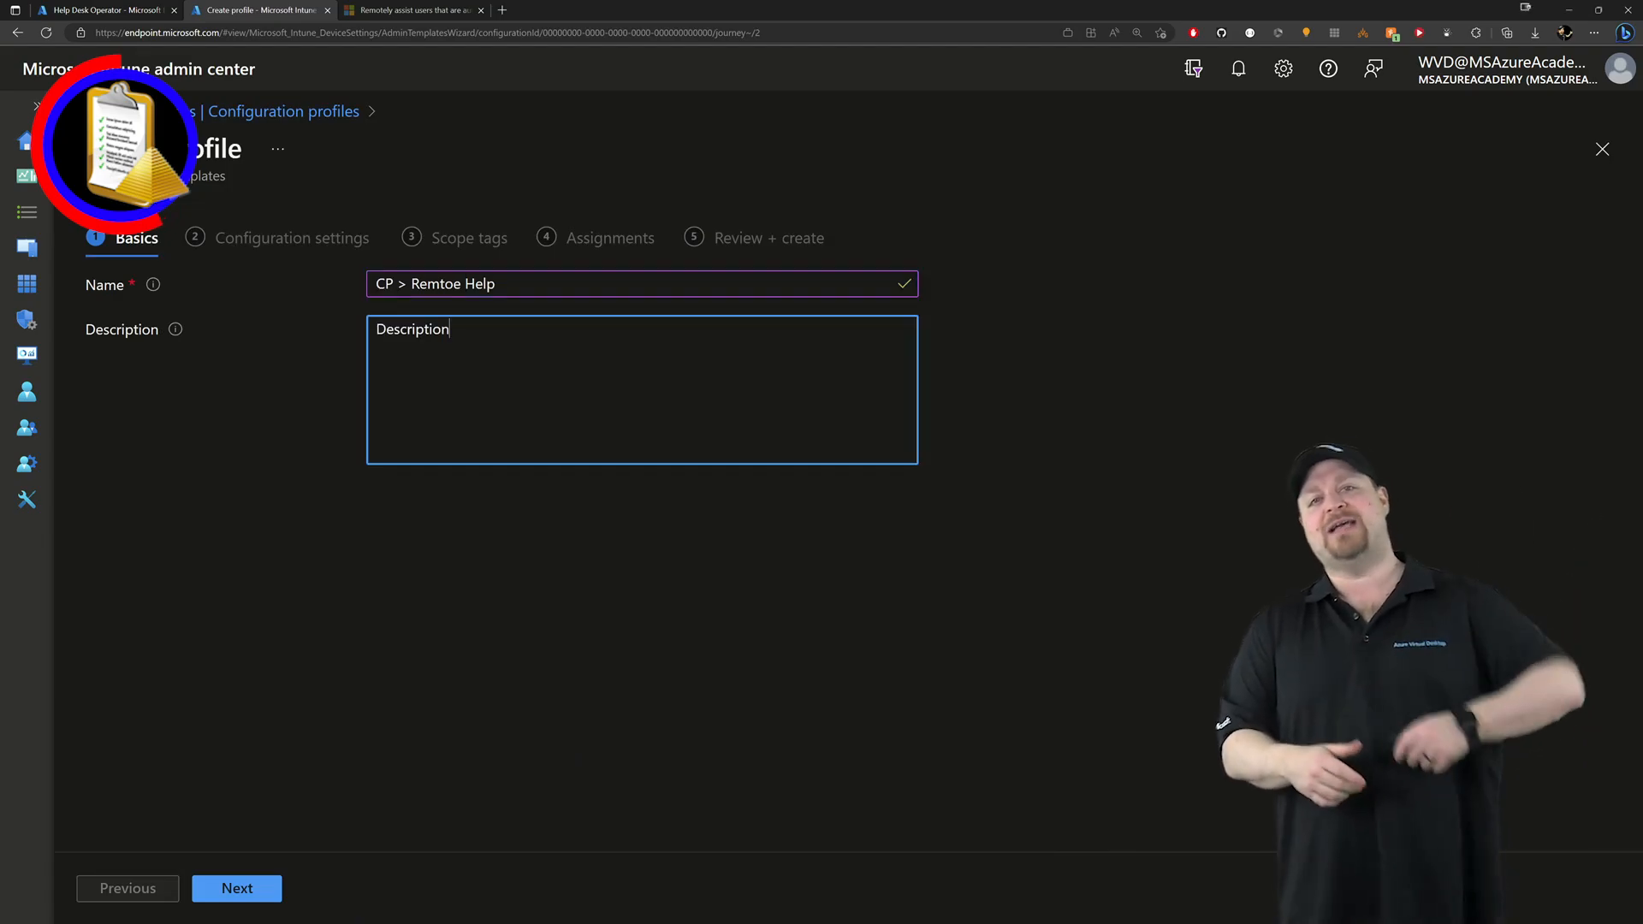
{"action": "left_click", "coordinate": [236, 887]}
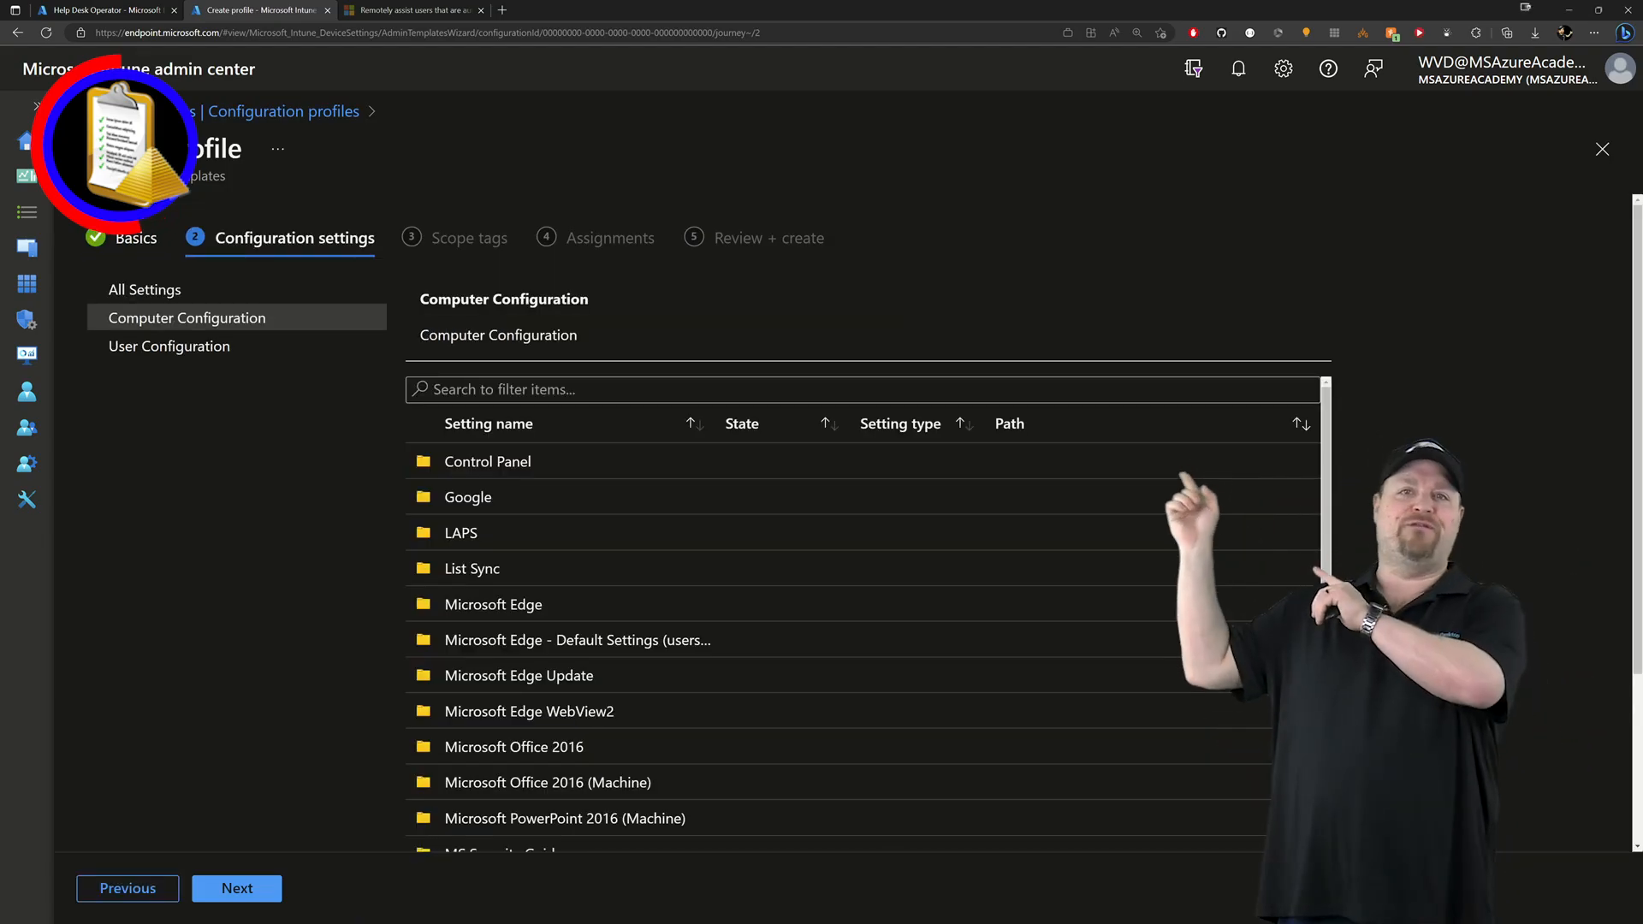
{"action": "type", "text": "Set Rules"}
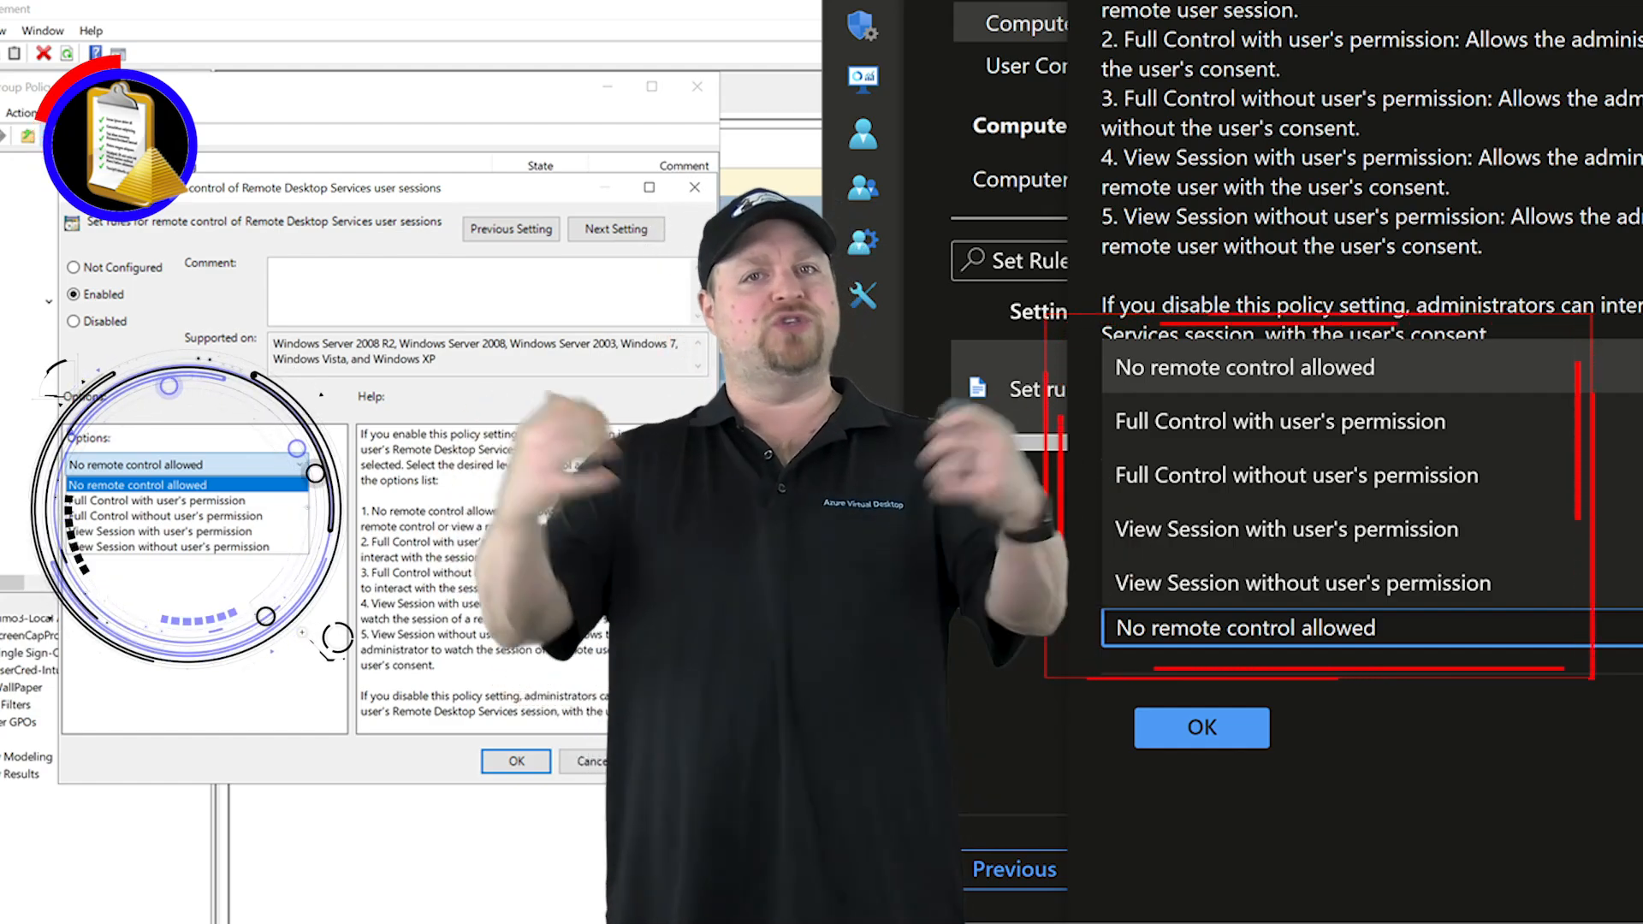
- Enable remote-control rules for Remote Desktop Services sessions and pick a permission option
{"action": "left_click", "coordinate": [162, 513]}
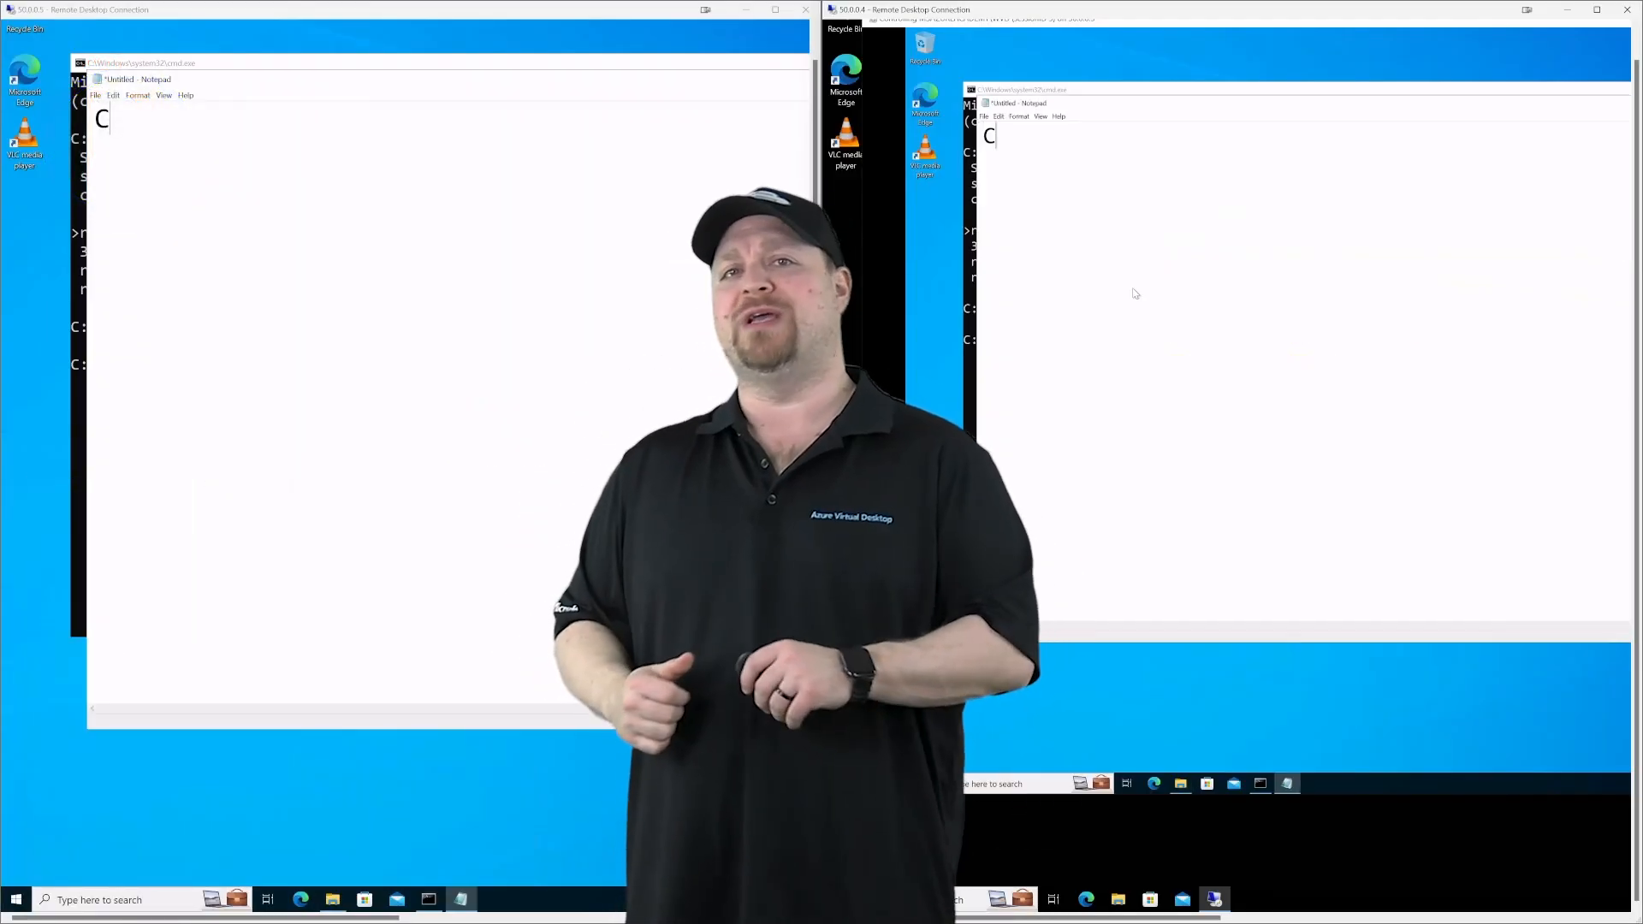
- Type 'Control is better than shadow!' into the remote session's Notepad
{"action": "type", "text": "Control is better tha"}
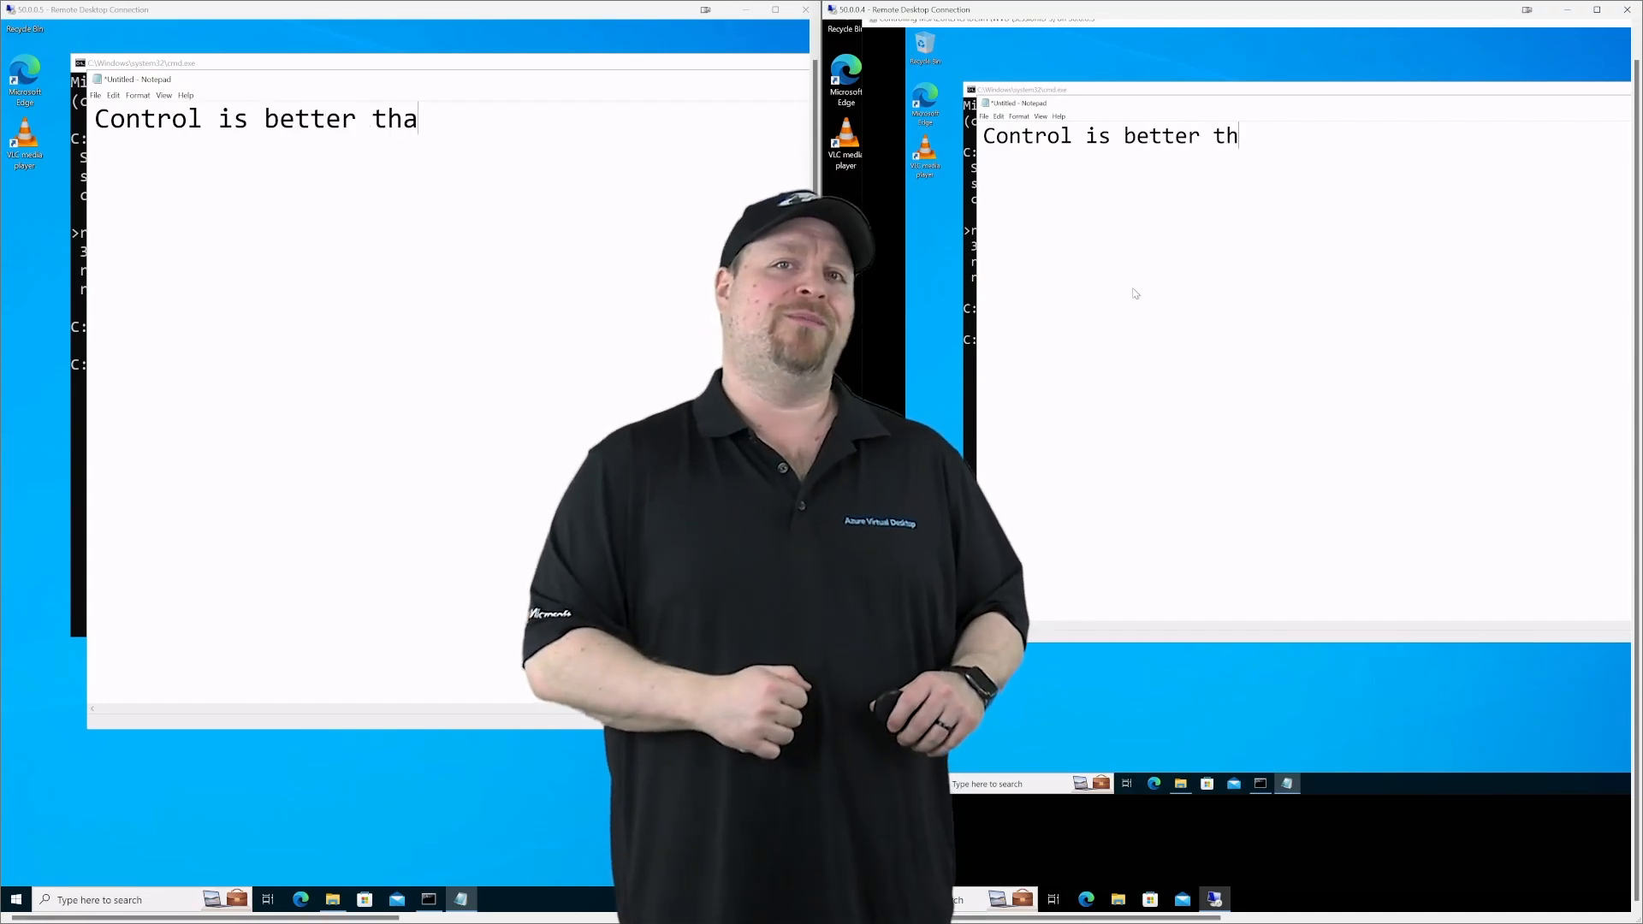
{"action": "type", "text": "n shadow!"}
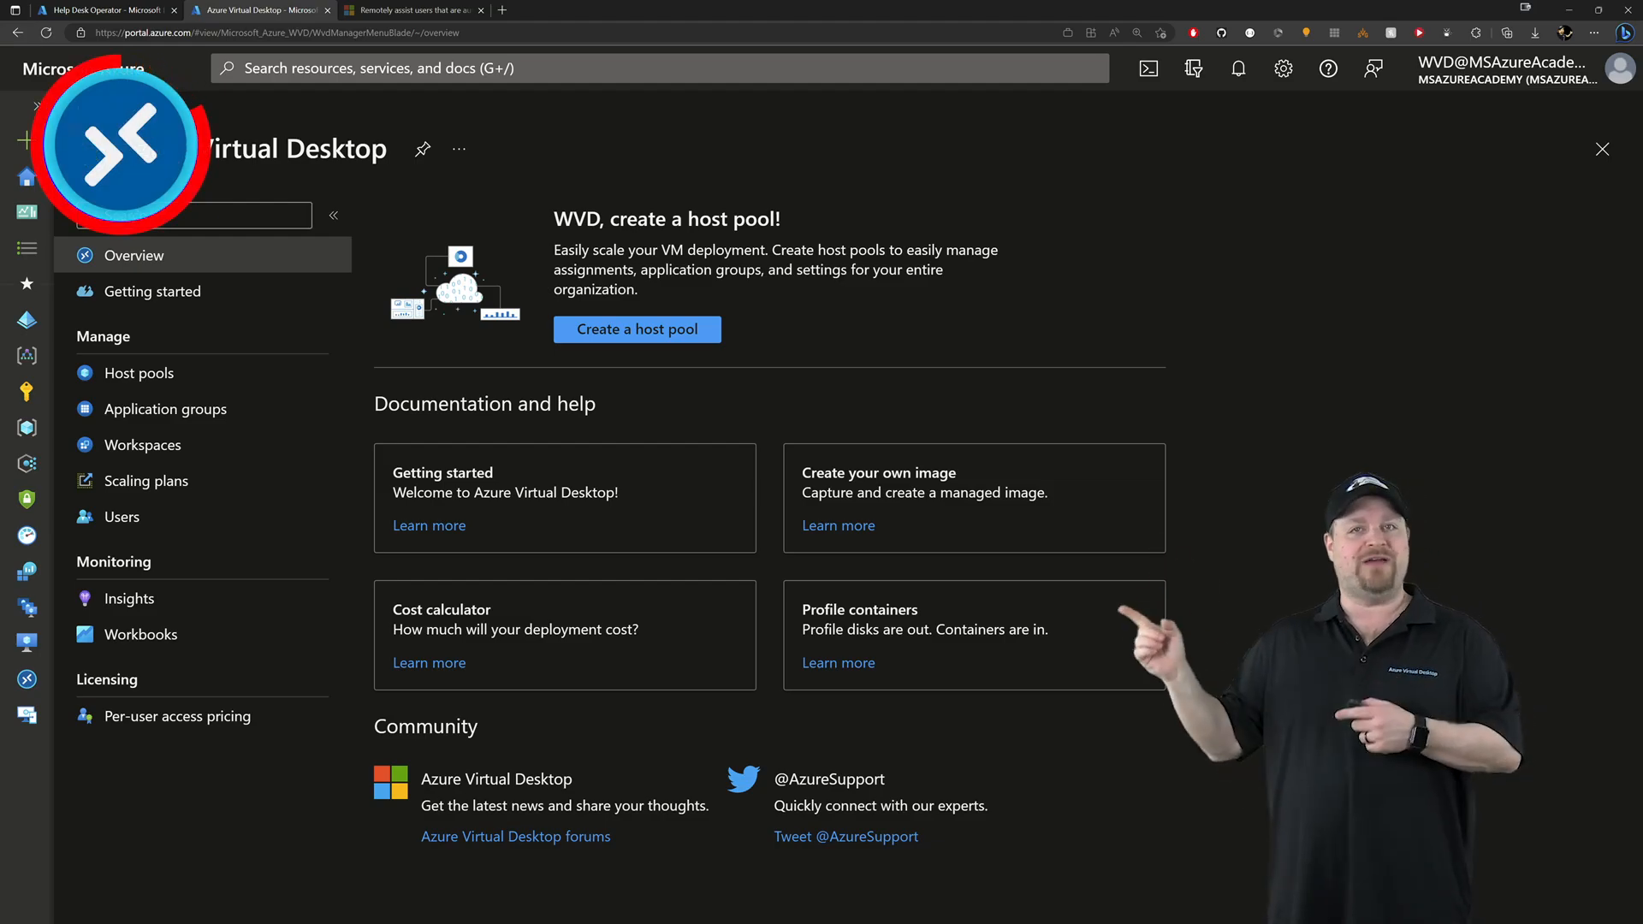
- Search Users for 'Shazam', open that user, and view the Sessions tab
{"action": "left_click", "coordinate": [121, 516]}
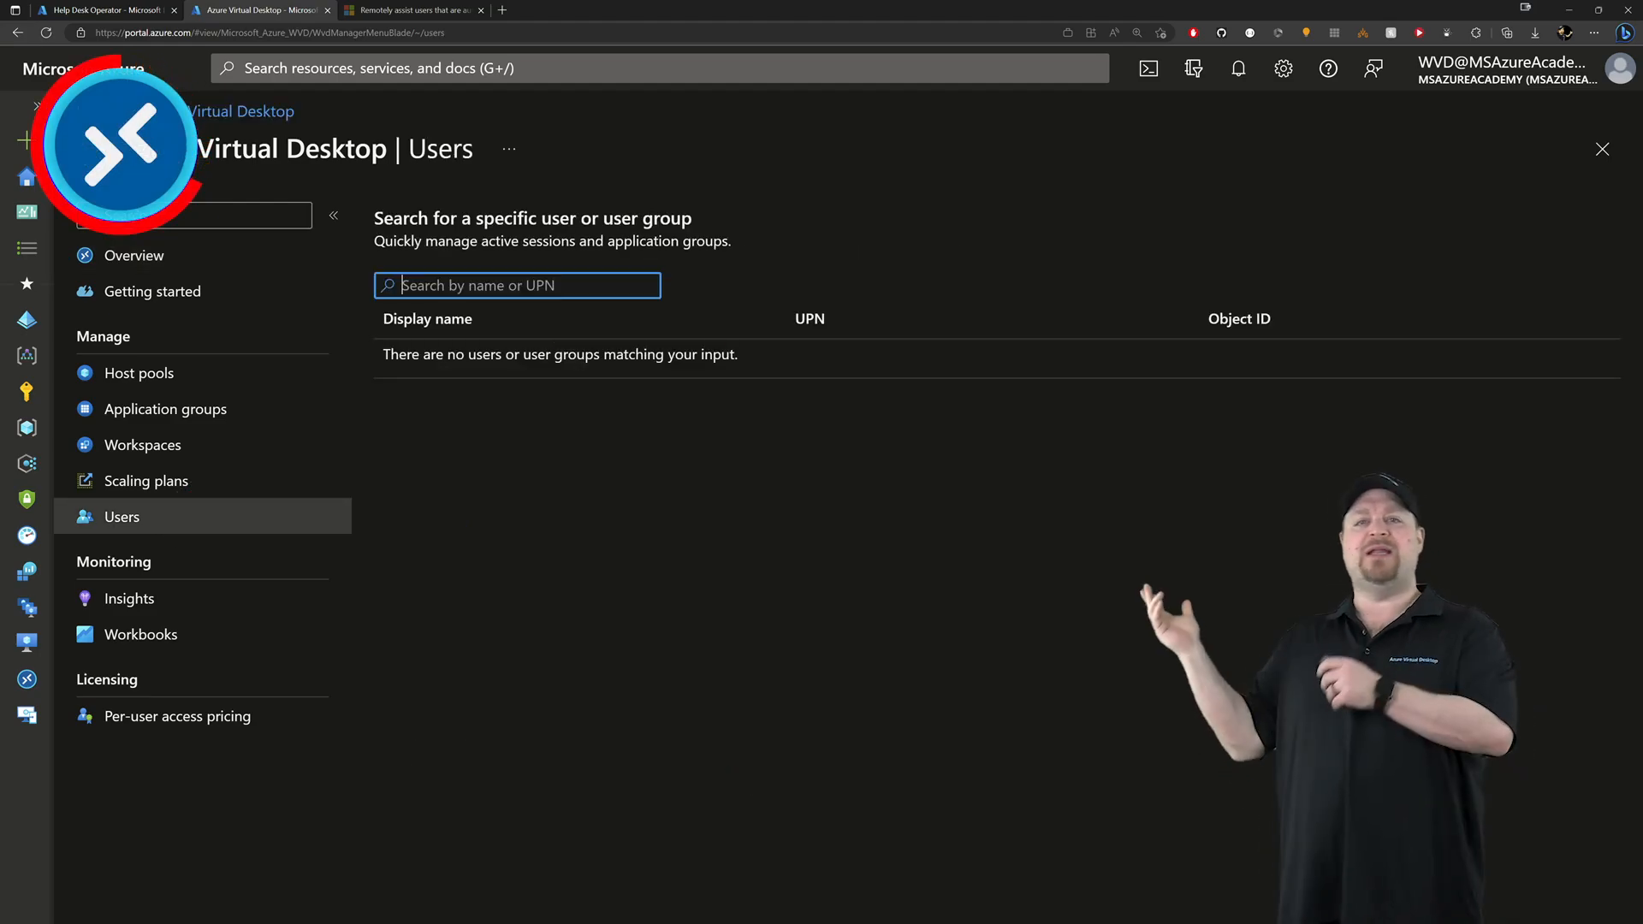
{"action": "type", "text": "Shazam"}
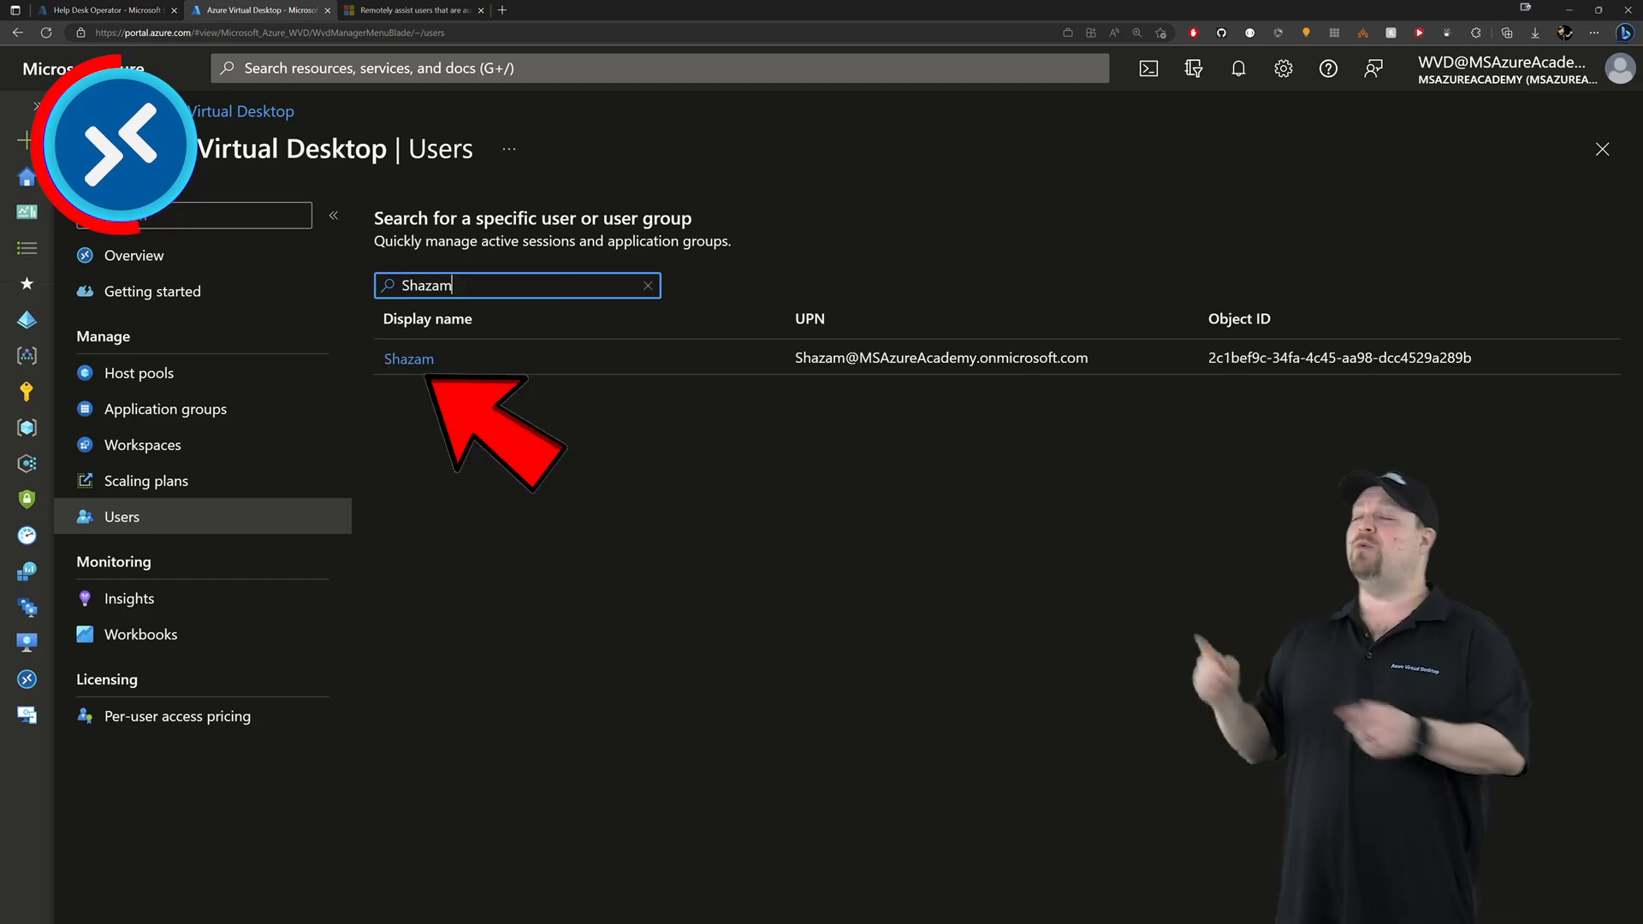
{"action": "left_click", "coordinate": [407, 359]}
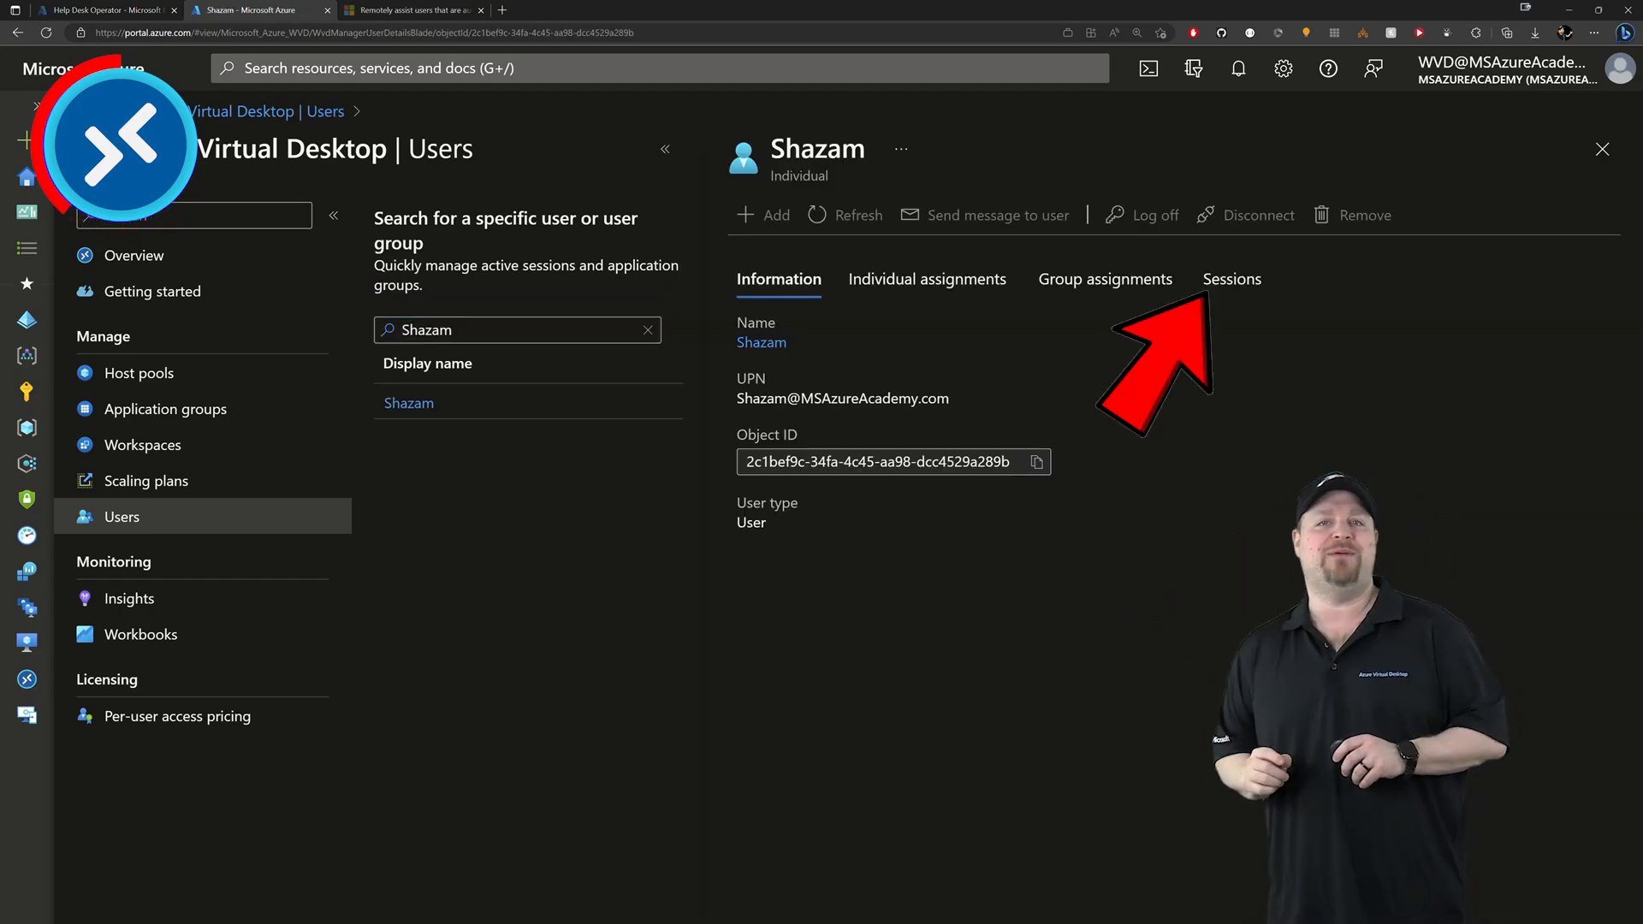
{"action": "left_click", "coordinate": [1232, 279]}
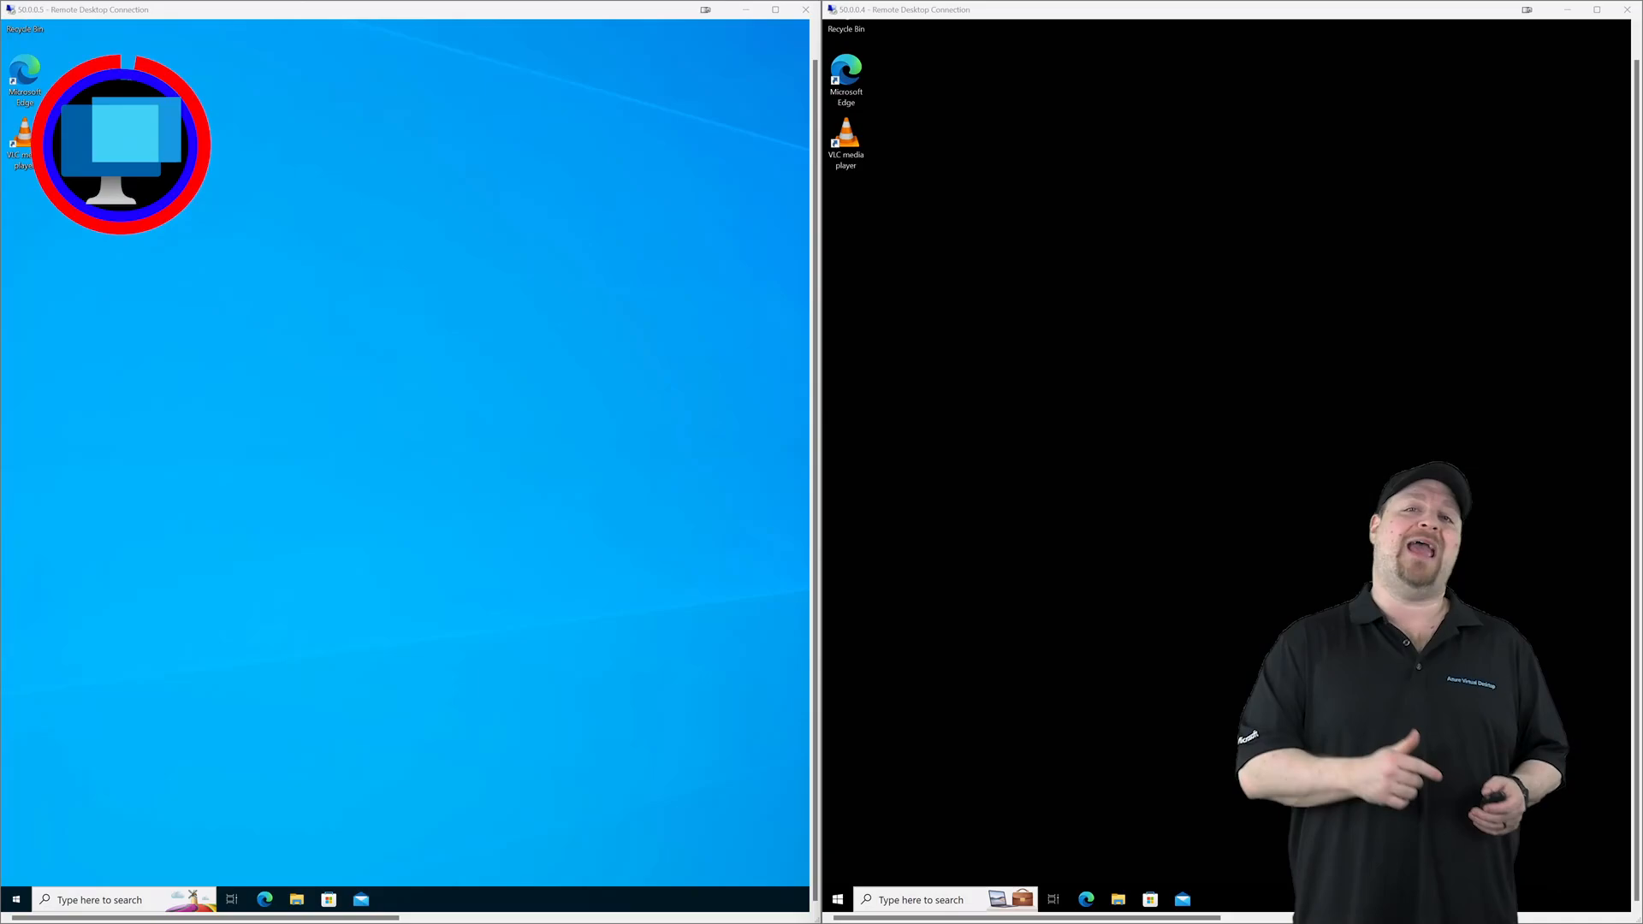
- Search the Start menu for 'quick' and launch Quick Assist
{"action": "left_click", "coordinate": [15, 899]}
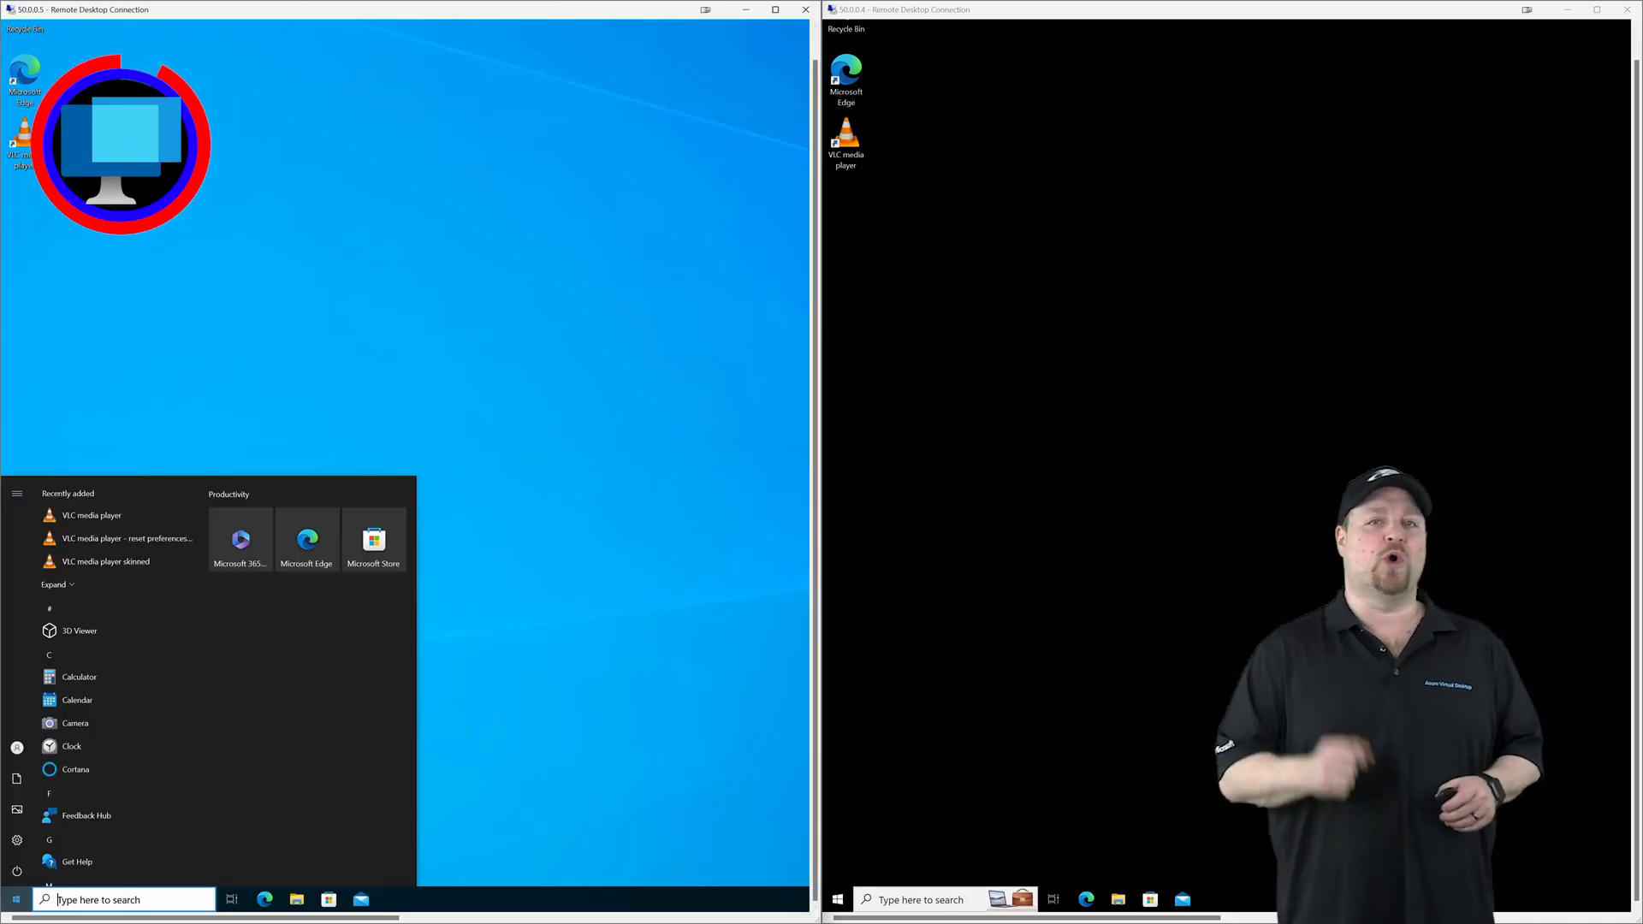
{"action": "type", "text": "quick"}
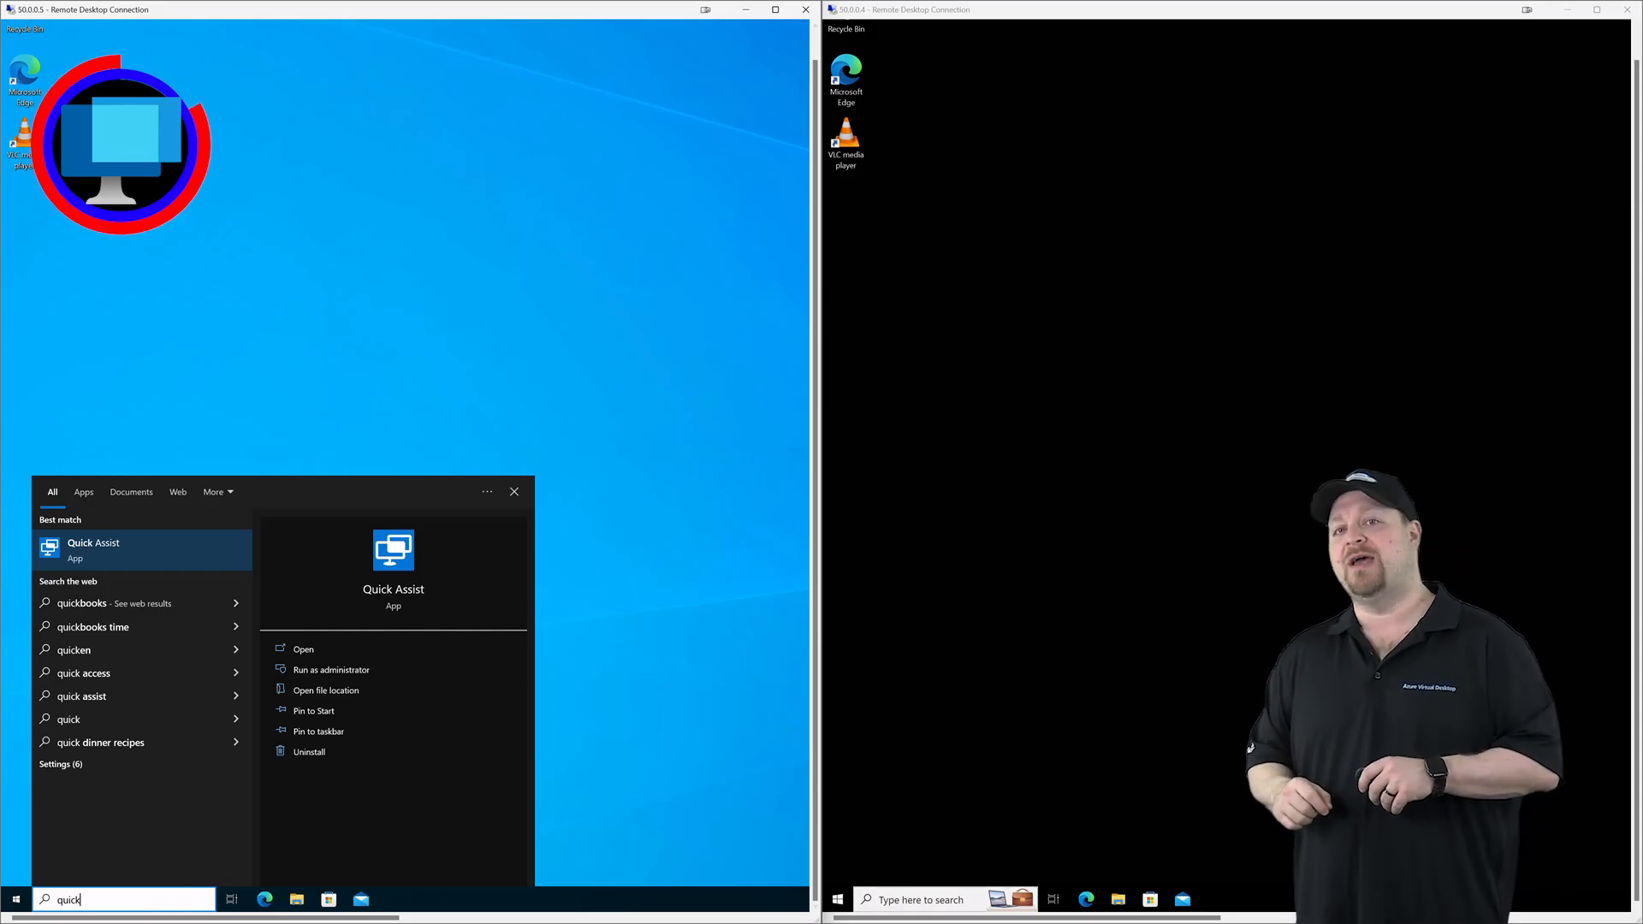
{"action": "left_click", "coordinate": [303, 648]}
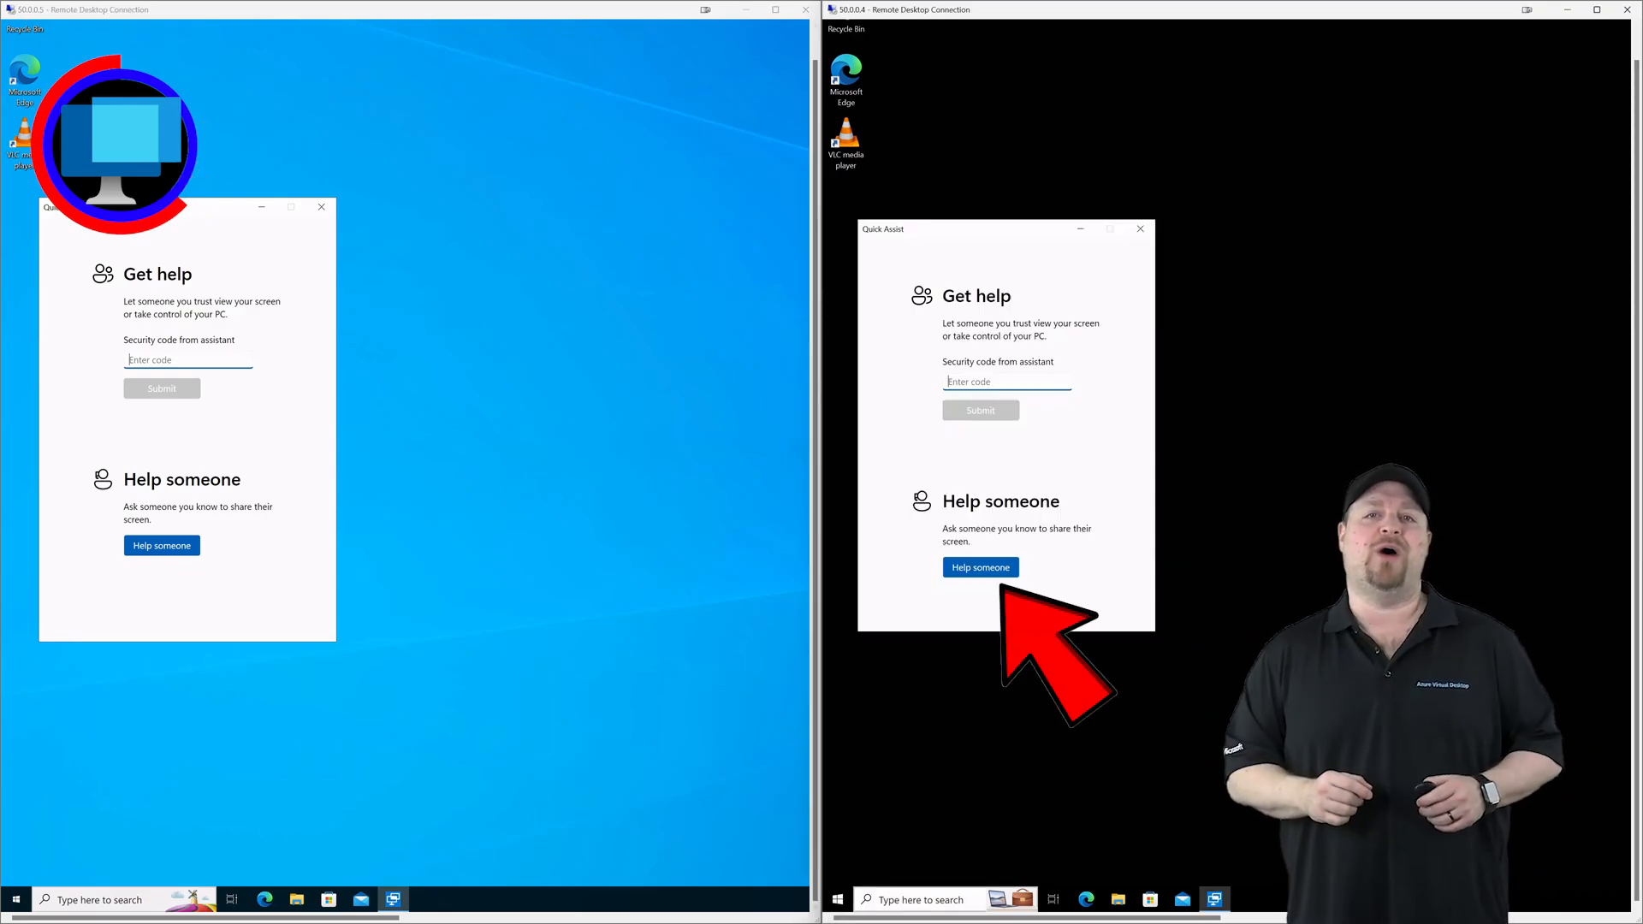
{"action": "left_click", "coordinate": [979, 566]}
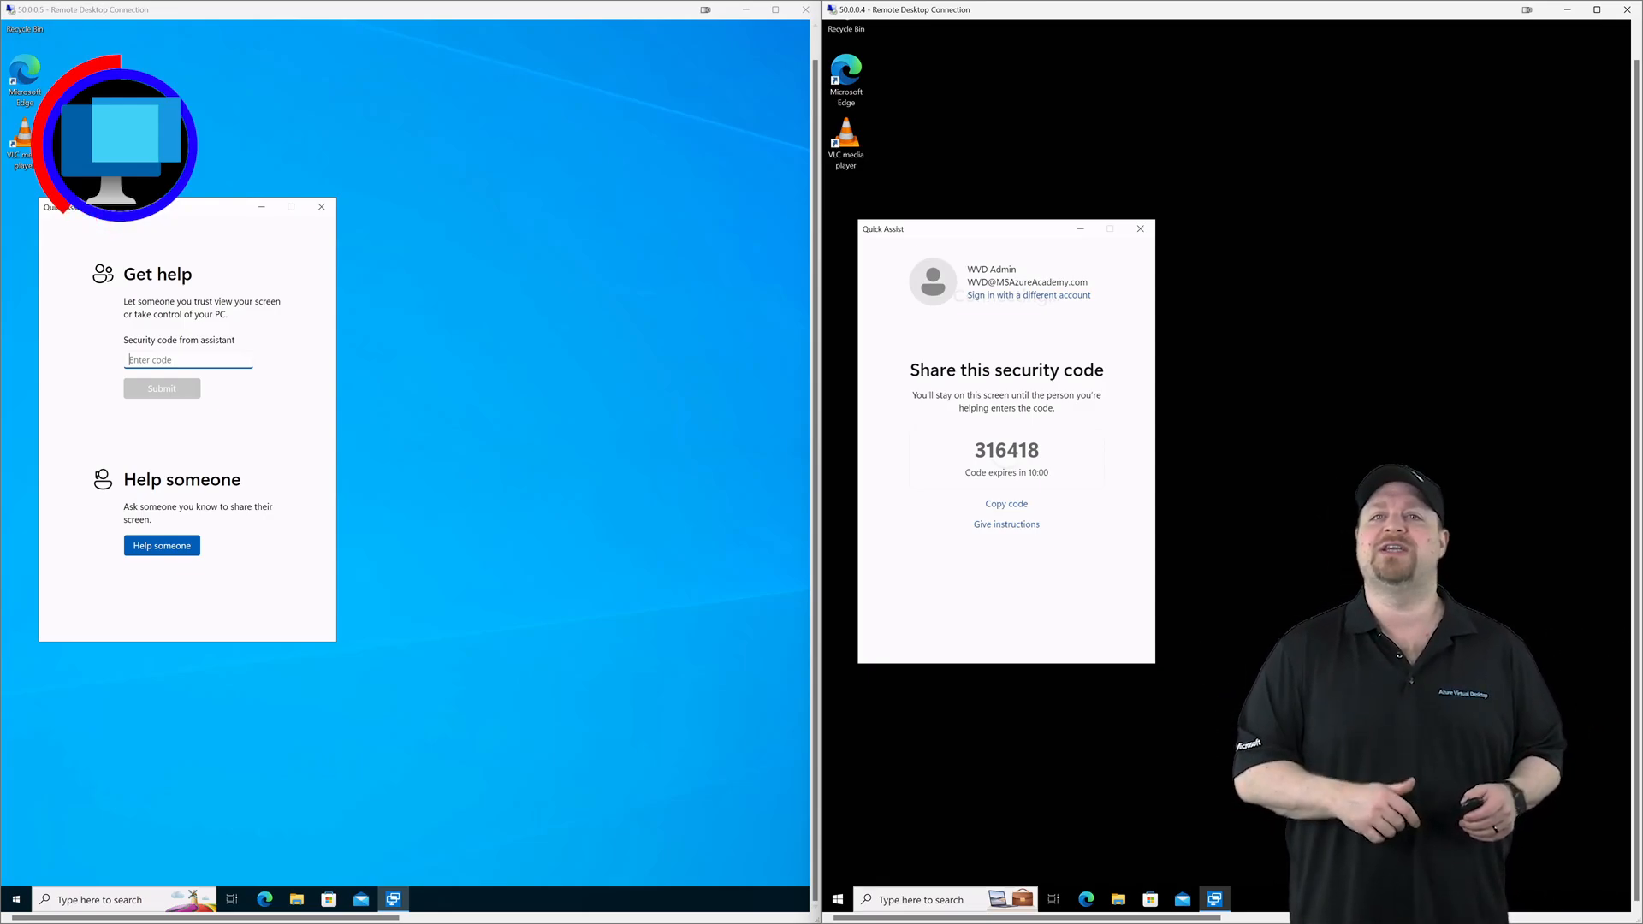
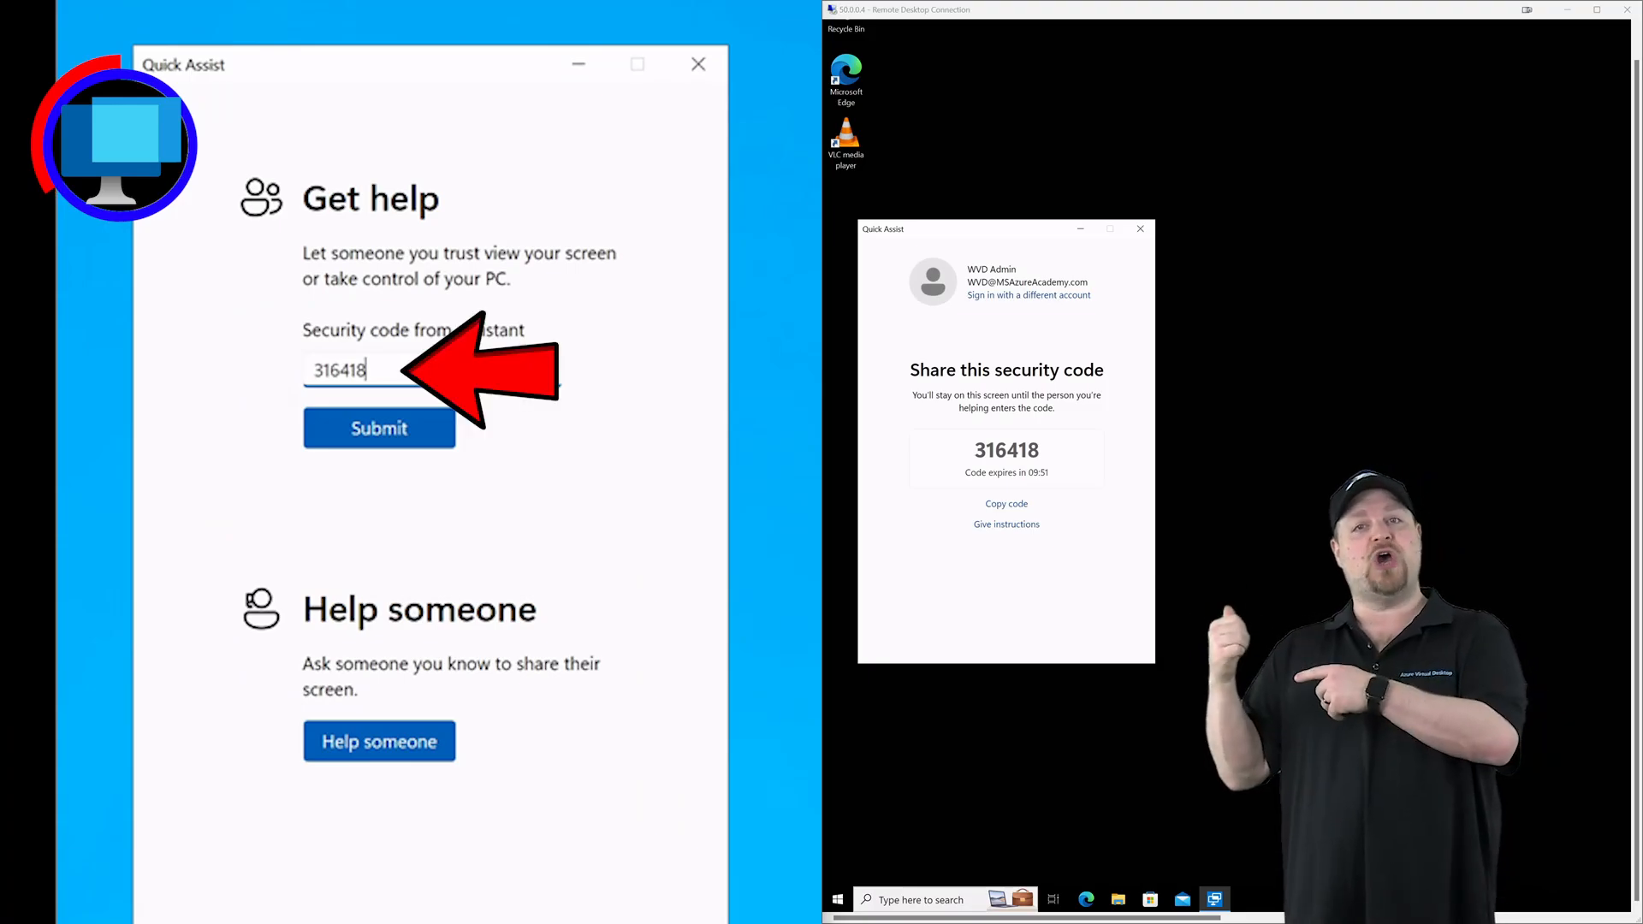
{"action": "left_click", "coordinate": [378, 428]}
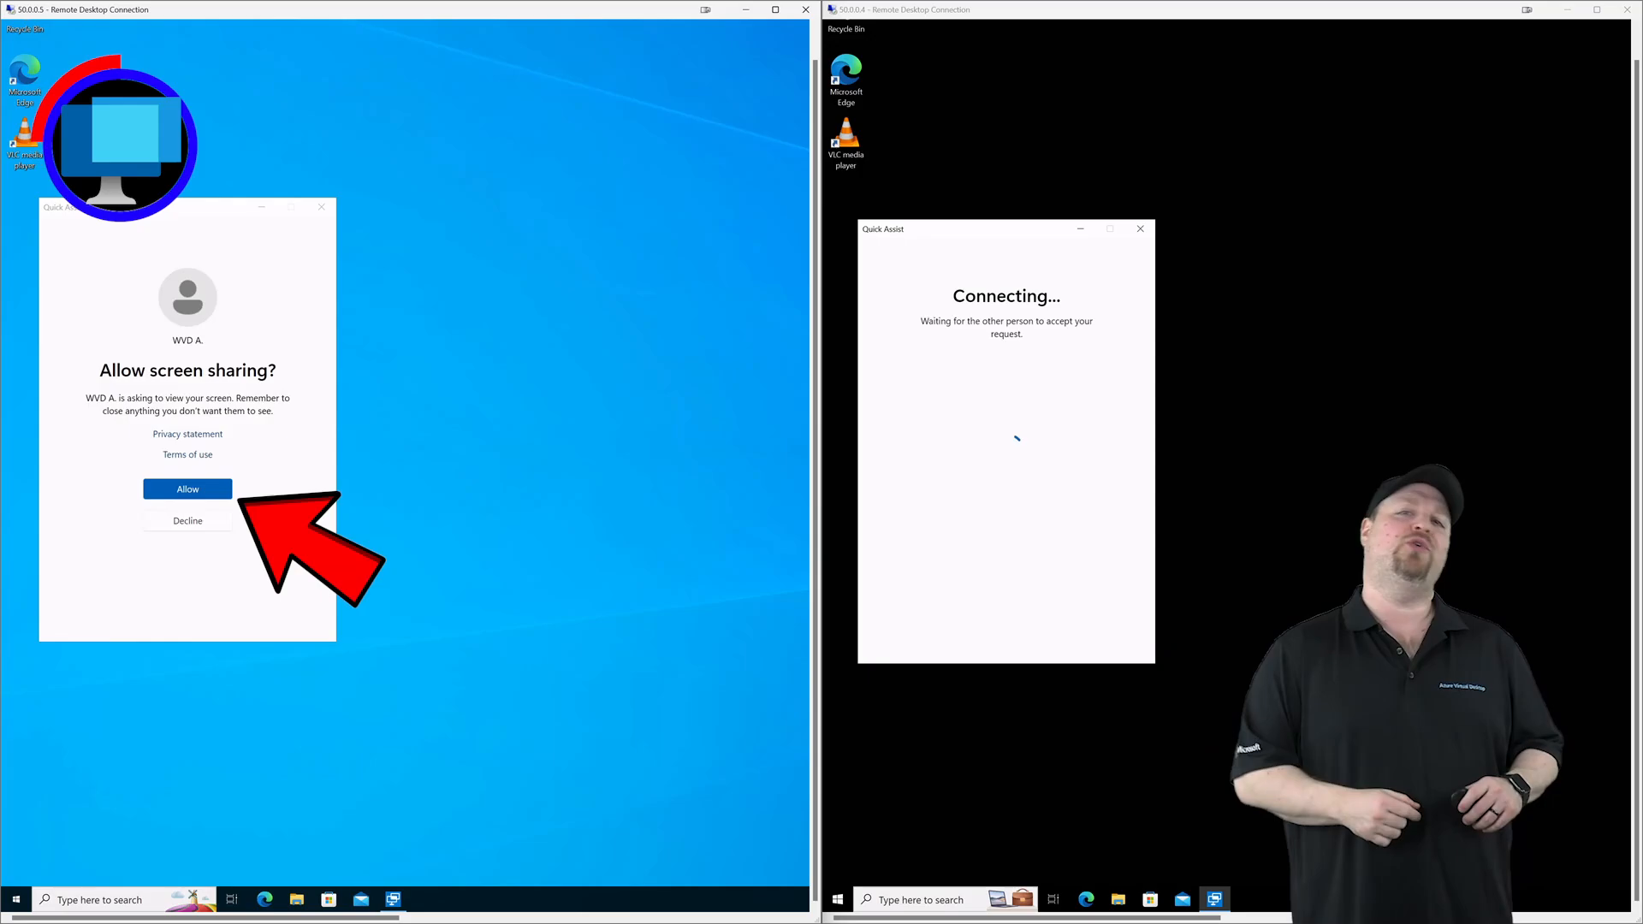
{"action": "left_click", "coordinate": [187, 488]}
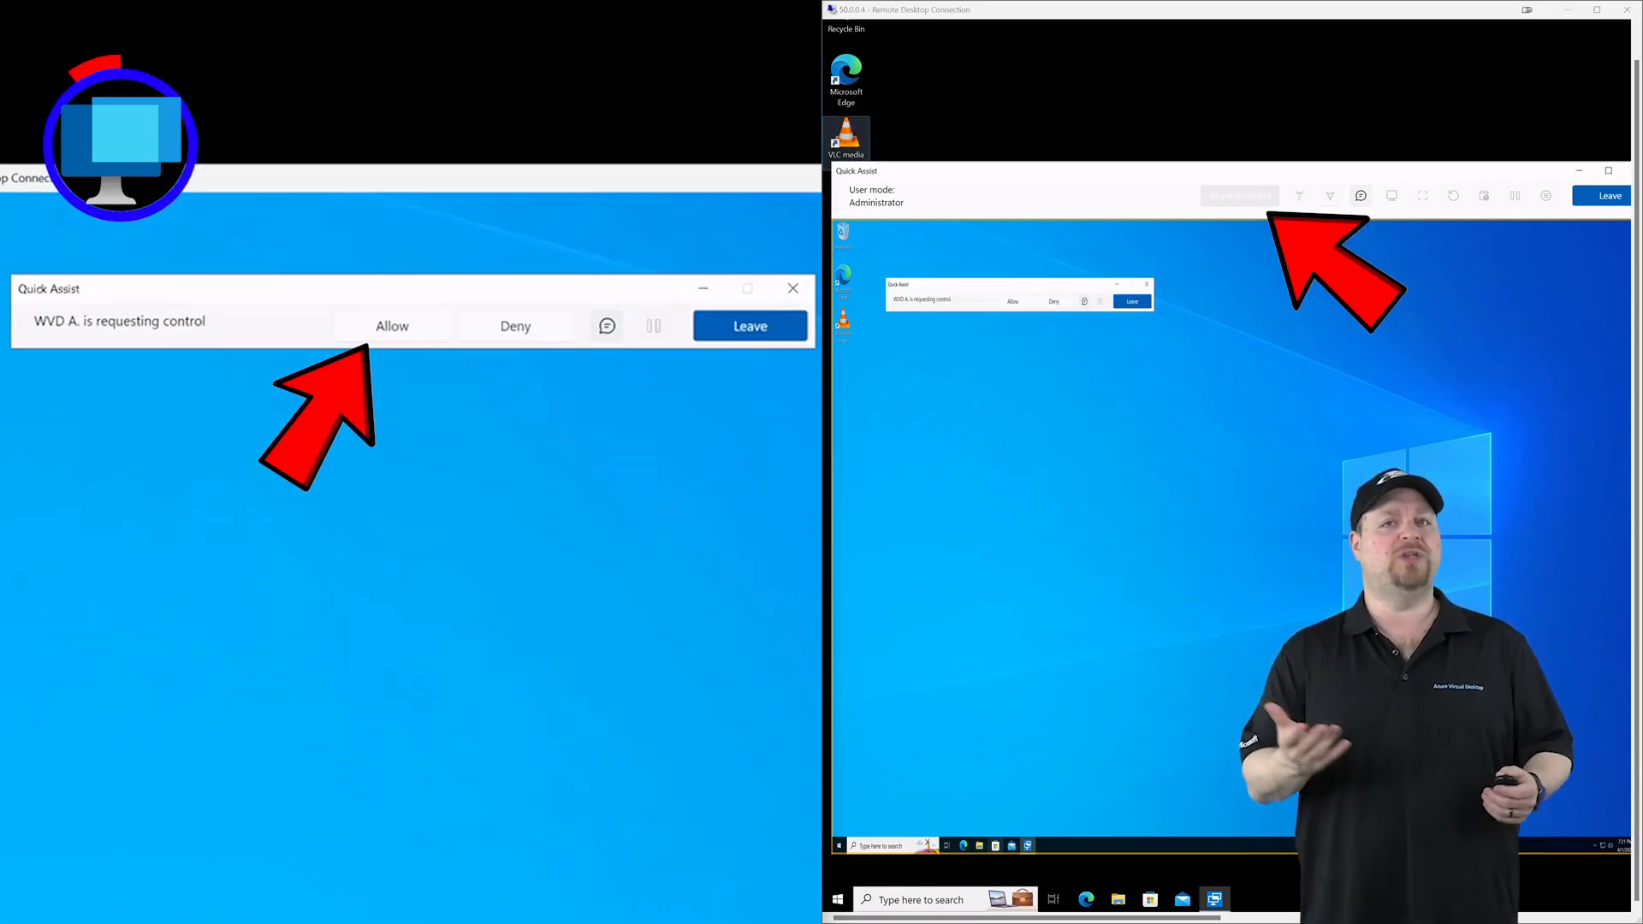
{"action": "left_click", "coordinate": [391, 326]}
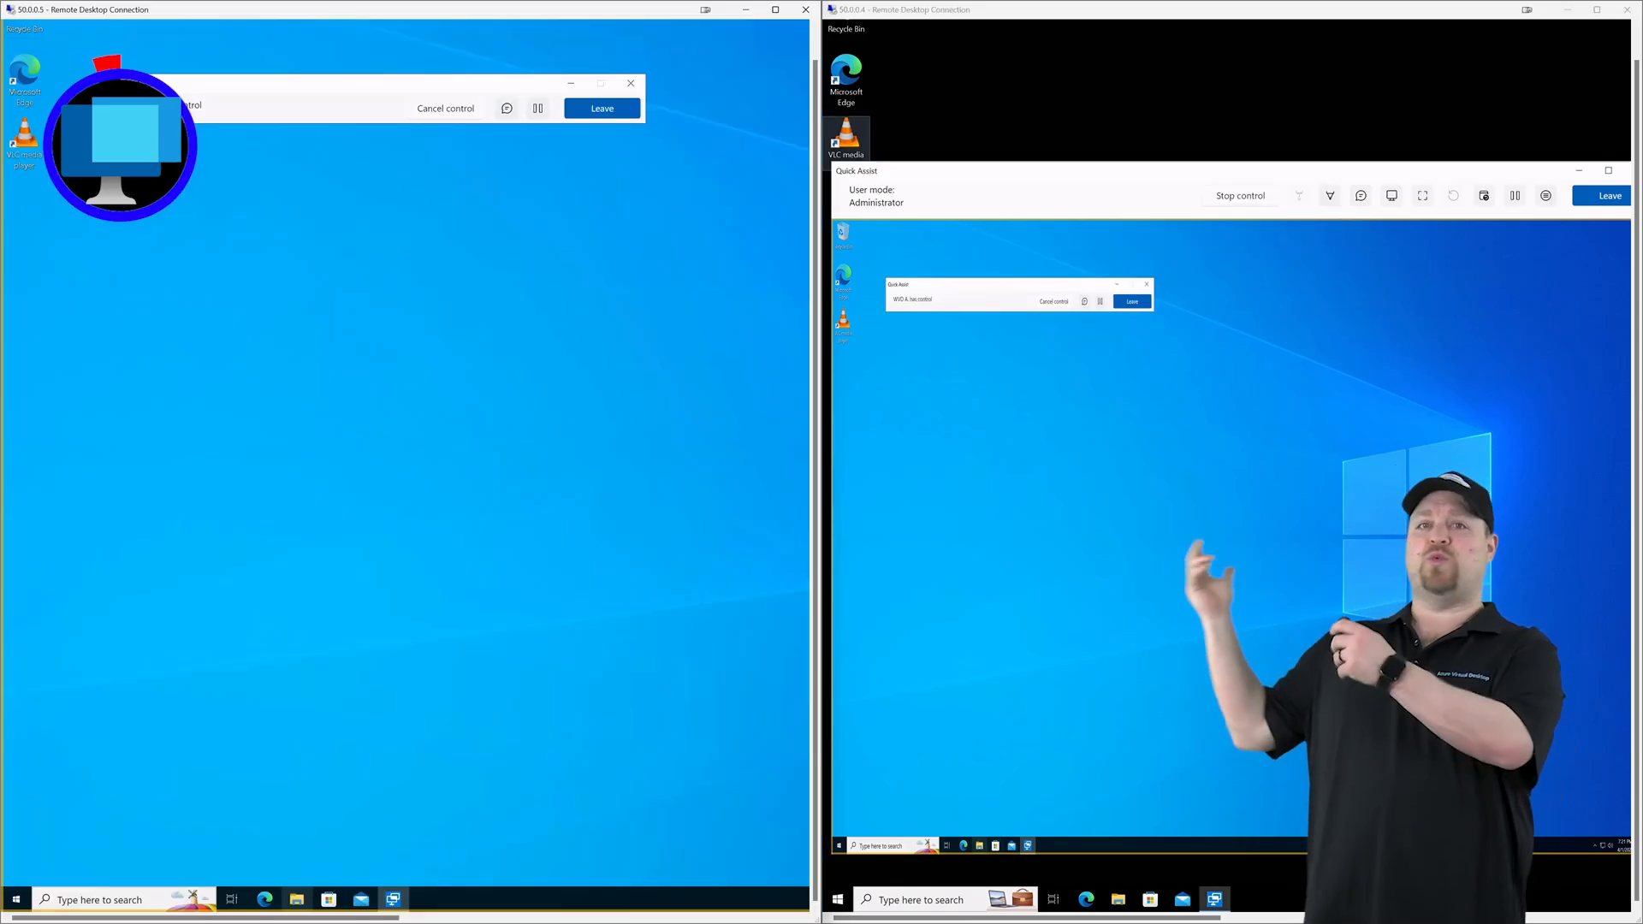
{"action": "left_click", "coordinate": [297, 899]}
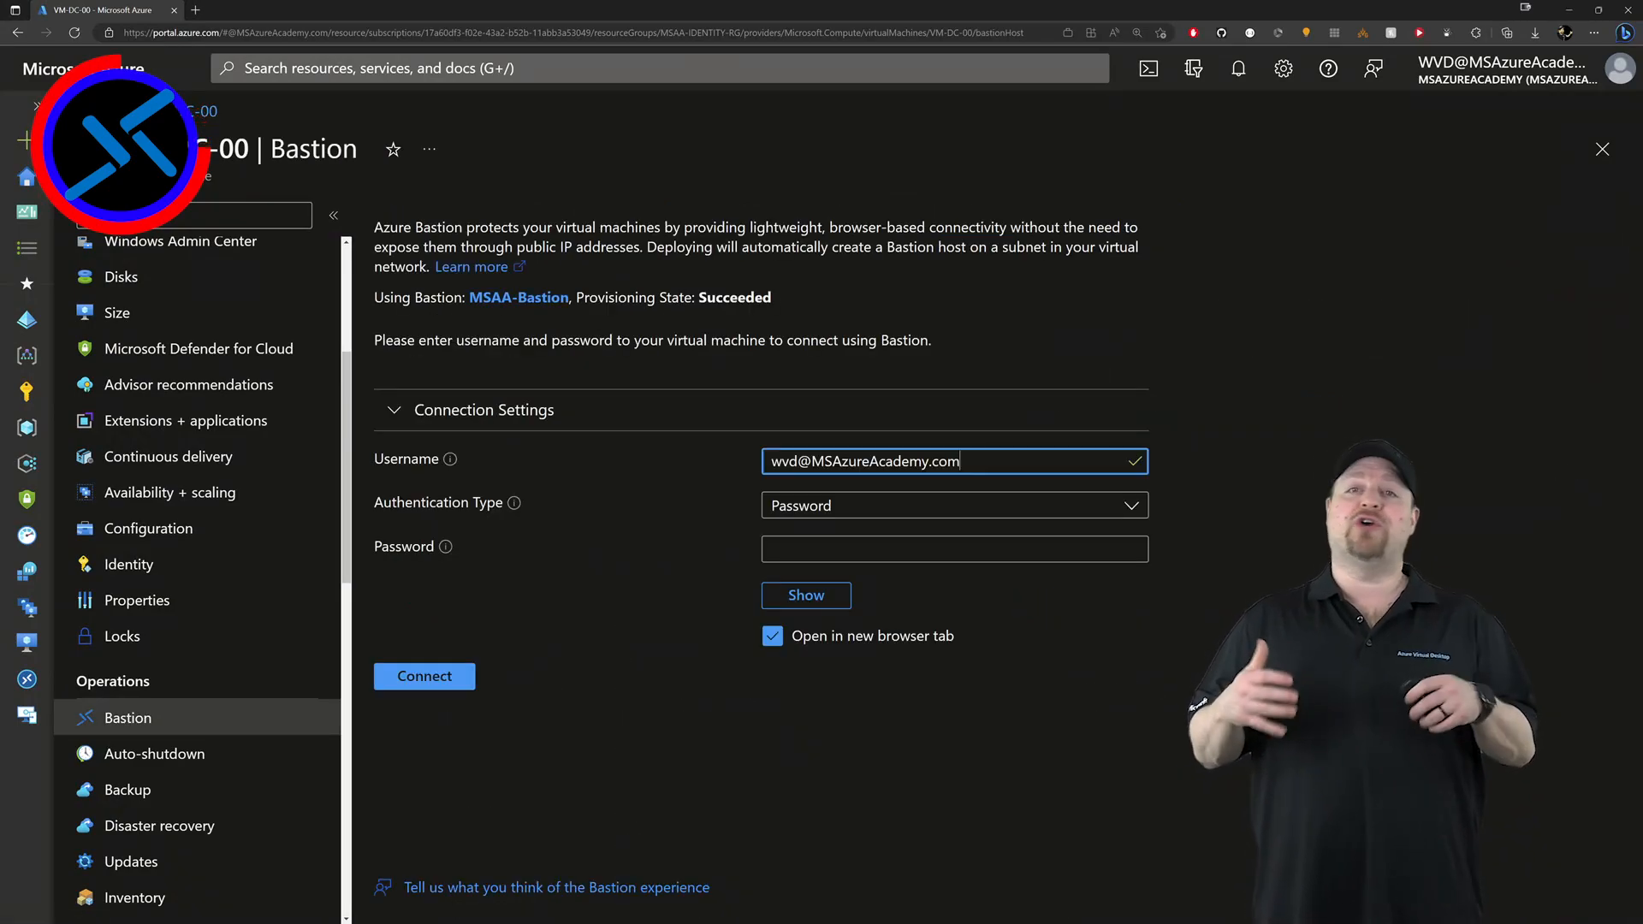
- Enter the admin password and connect to VM-DC-00 through Bastion
{"action": "type", "text": "password"}
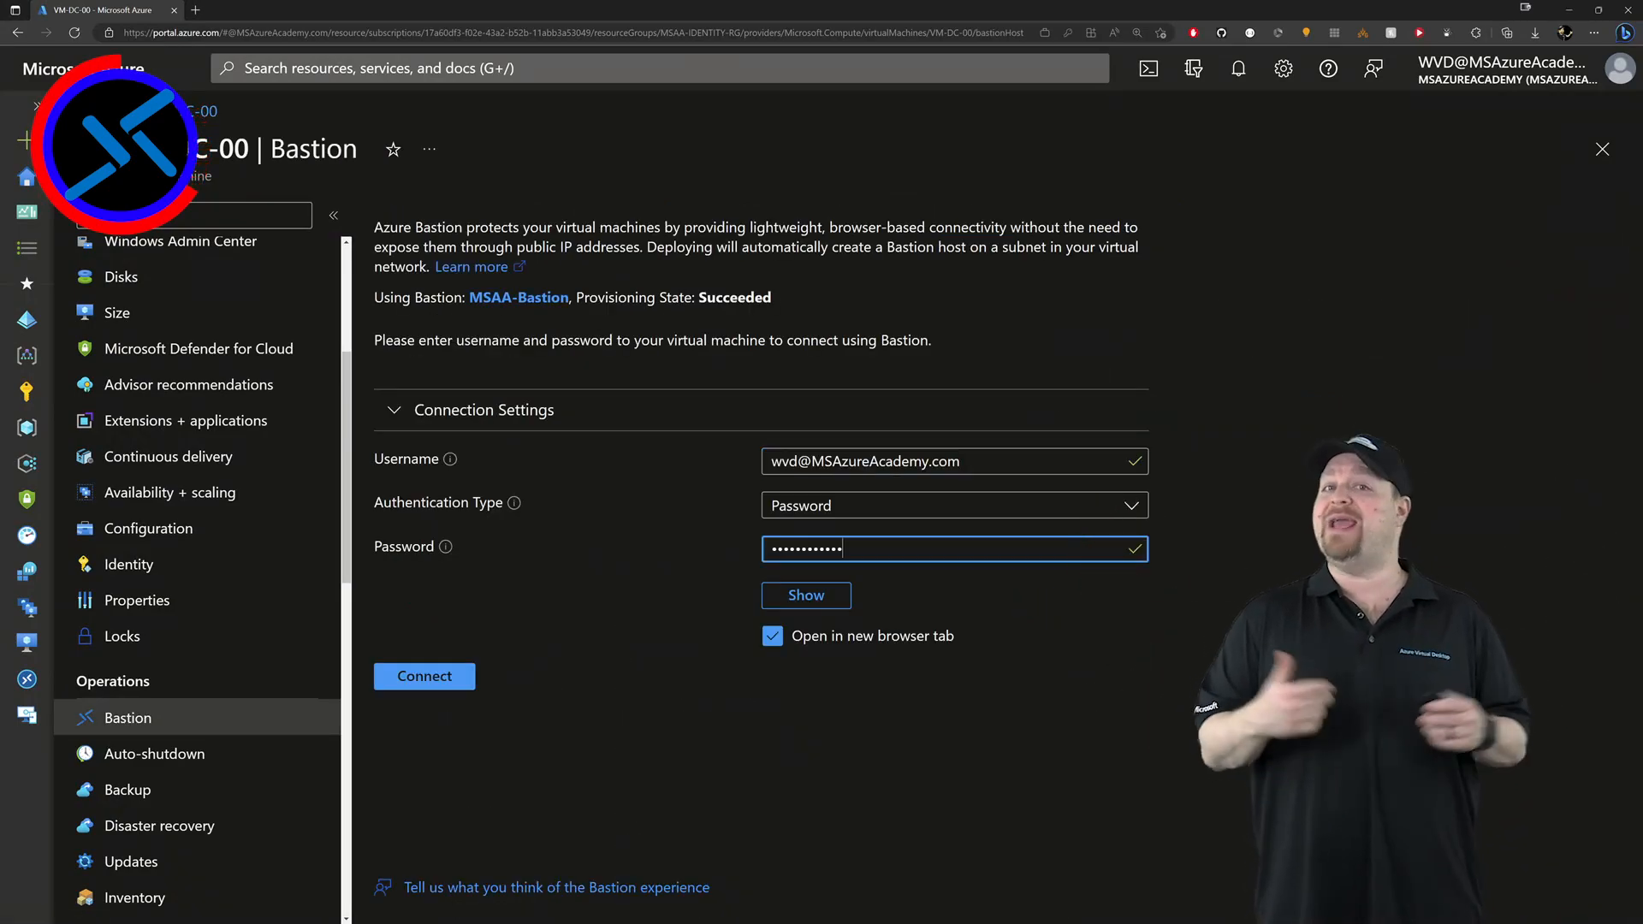
{"action": "left_click", "coordinate": [424, 675]}
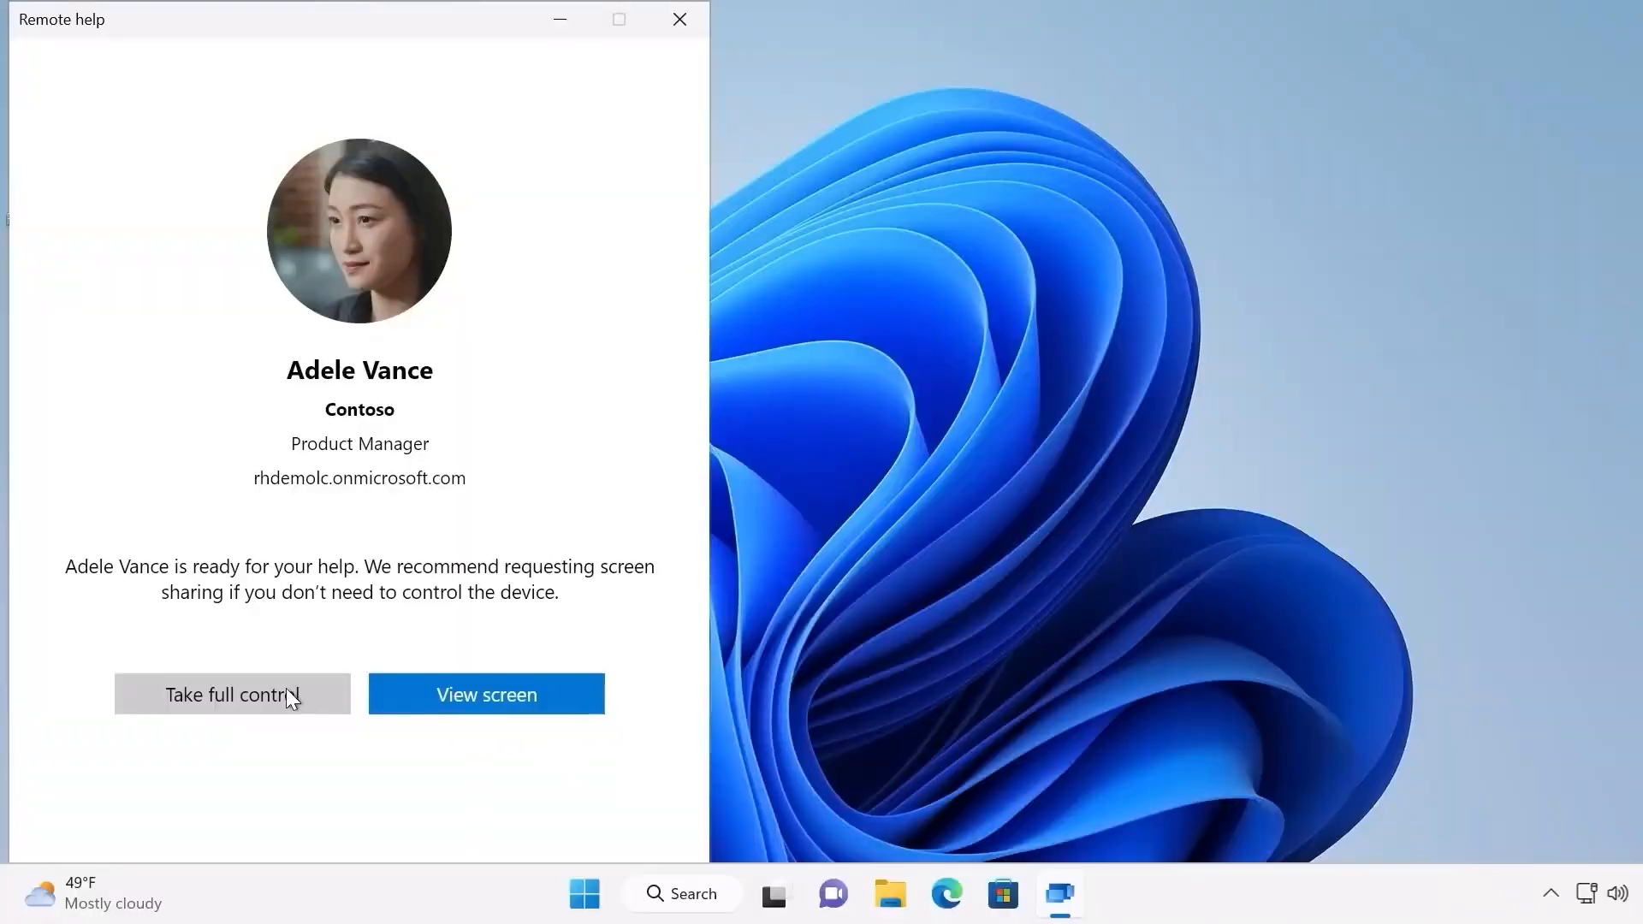
- Choose Take full control of the waiting user's device in Remote Help
{"action": "left_click", "coordinate": [232, 694]}
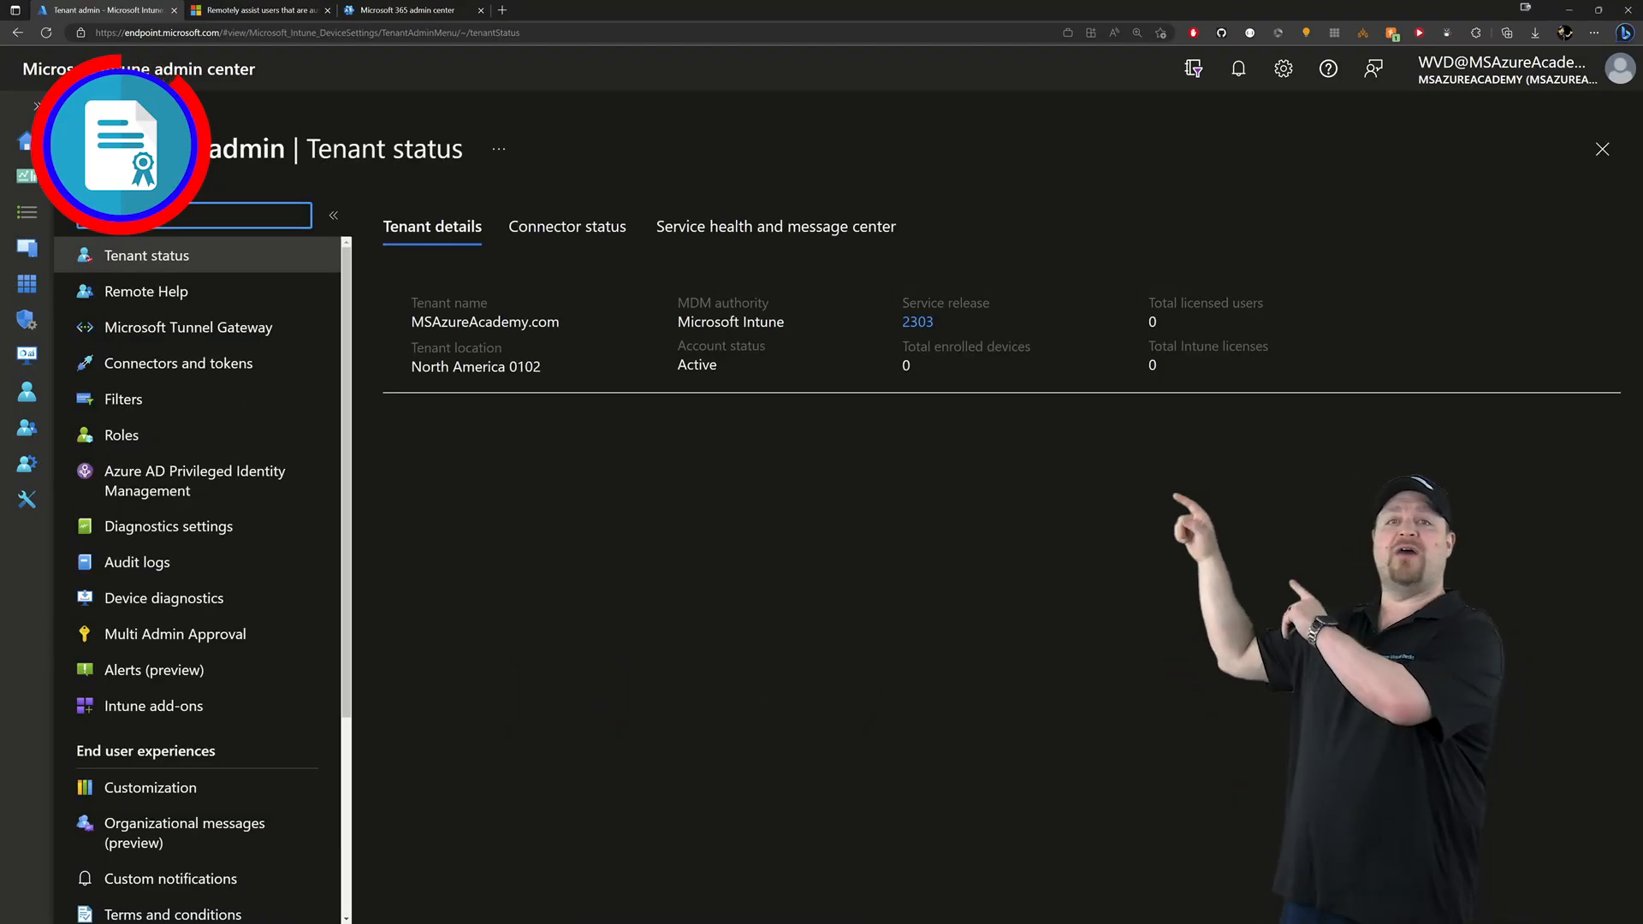
- Open Intune add-ons, view Remote Help details, and go to Purchase services
{"action": "scroll", "scroll_direction": "down", "scroll_amount": 3}
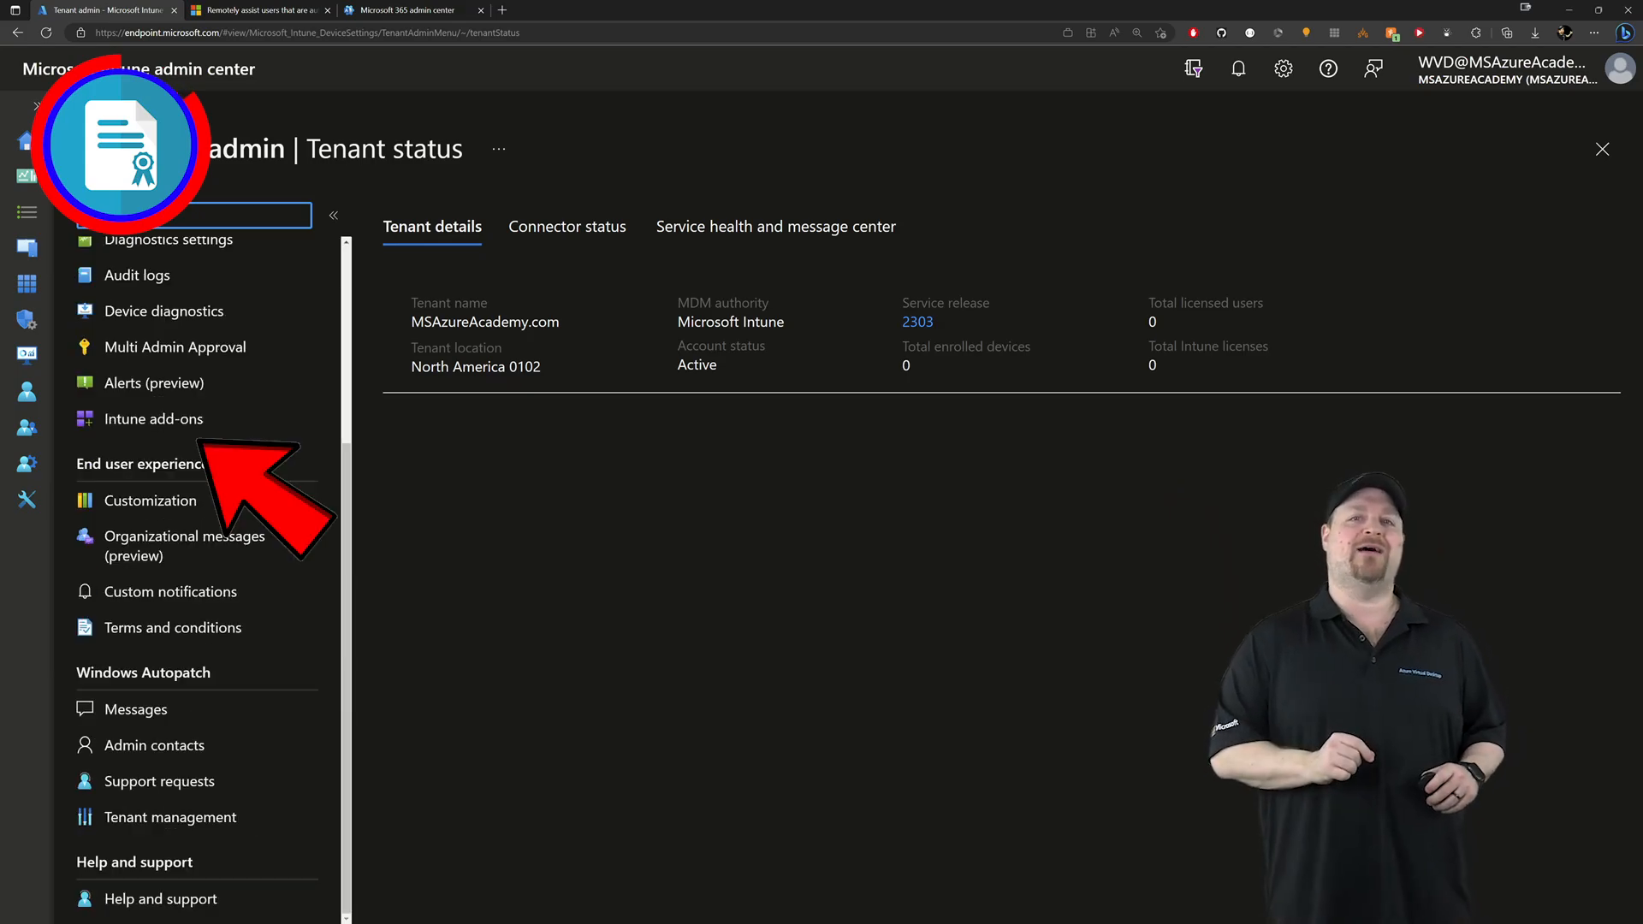
{"action": "left_click", "coordinate": [153, 418]}
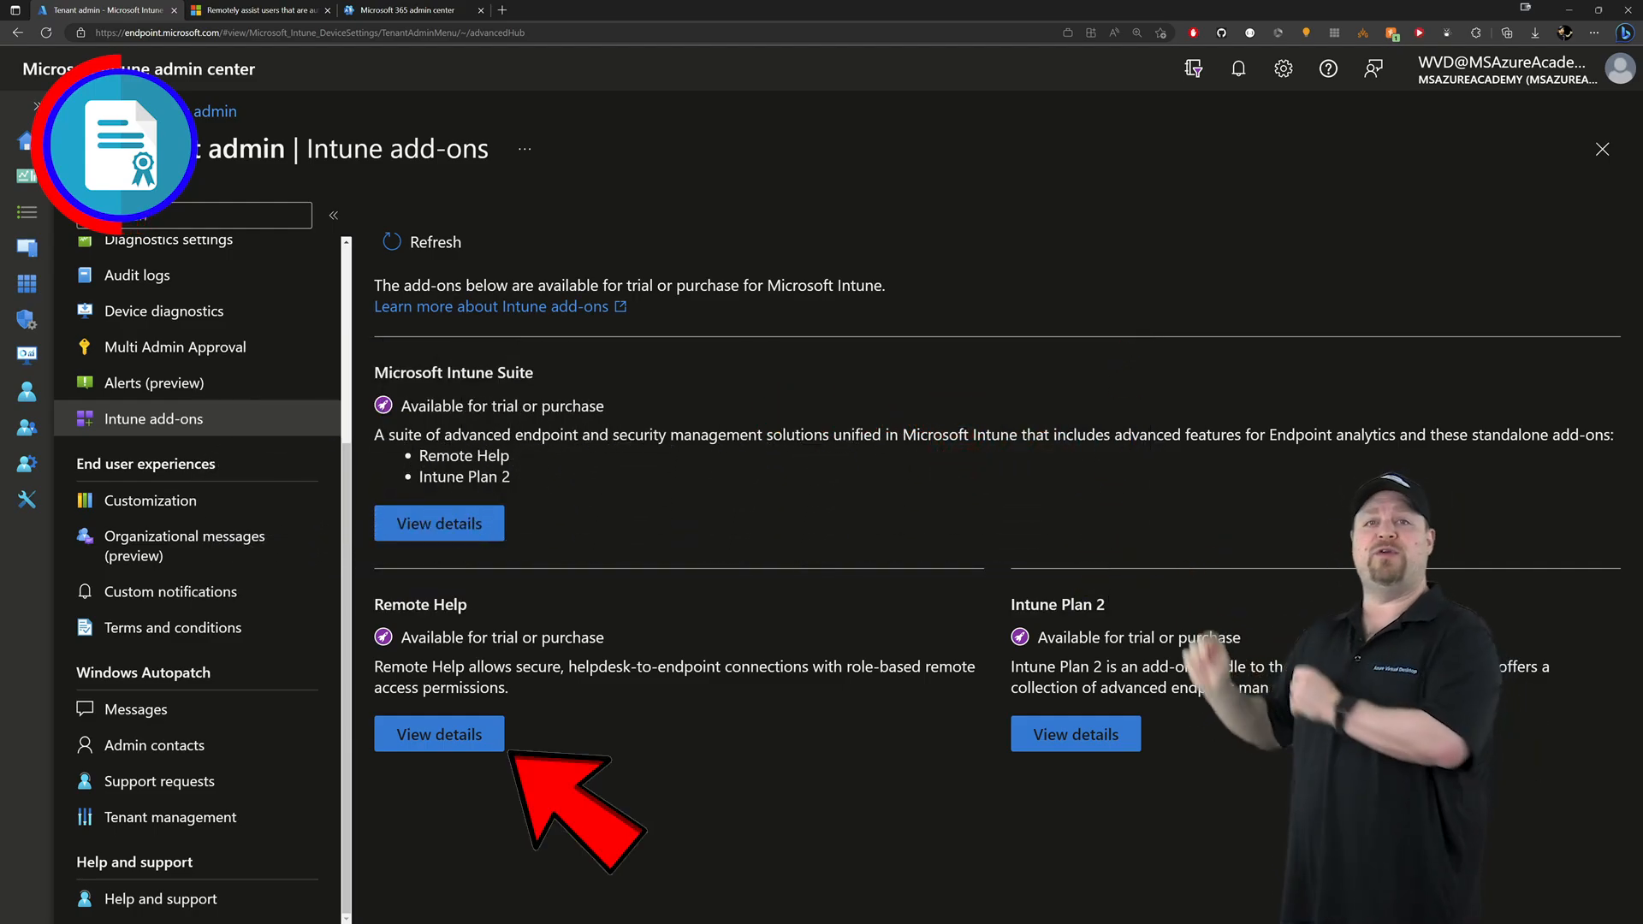
{"action": "left_click", "coordinate": [438, 733]}
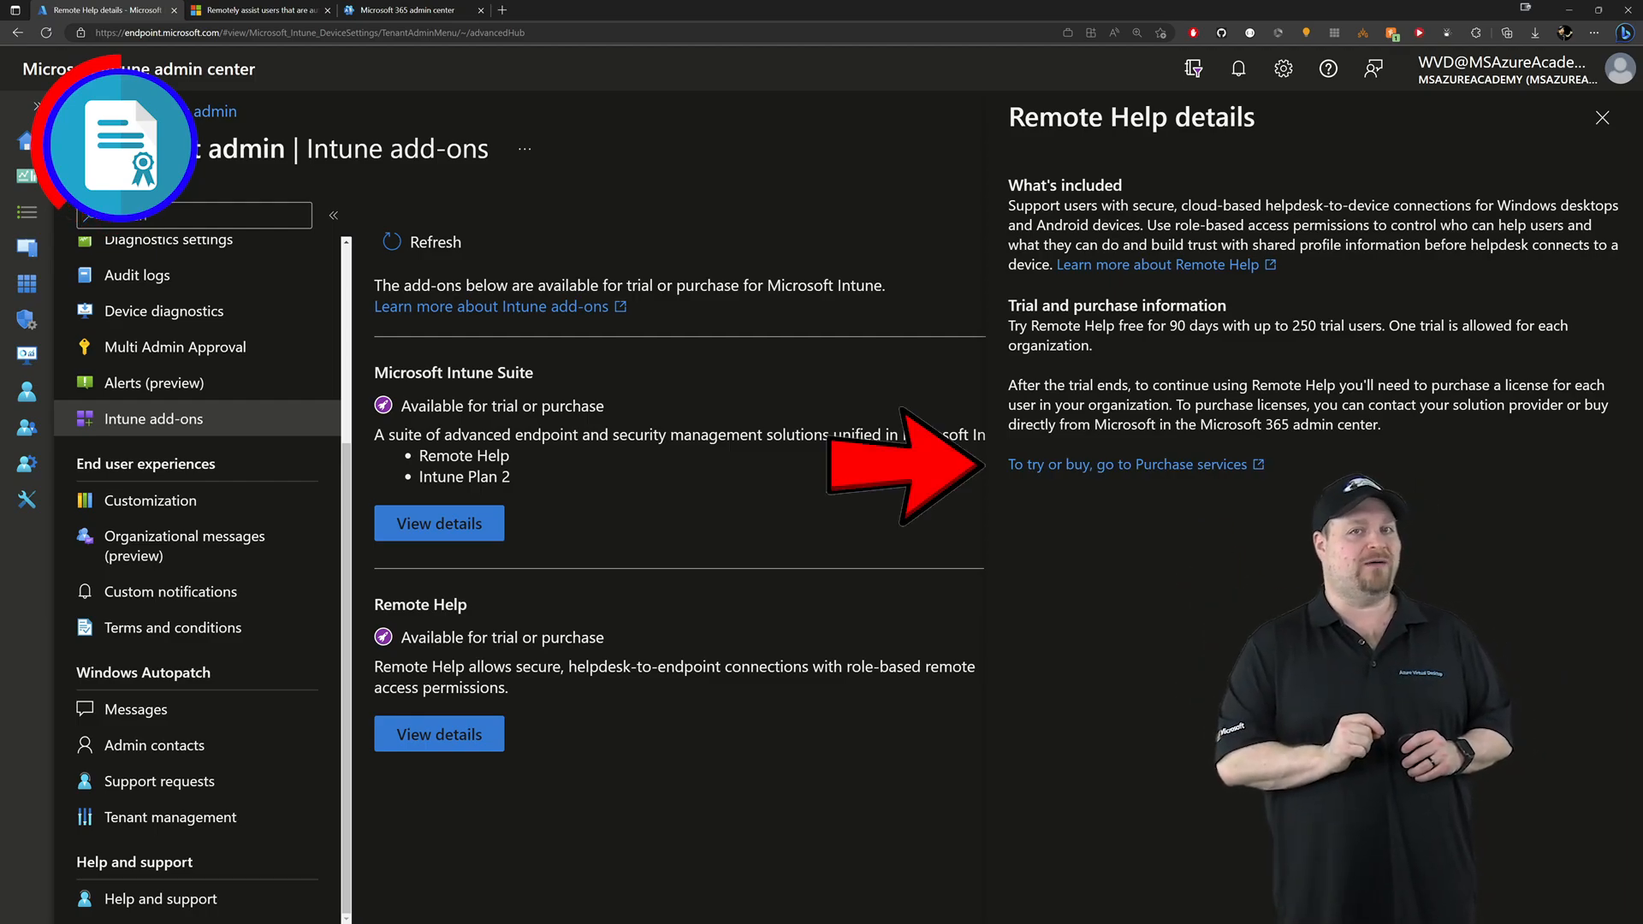
{"action": "left_click", "coordinate": [1129, 463]}
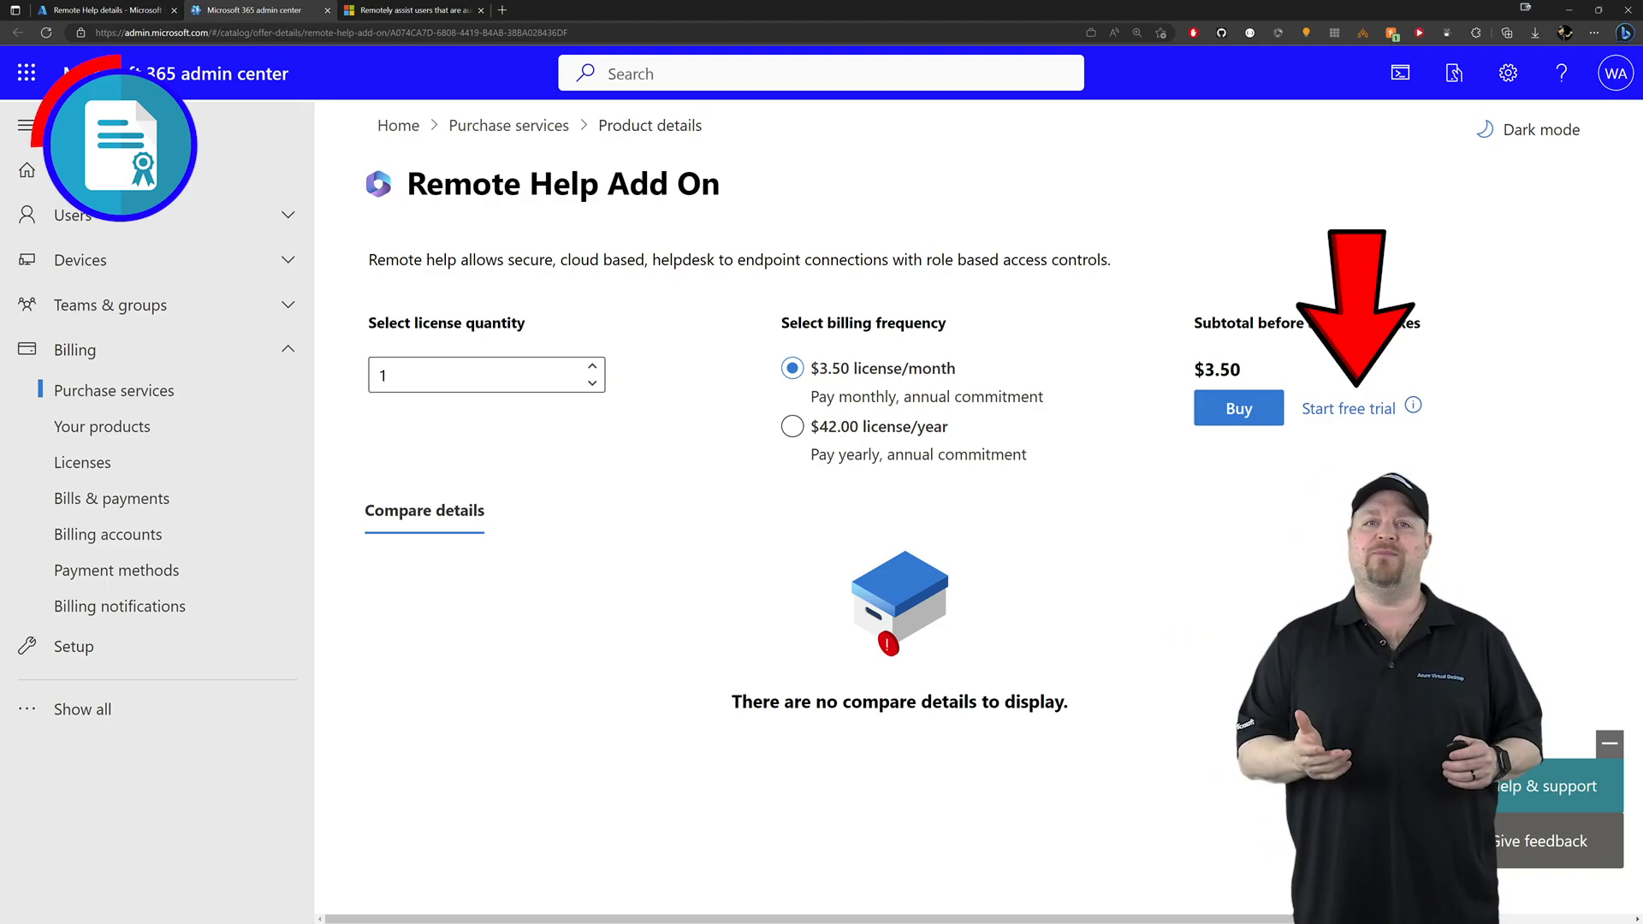
- Start the 90-day Remote Help Add On trial and assign licenses to users
{"action": "left_click", "coordinate": [1348, 407]}
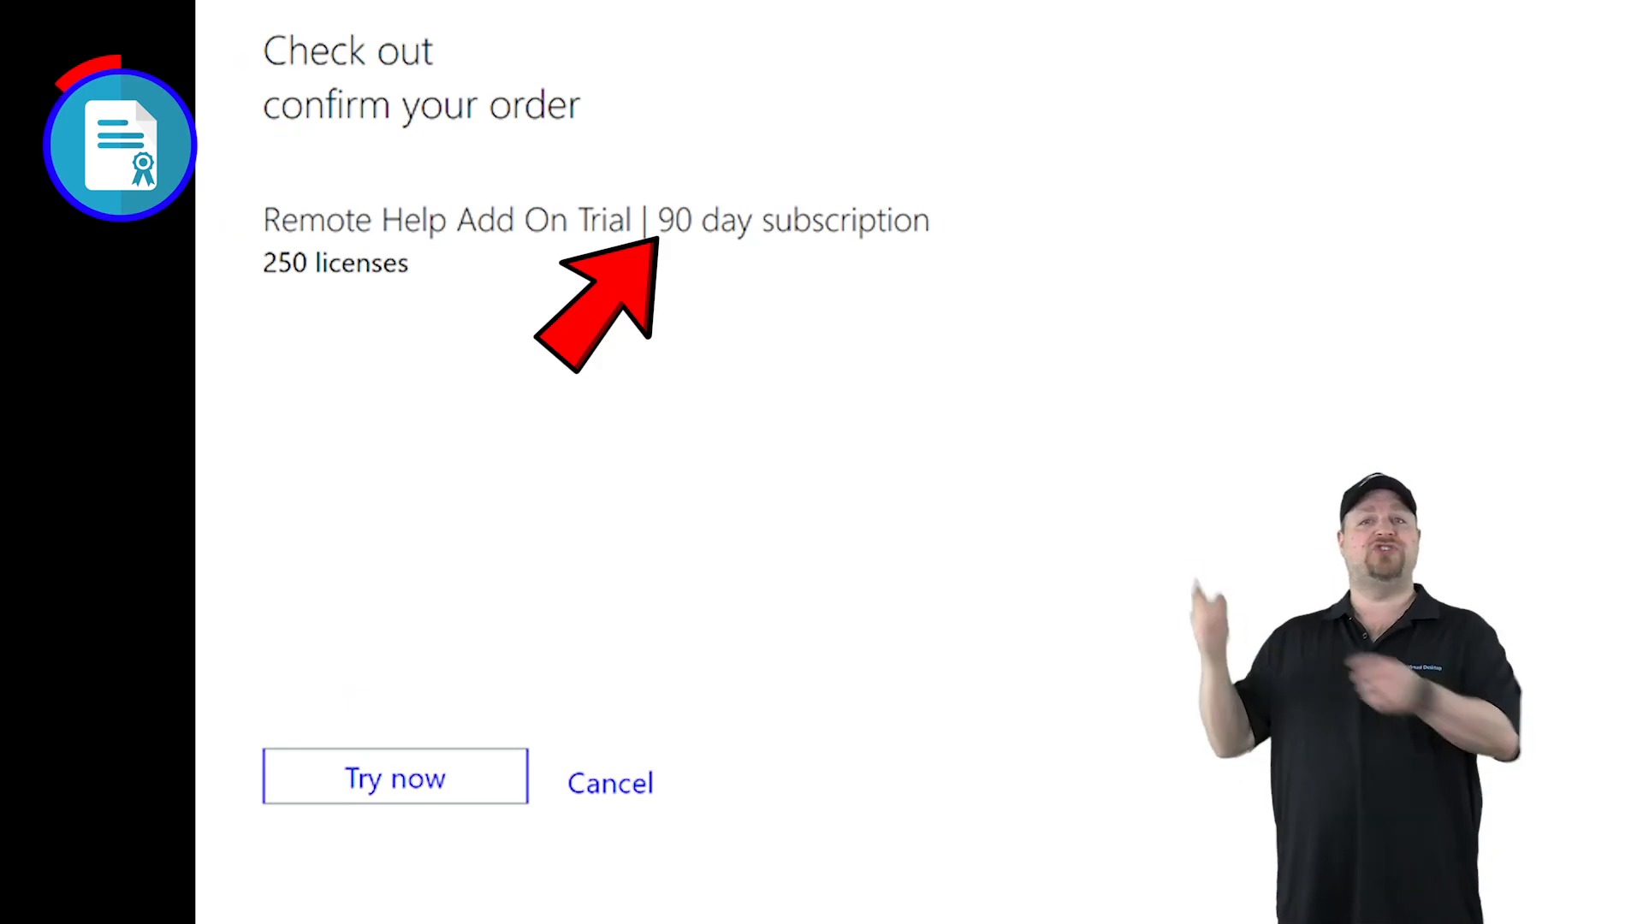
{"action": "left_click", "coordinate": [395, 778]}
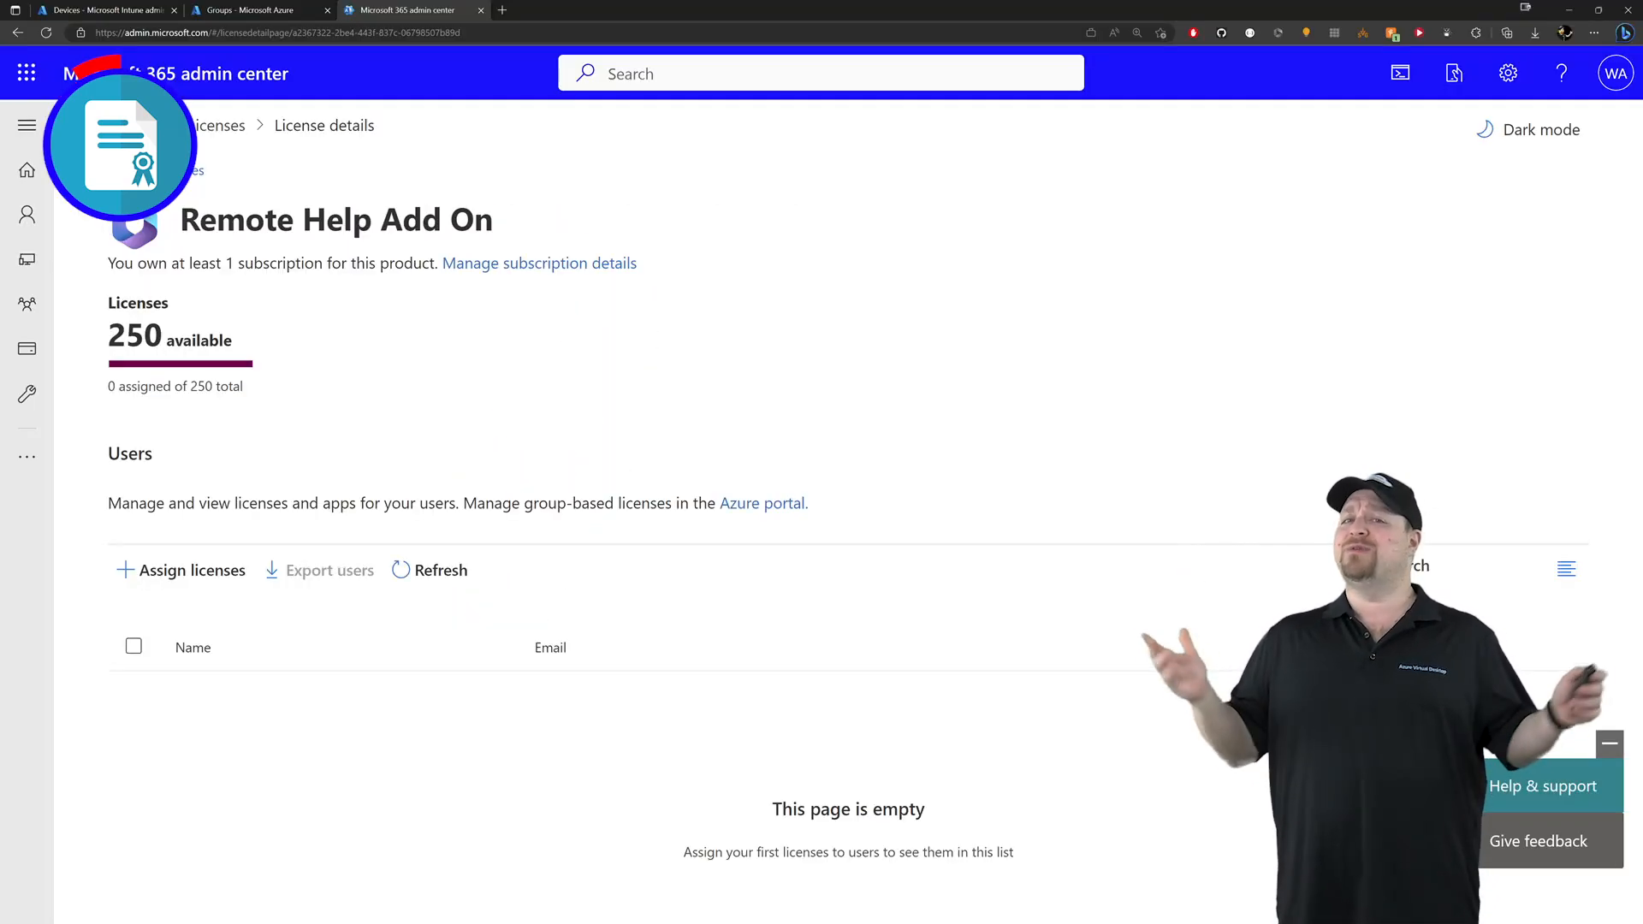
{"action": "left_click", "coordinate": [180, 570]}
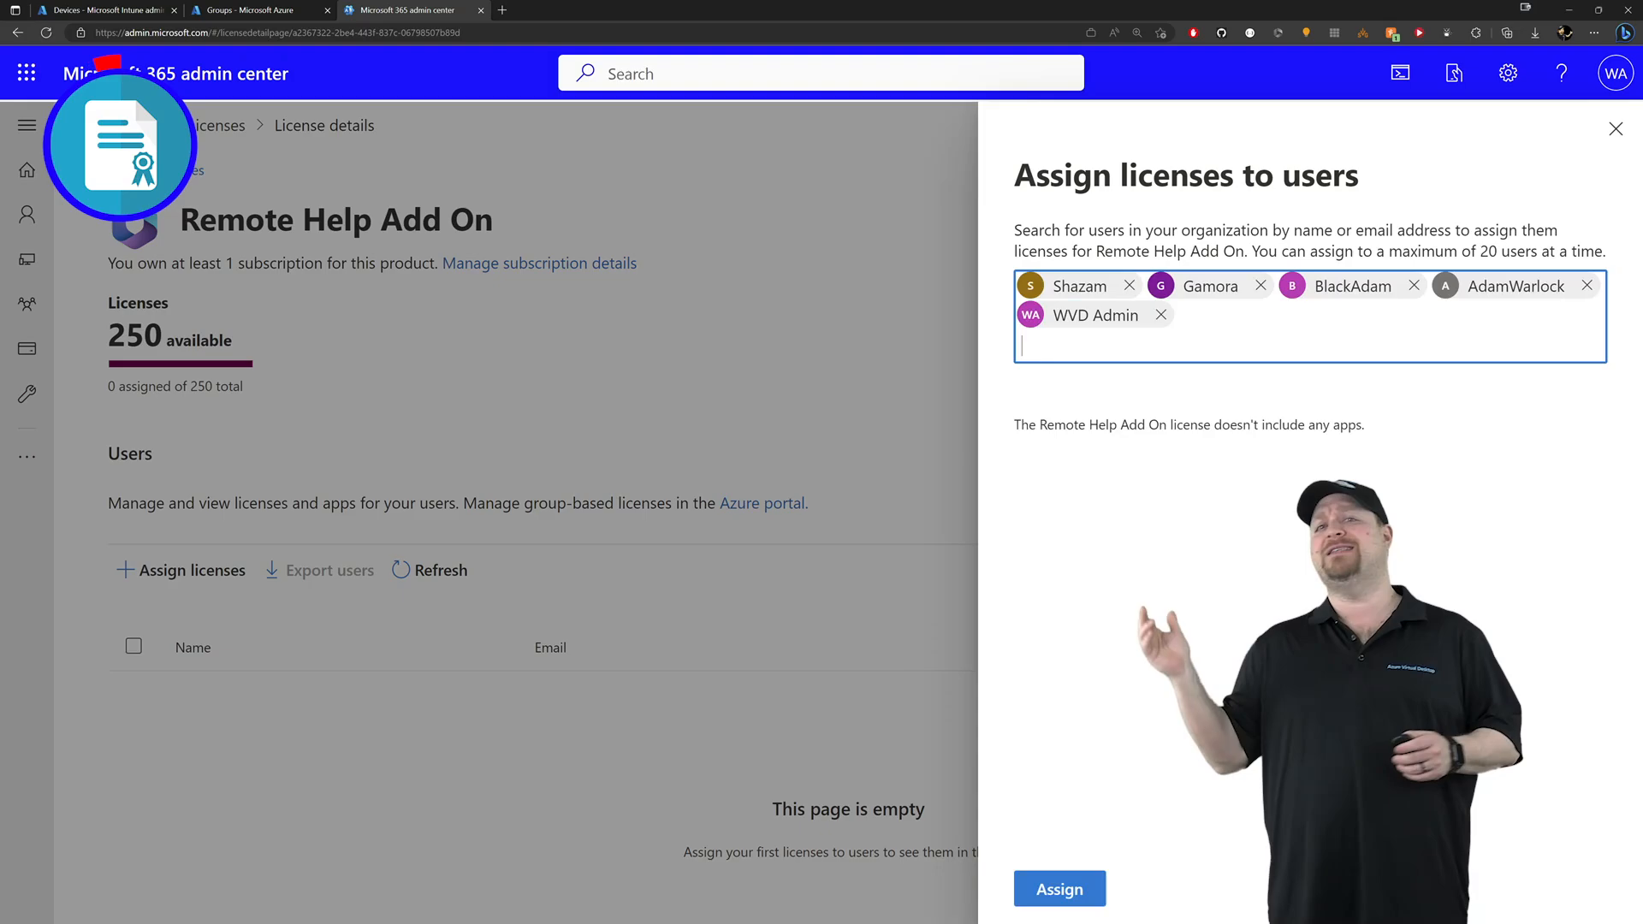
{"action": "left_click", "coordinate": [1058, 888]}
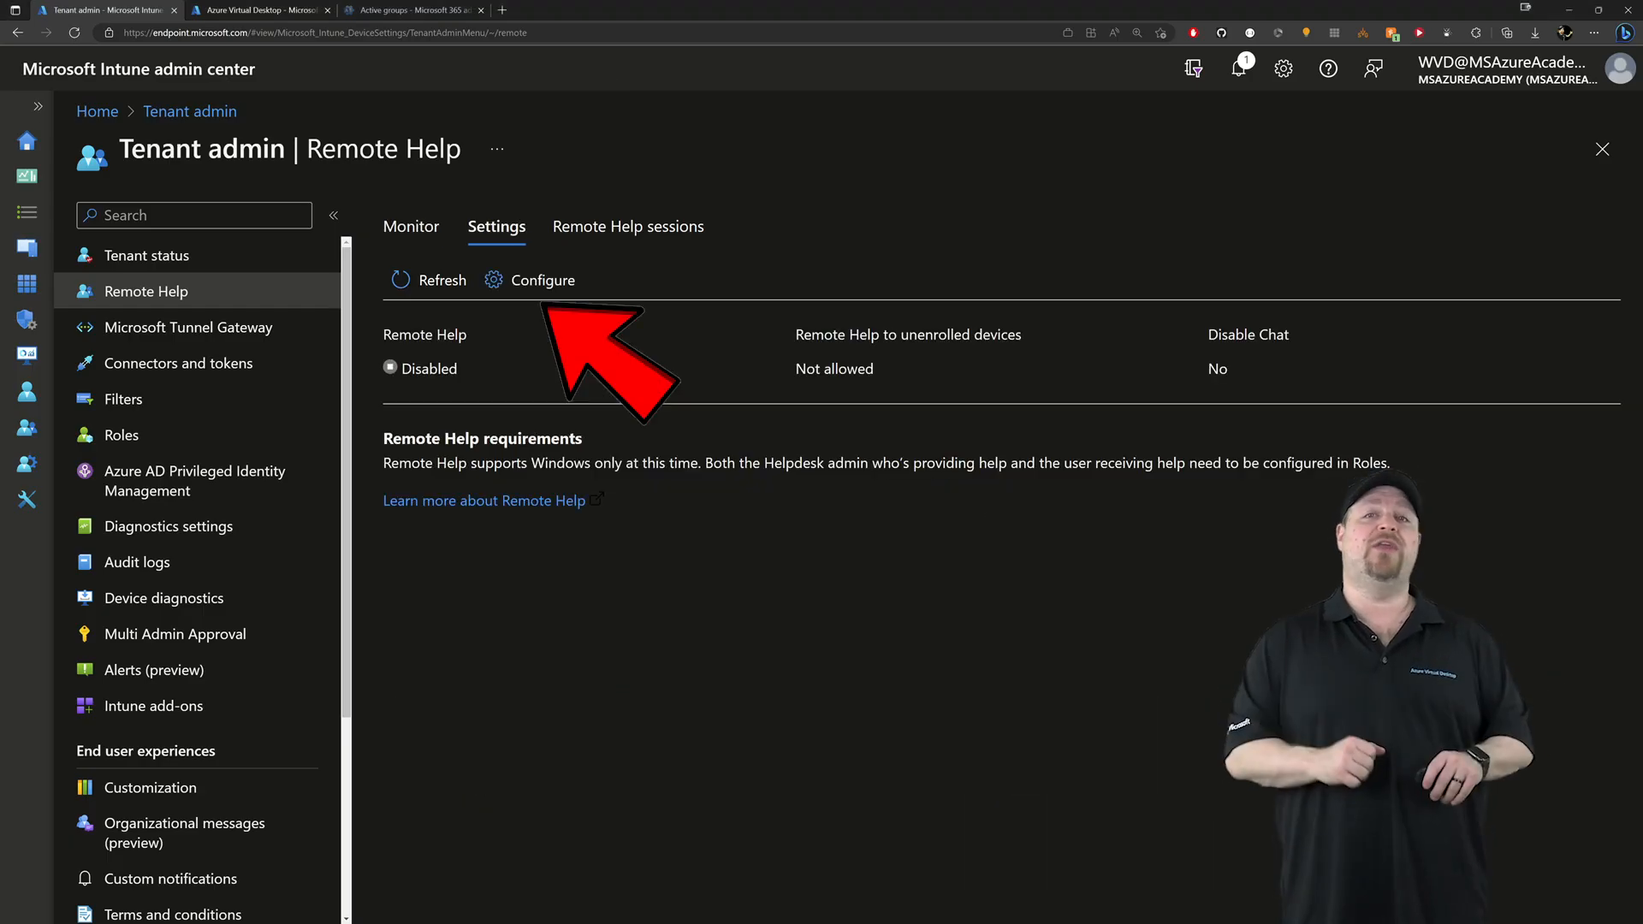
- Save Remote Help as Enabled, then view the Help Desk Operator role's assignments
{"action": "left_click", "coordinate": [543, 280]}
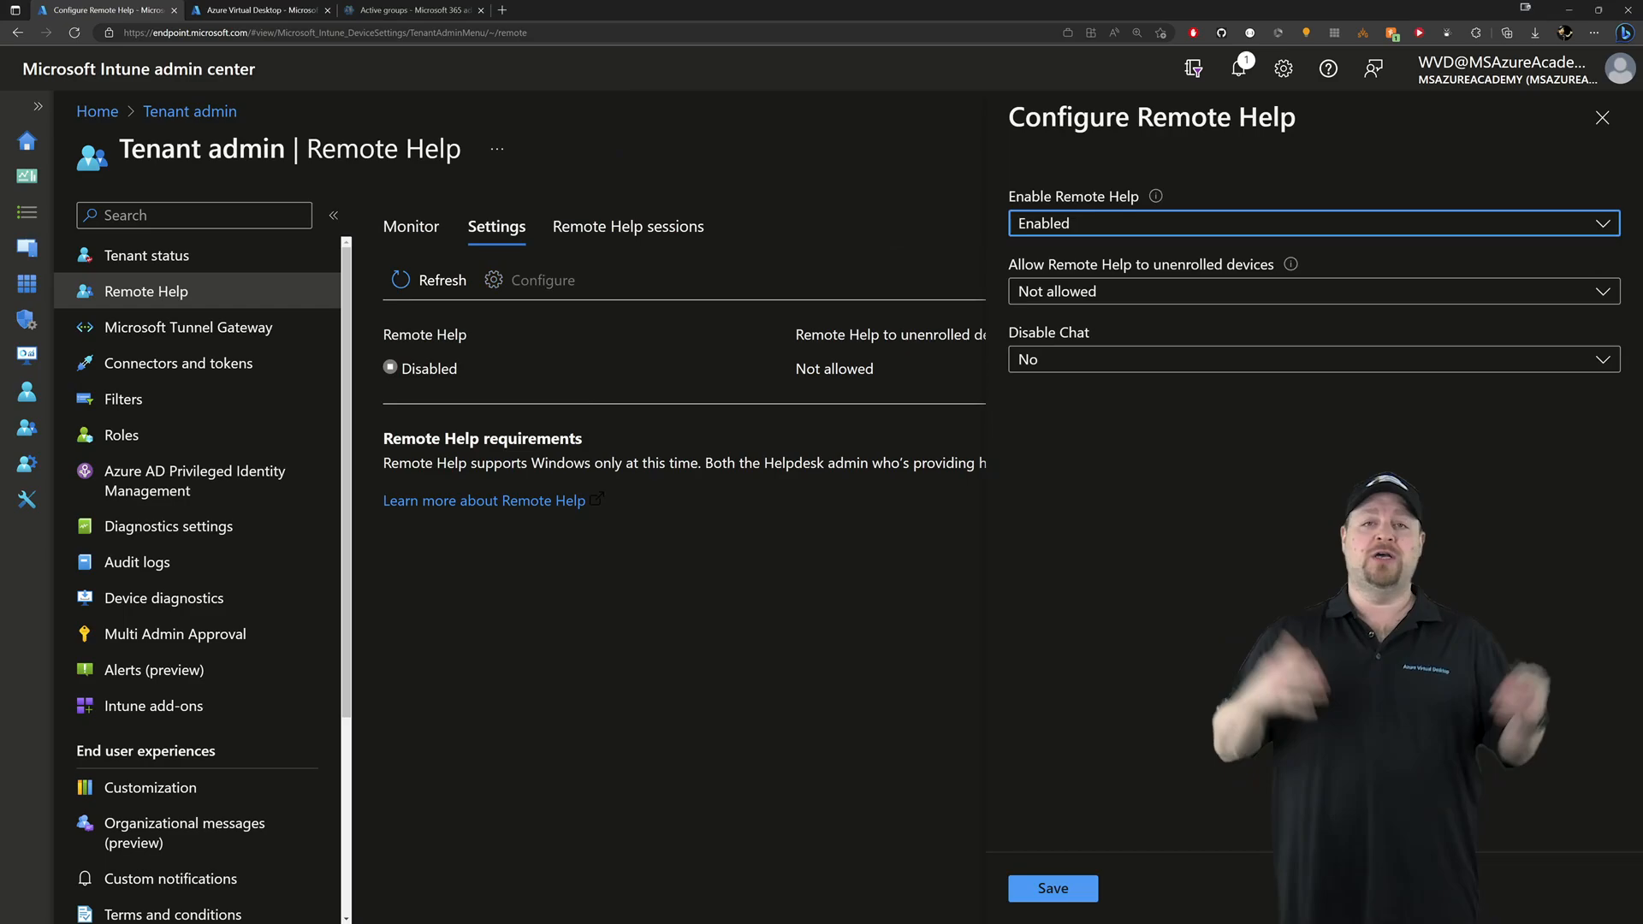
{"action": "left_click", "coordinate": [1051, 888]}
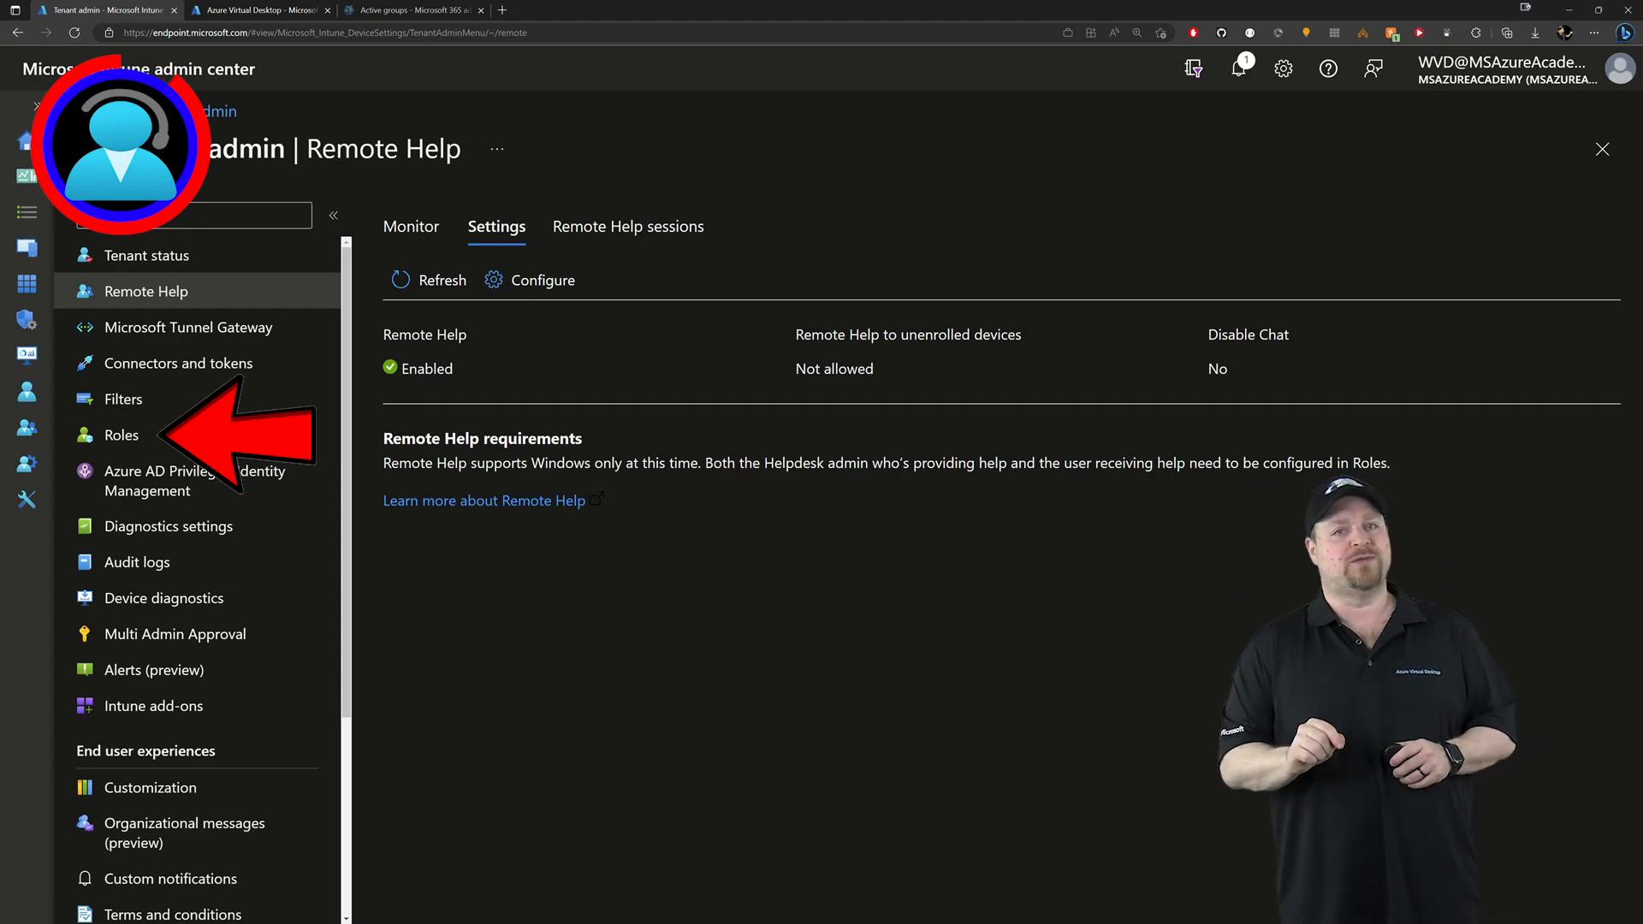
{"action": "left_click", "coordinate": [121, 434]}
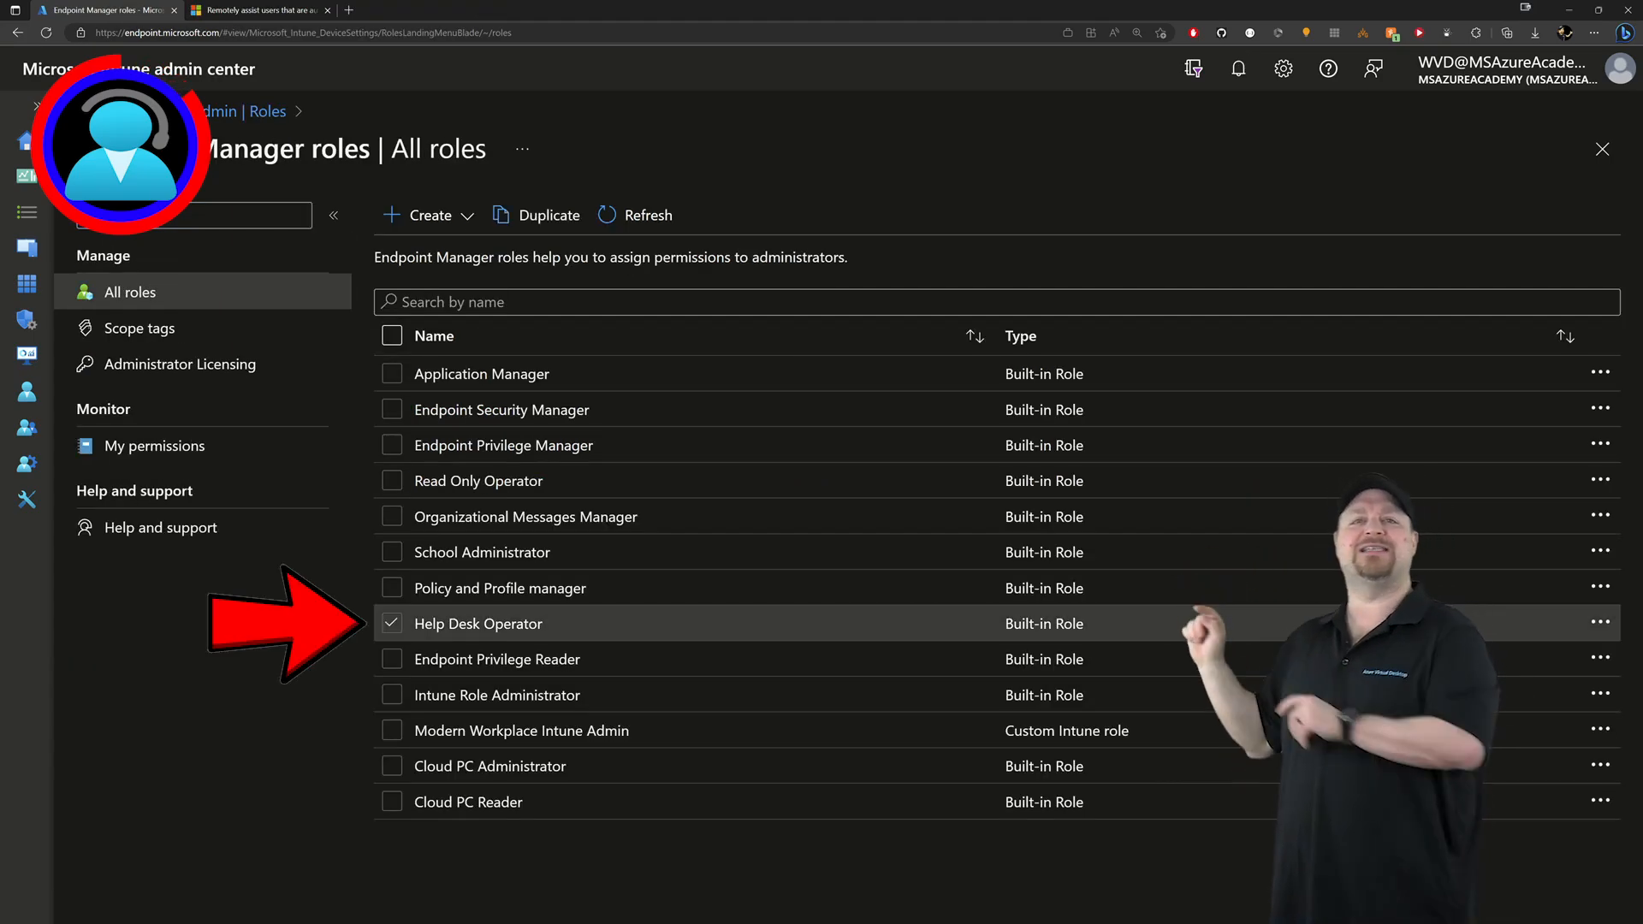
{"action": "left_click", "coordinate": [477, 624]}
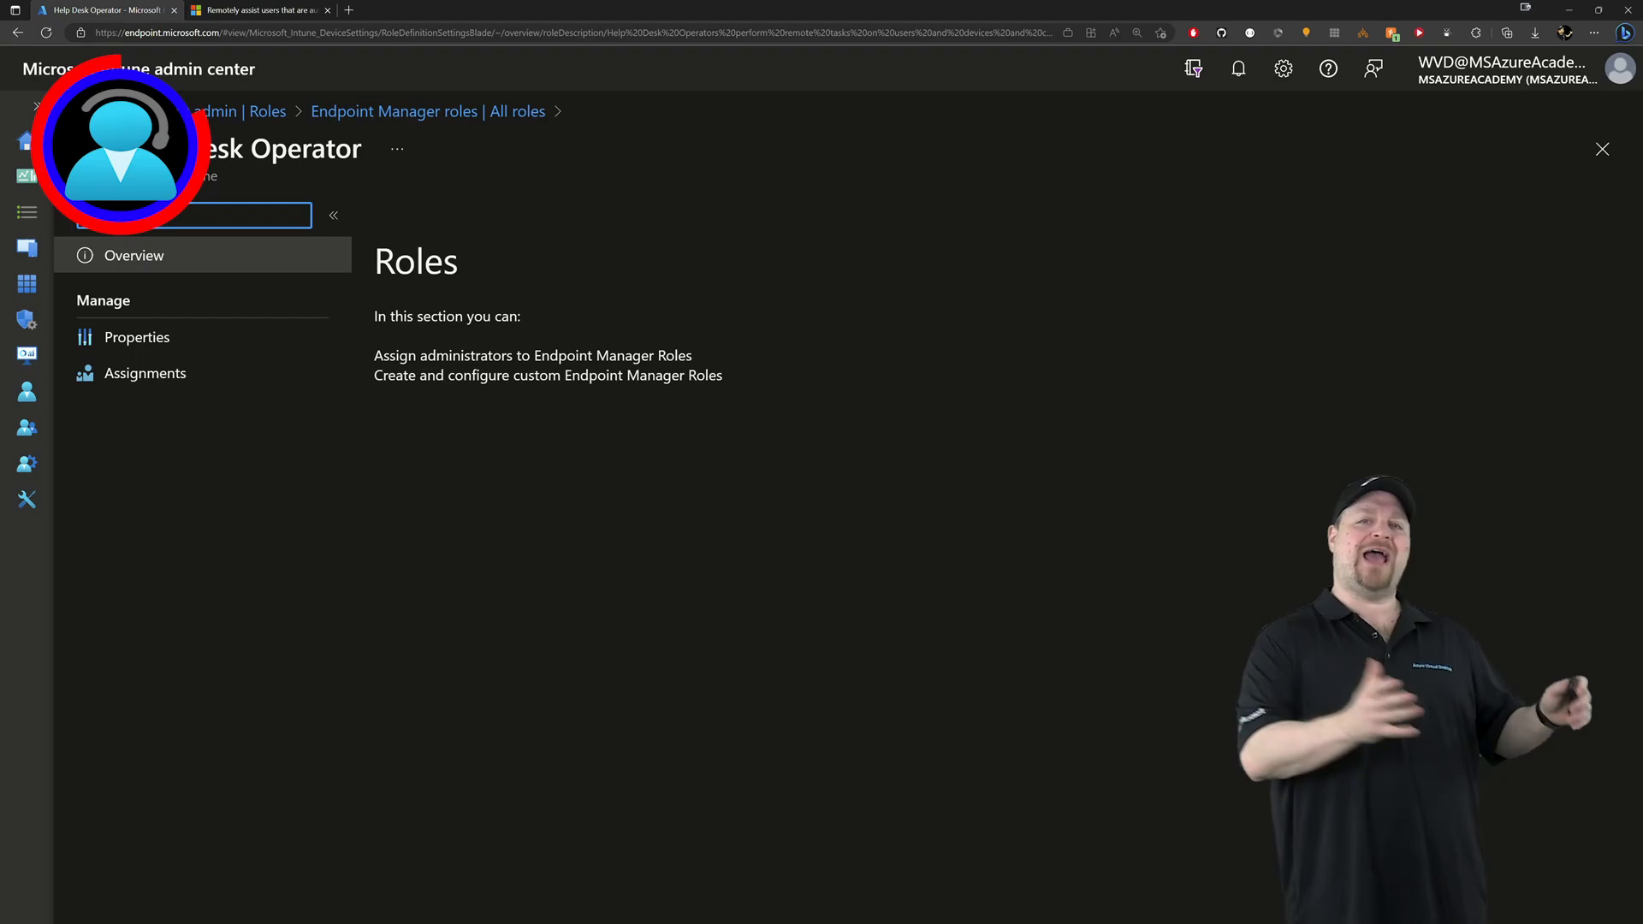
{"action": "left_click", "coordinate": [136, 336]}
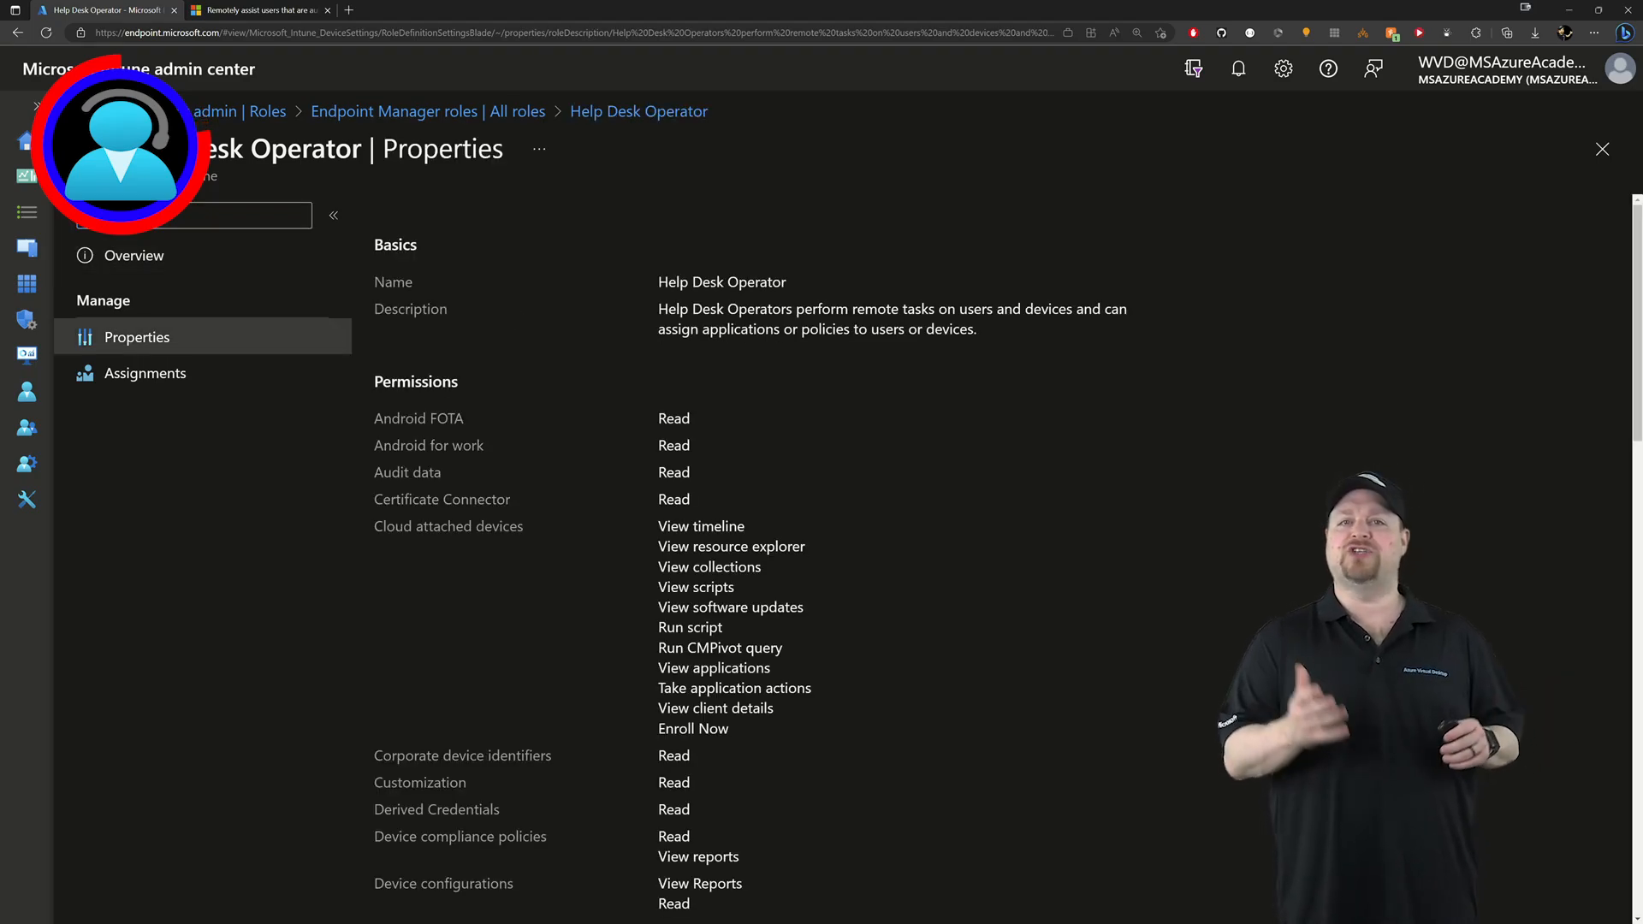
{"action": "scroll", "scroll_direction": "down", "scroll_amount": 3}
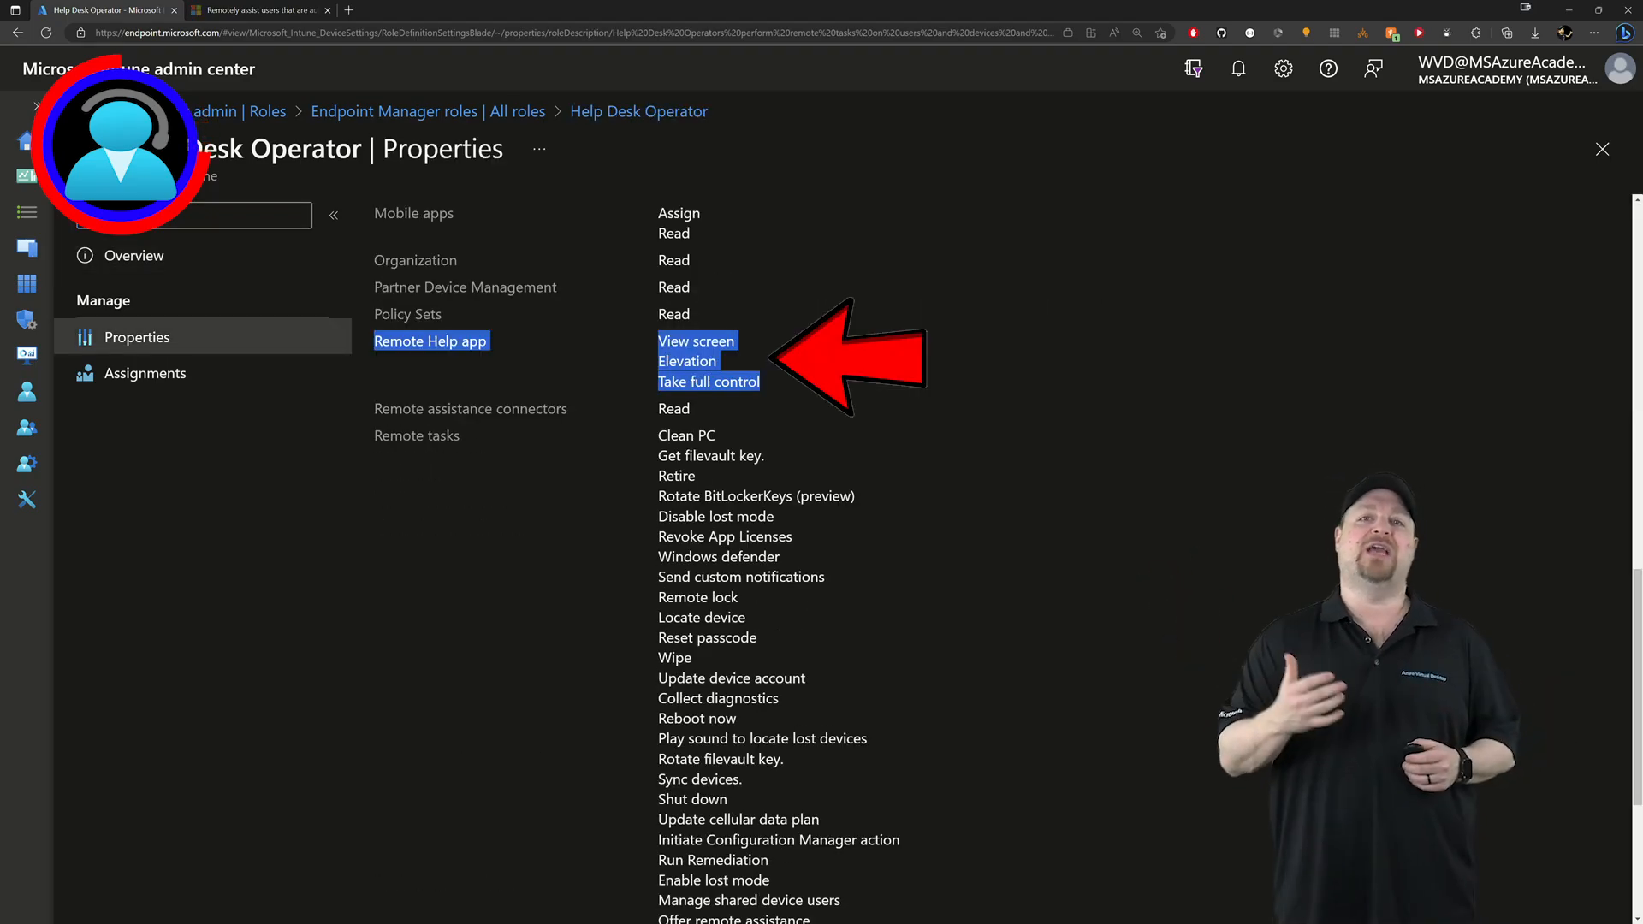
{"action": "left_click", "coordinate": [145, 373]}
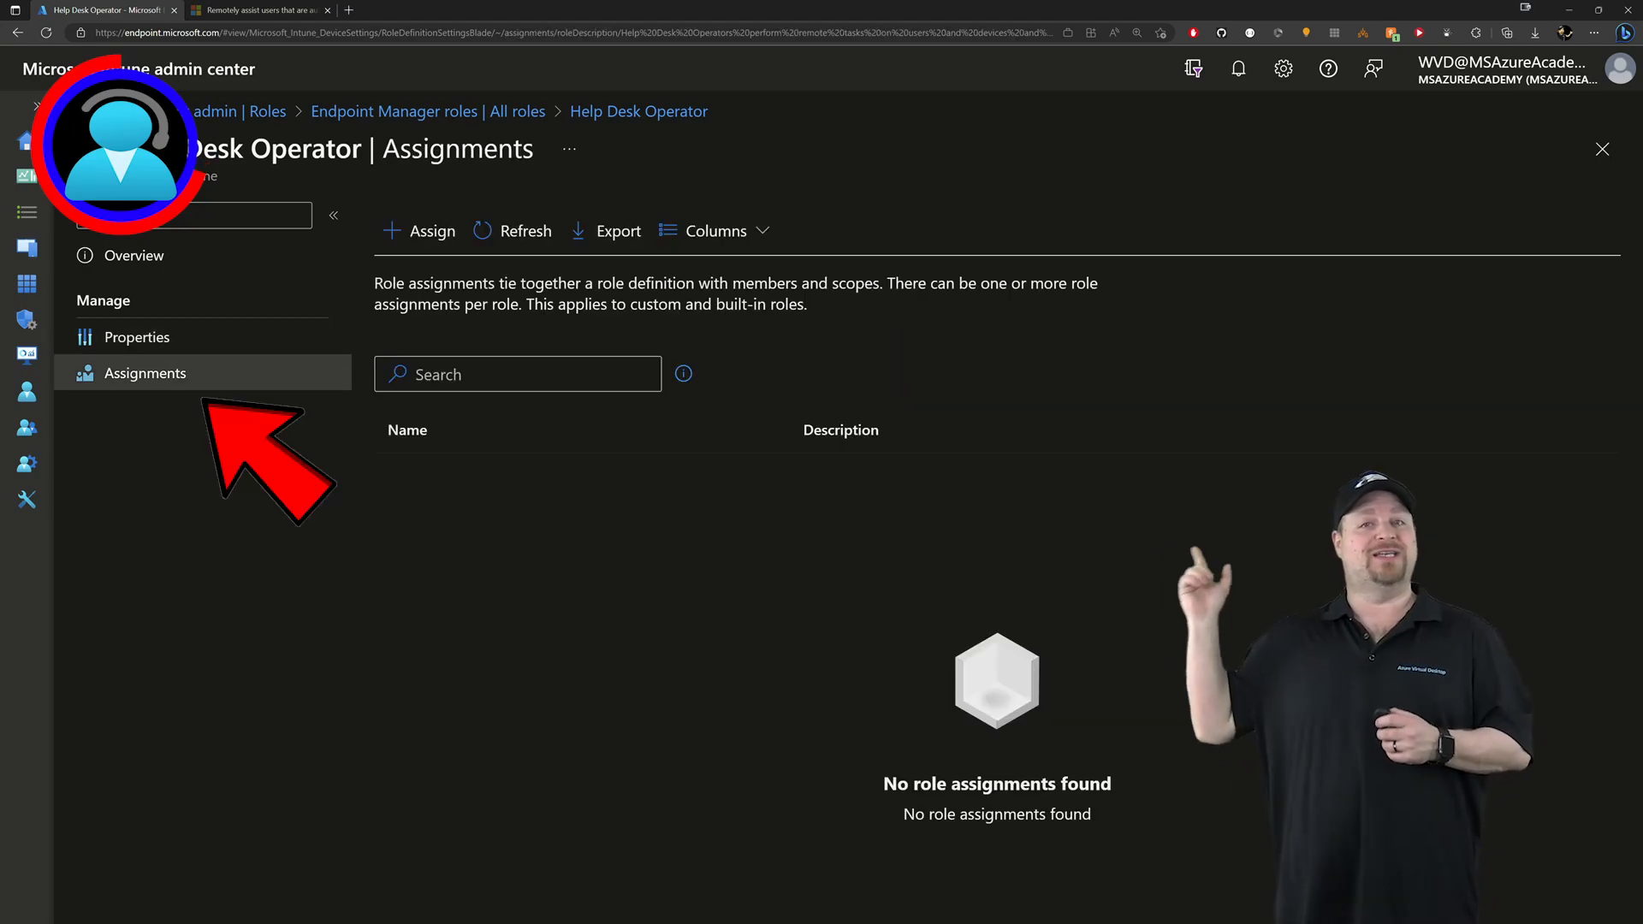
- Create assignment 'Remote Help' with description 'user remote help app to assist users', adding HelpDesk
{"action": "left_click", "coordinate": [430, 230]}
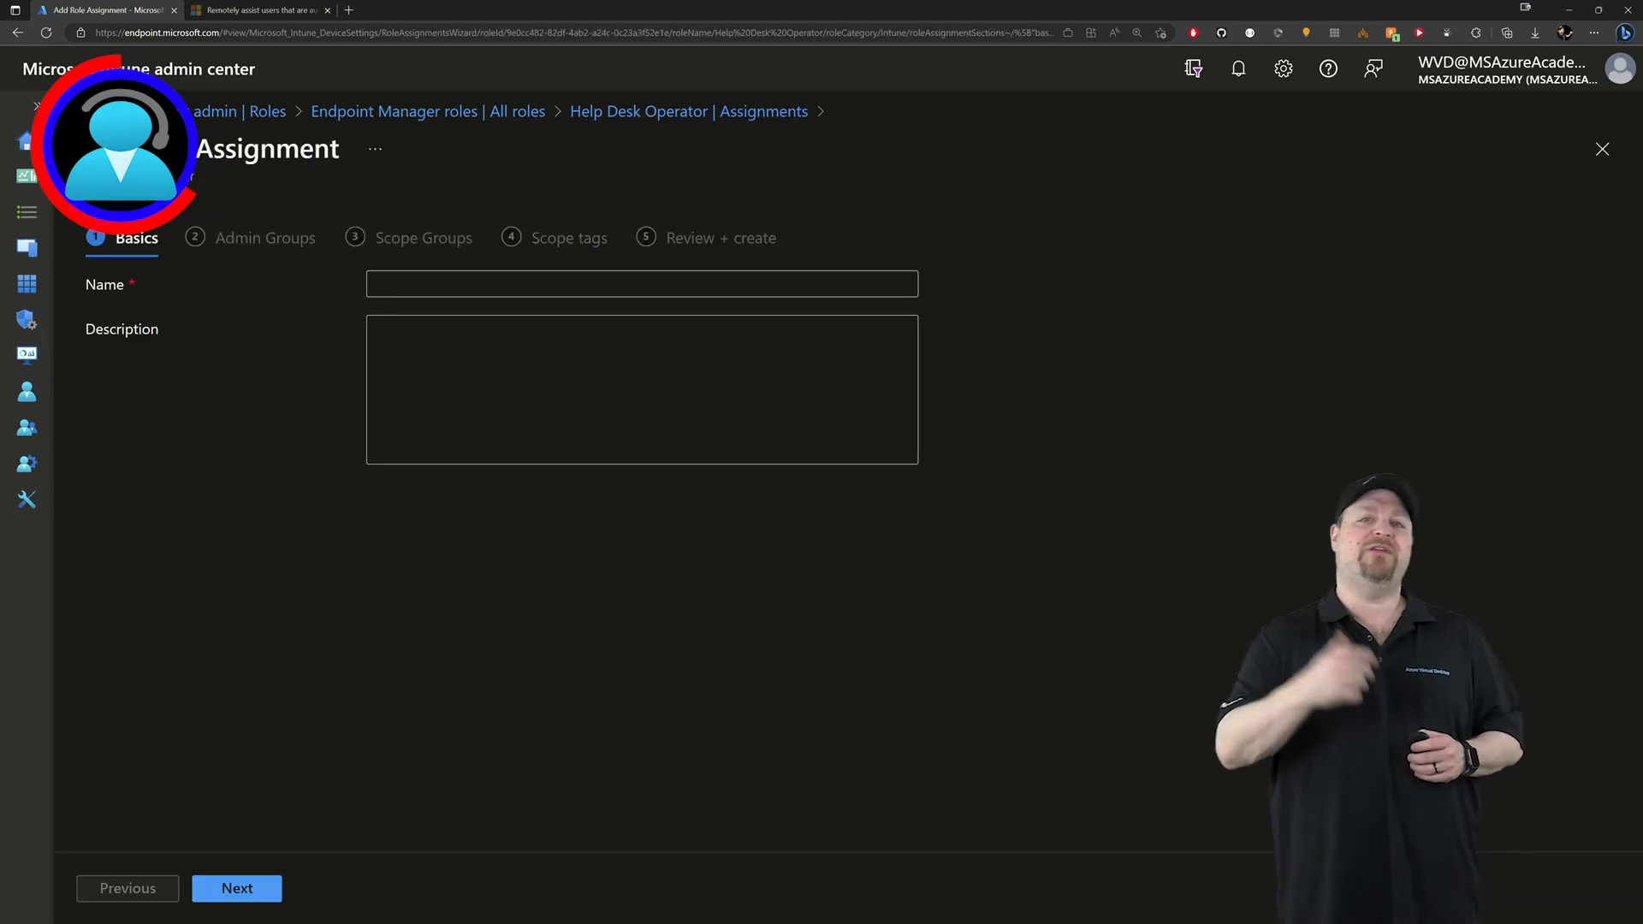
{"action": "type", "text": "Remote Help"}
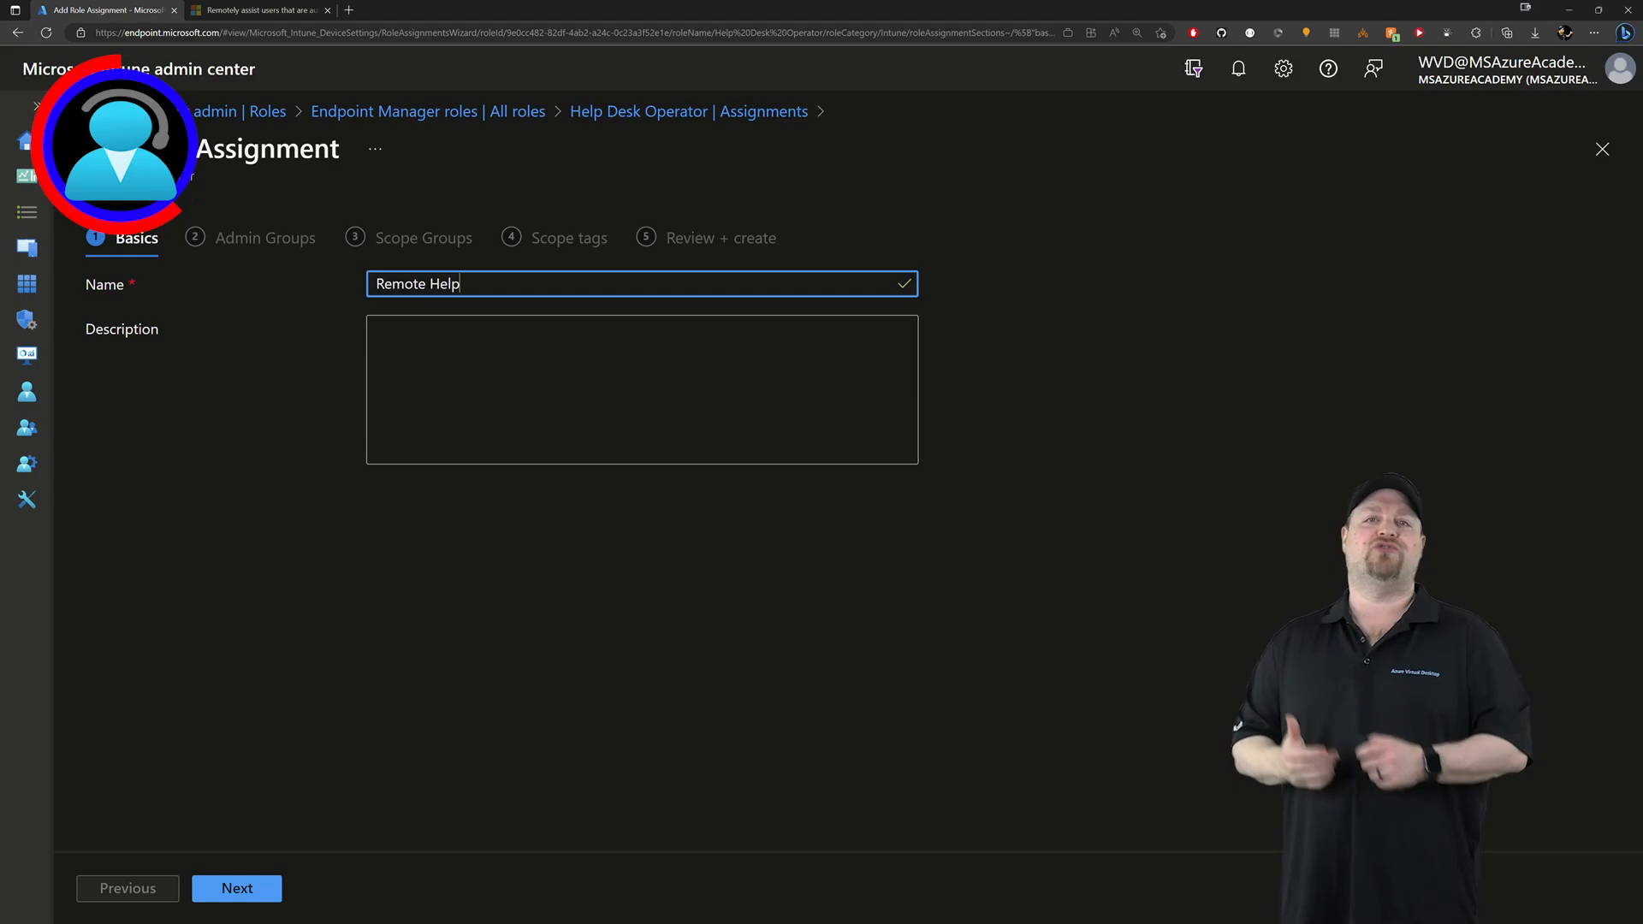
{"action": "type", "text": "user remote help app to assist users"}
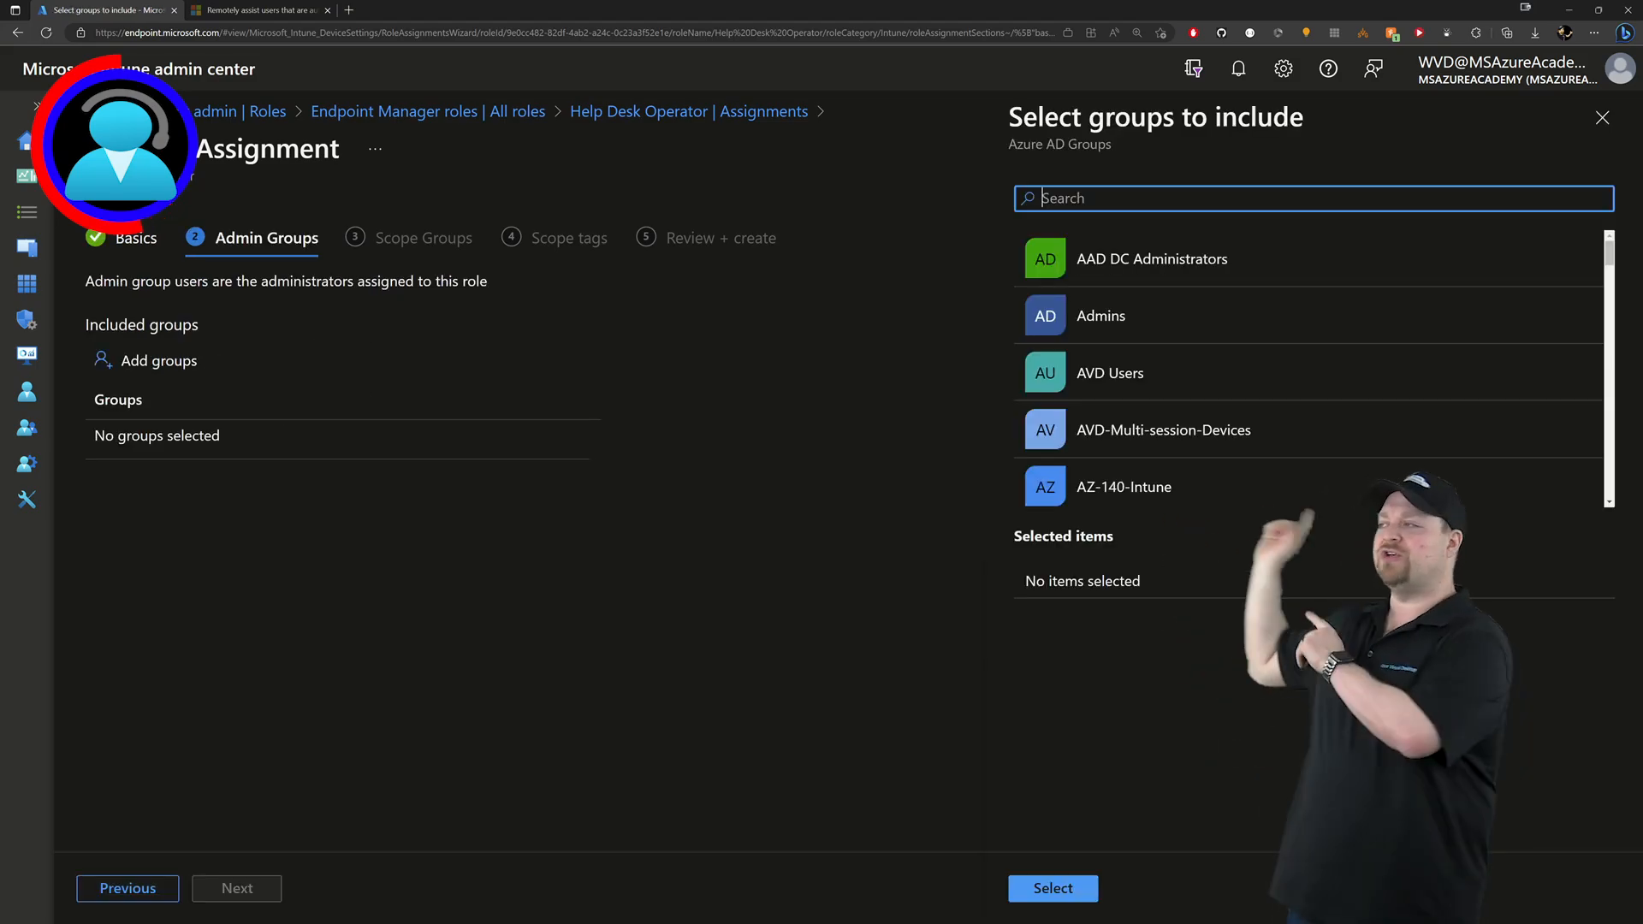
{"action": "type", "text": "help"}
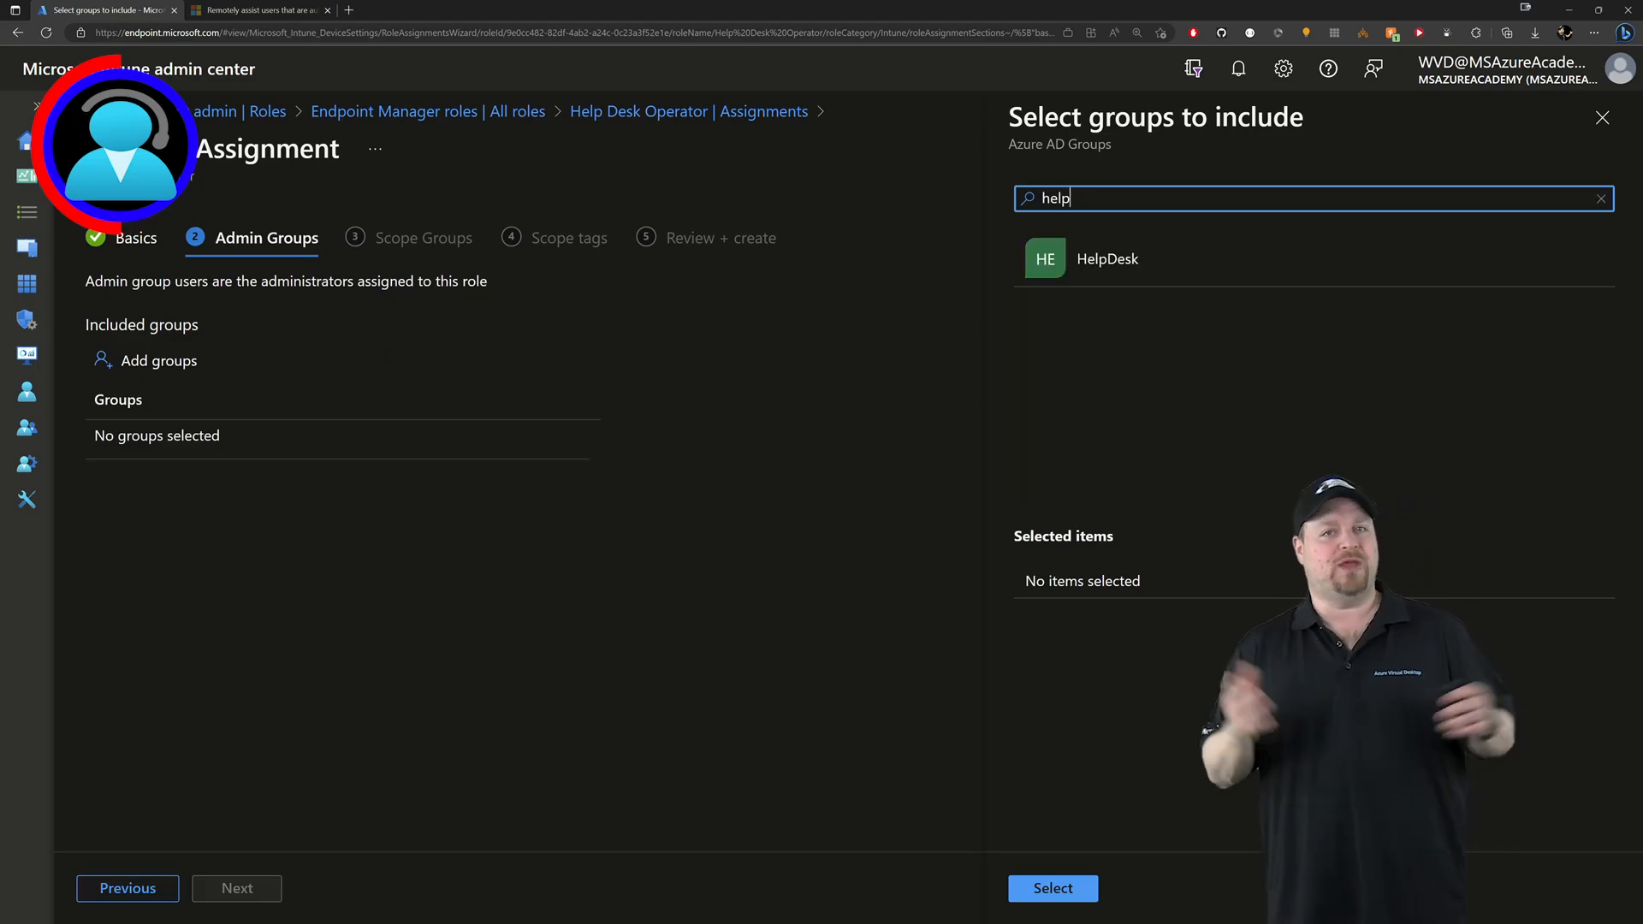
{"action": "left_click", "coordinate": [1051, 887]}
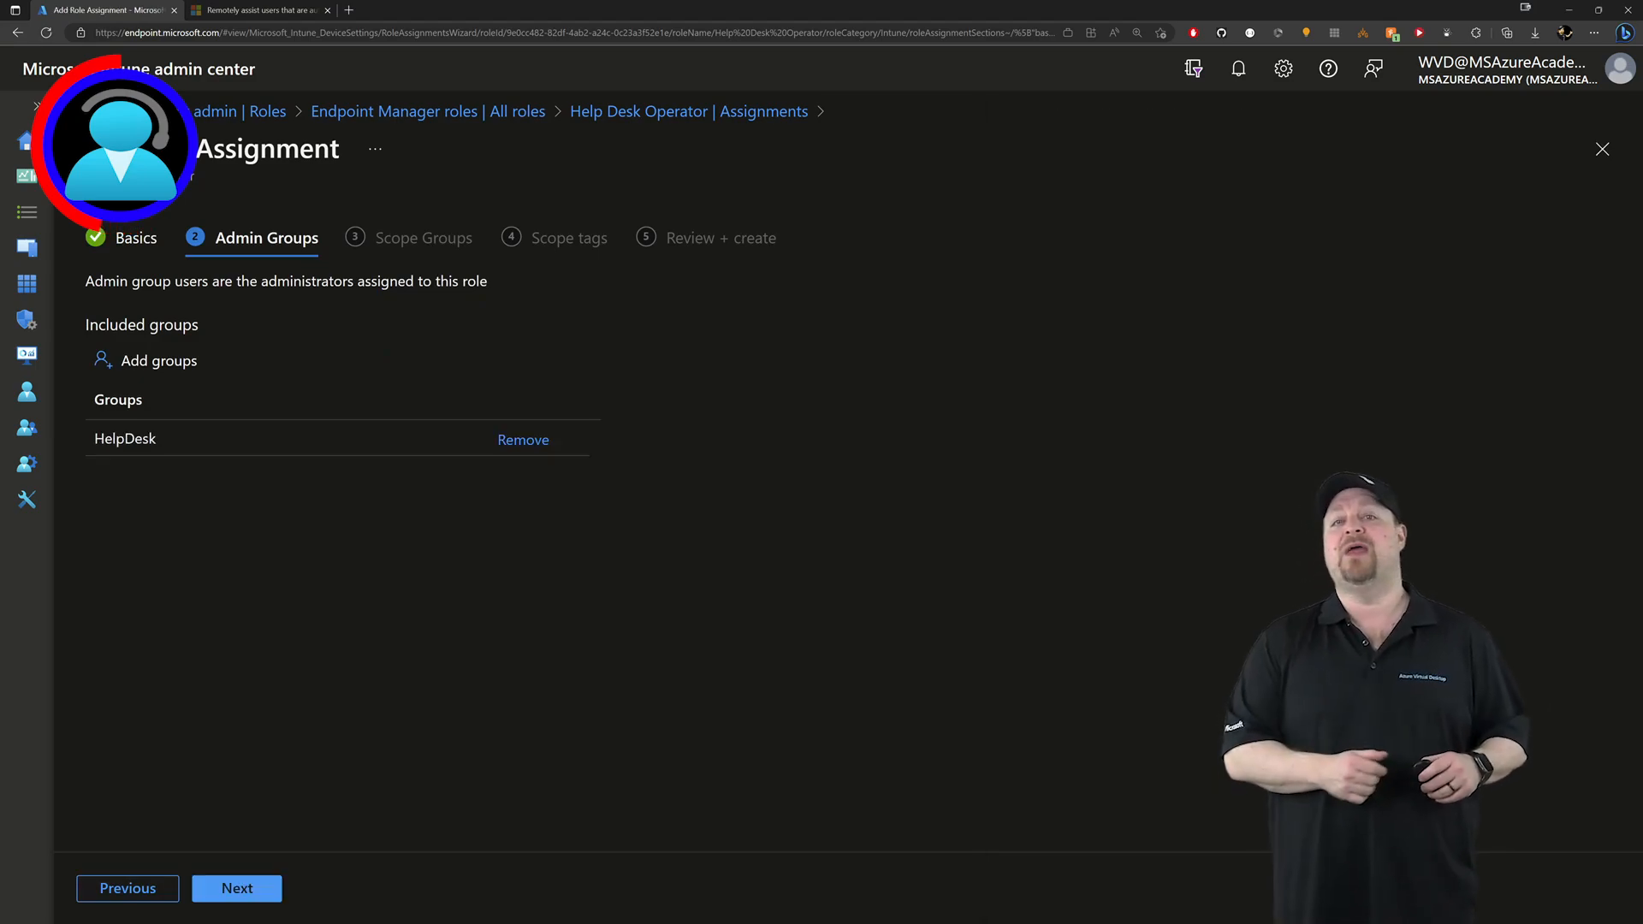